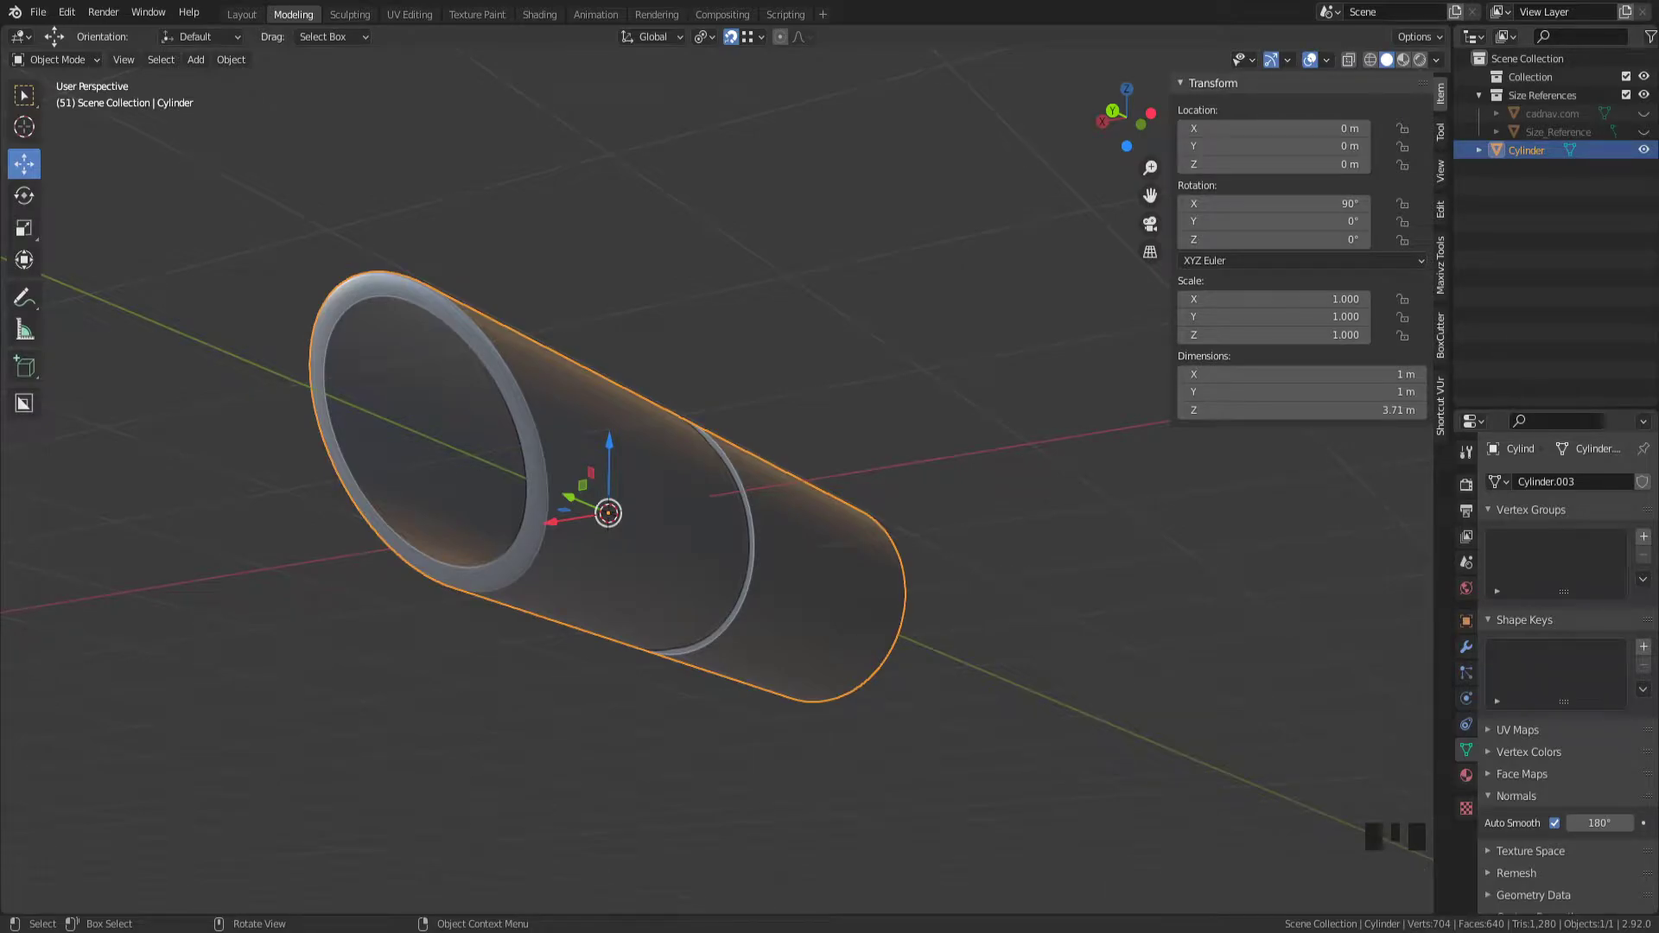
- Orbit around the finished hilt tube to inspect its side and hollow angled end
left_click_drag(634, 529, 629, 434)
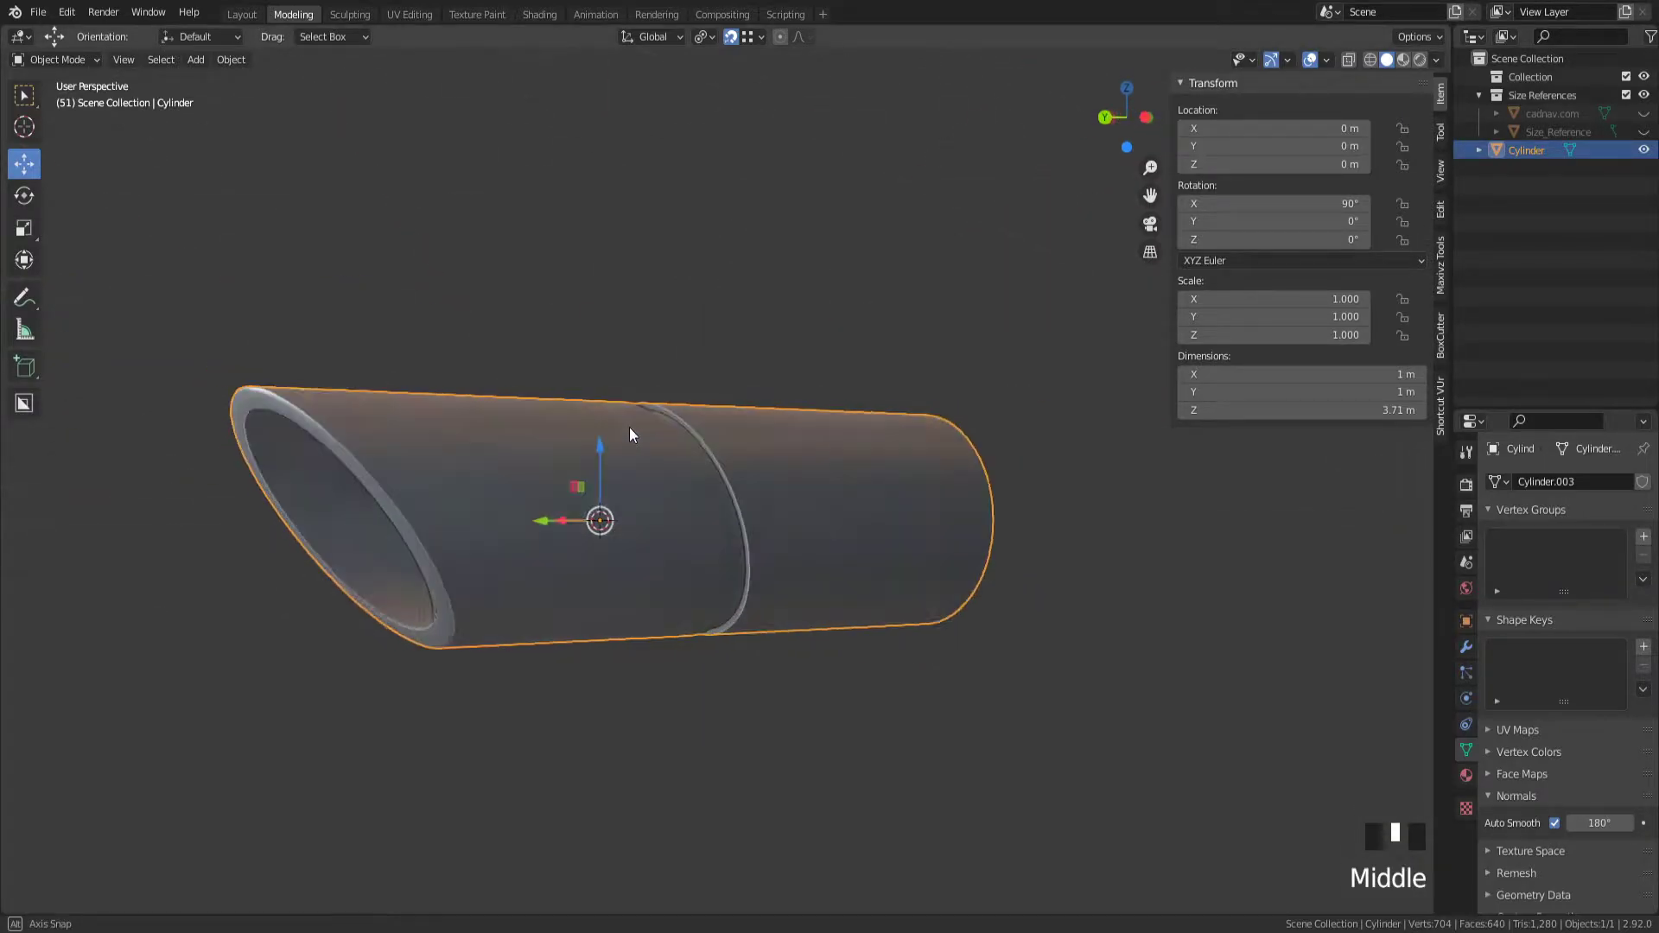
left_click_drag(629, 434, 828, 449)
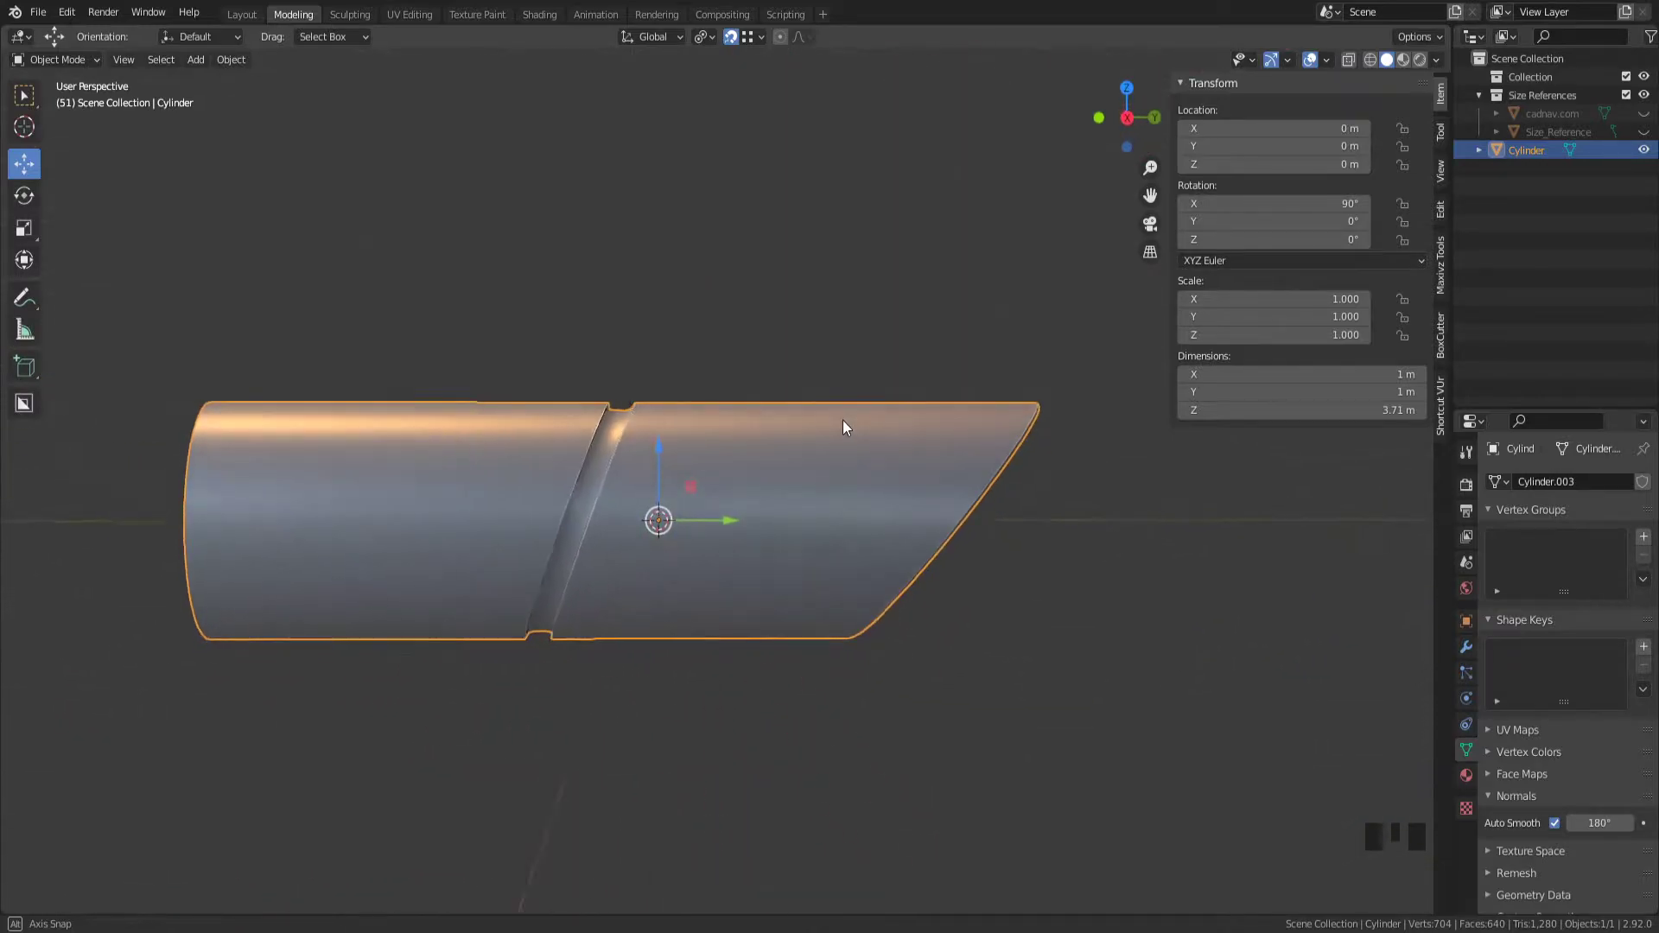
left_click_drag(847, 426, 723, 369)
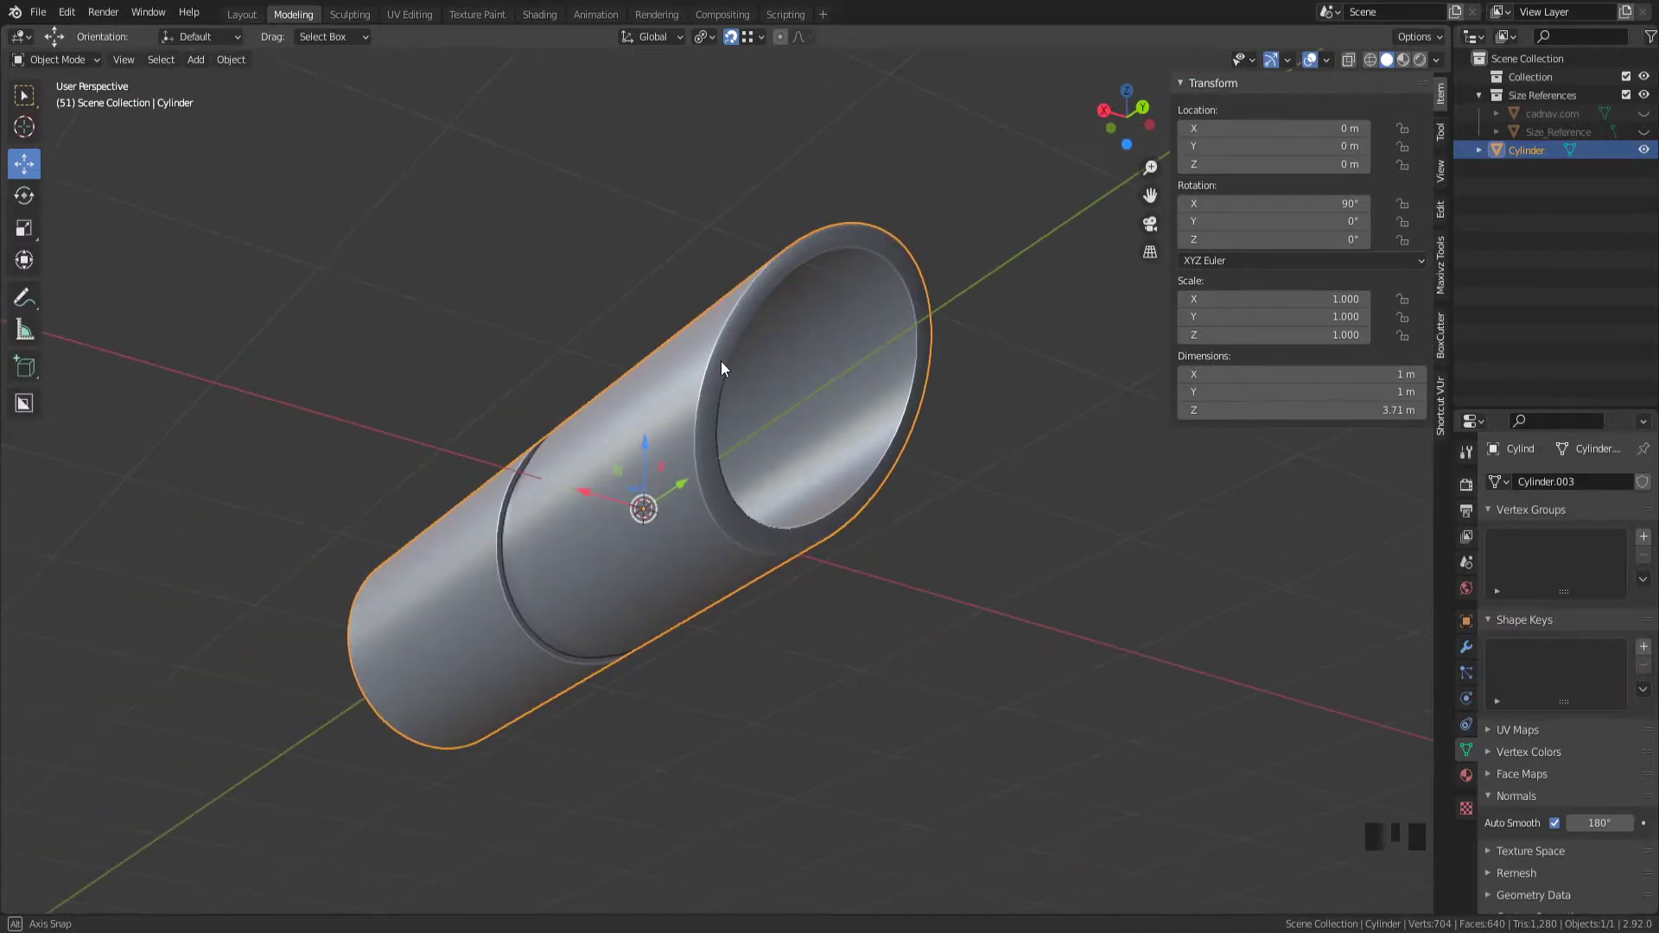
left_click_drag(723, 370, 746, 494)
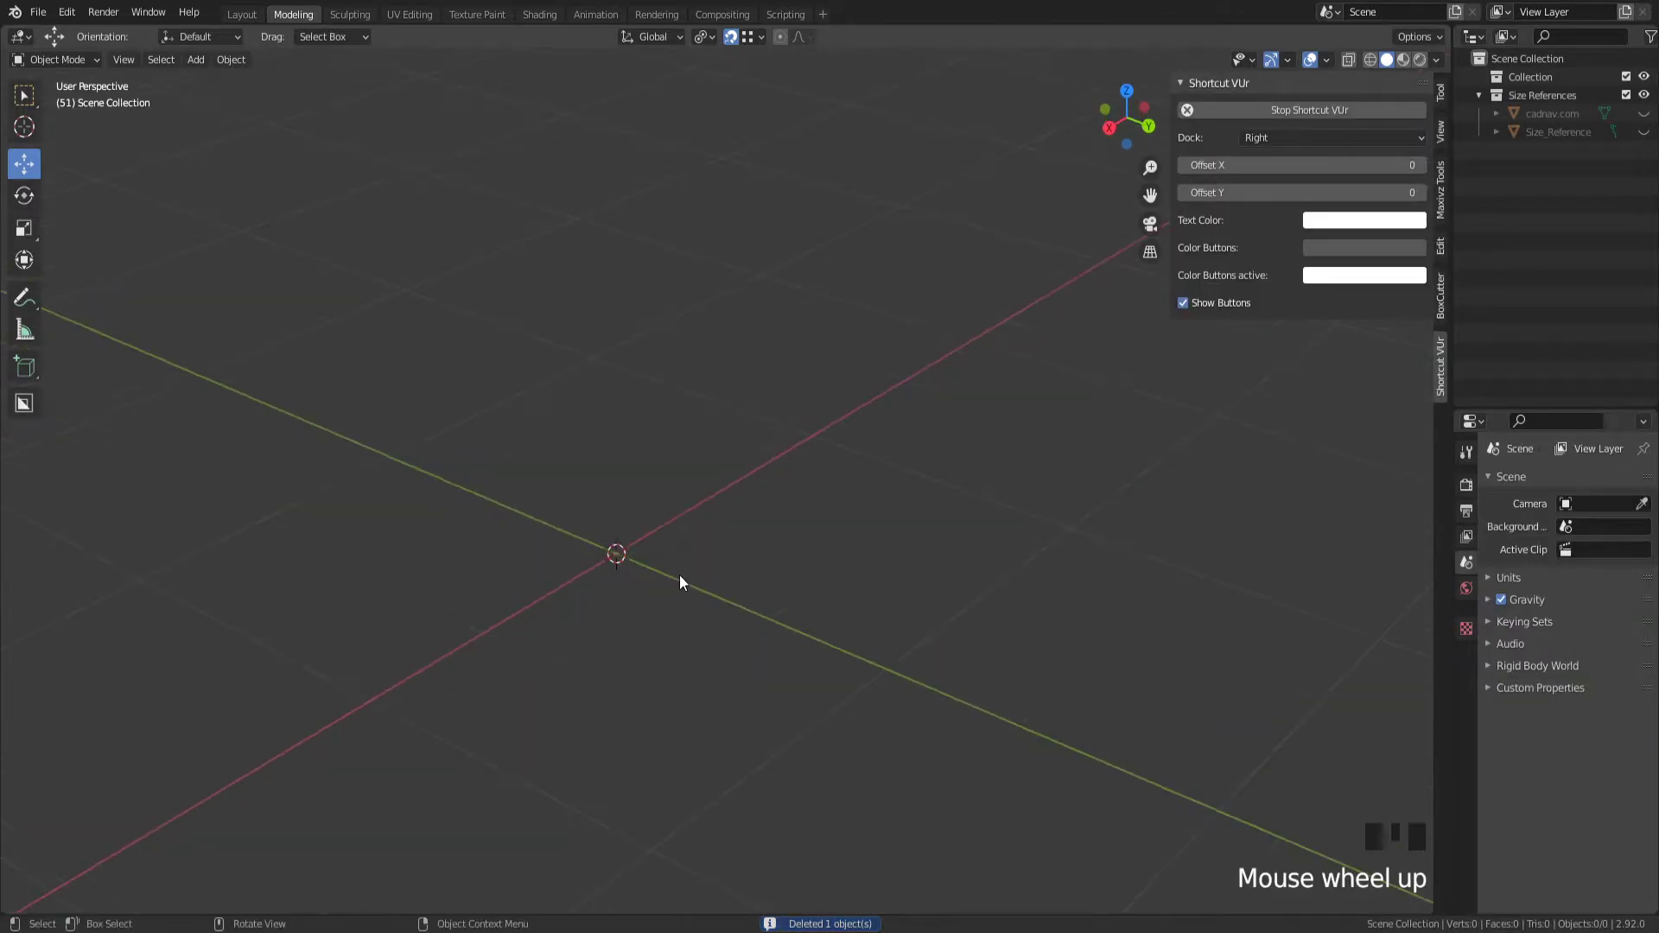
- Add a new cylinder mesh with 64 vertices, 0.5 m radius and 4 m depth at the origin
key("shift+a")
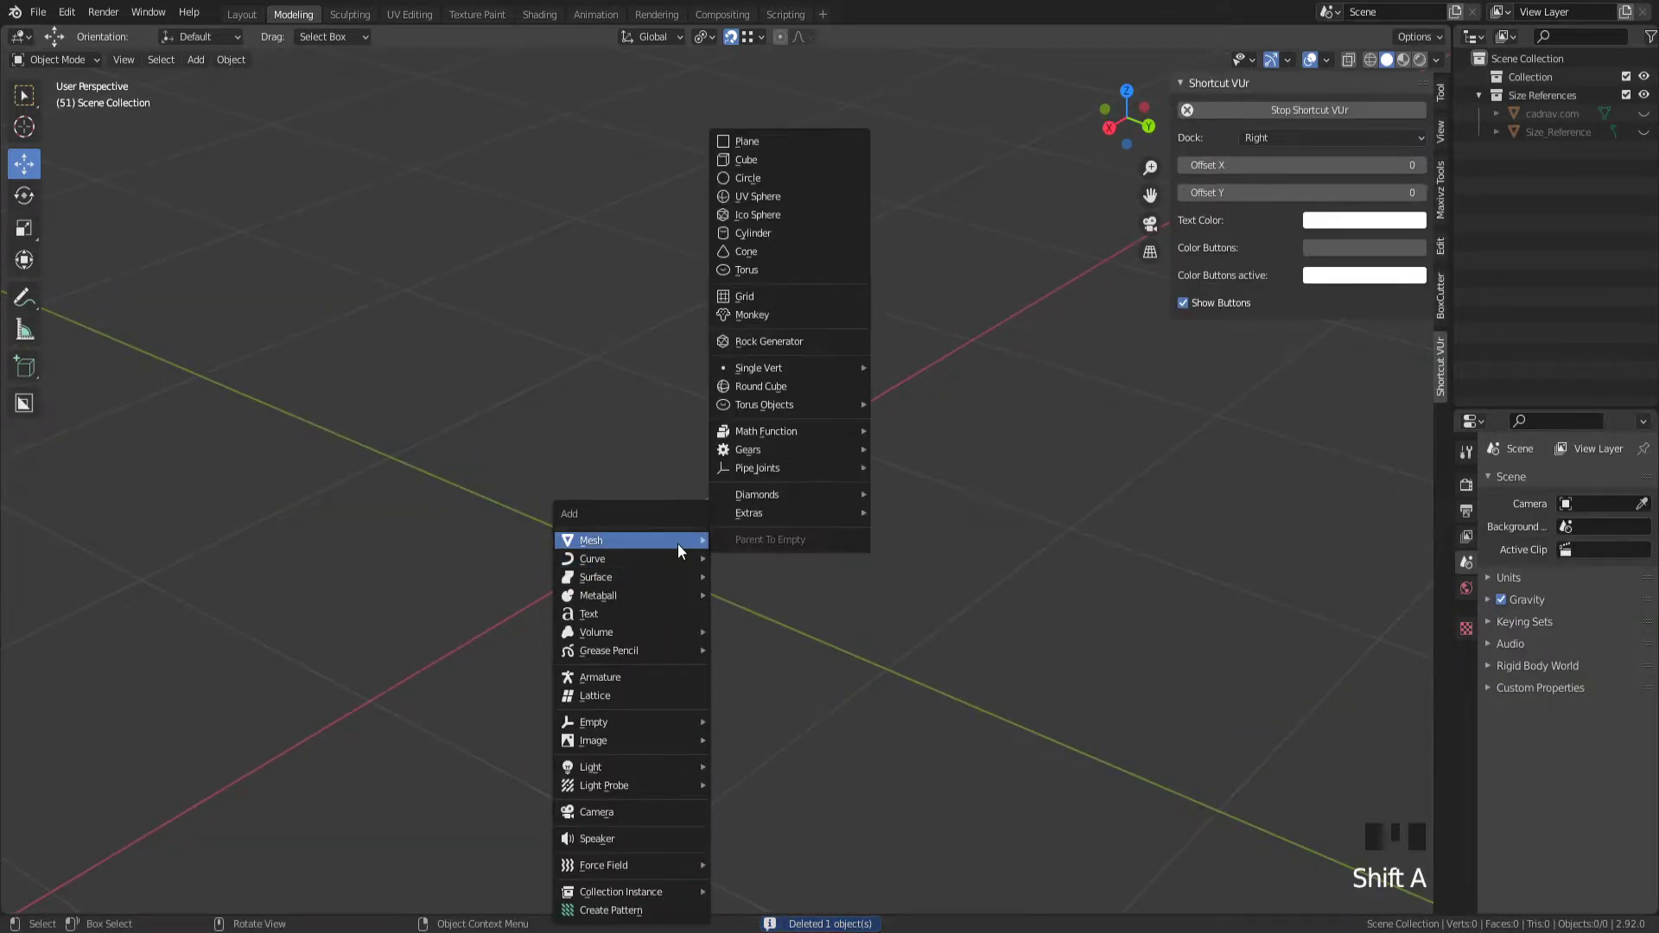
left_click(752, 233)
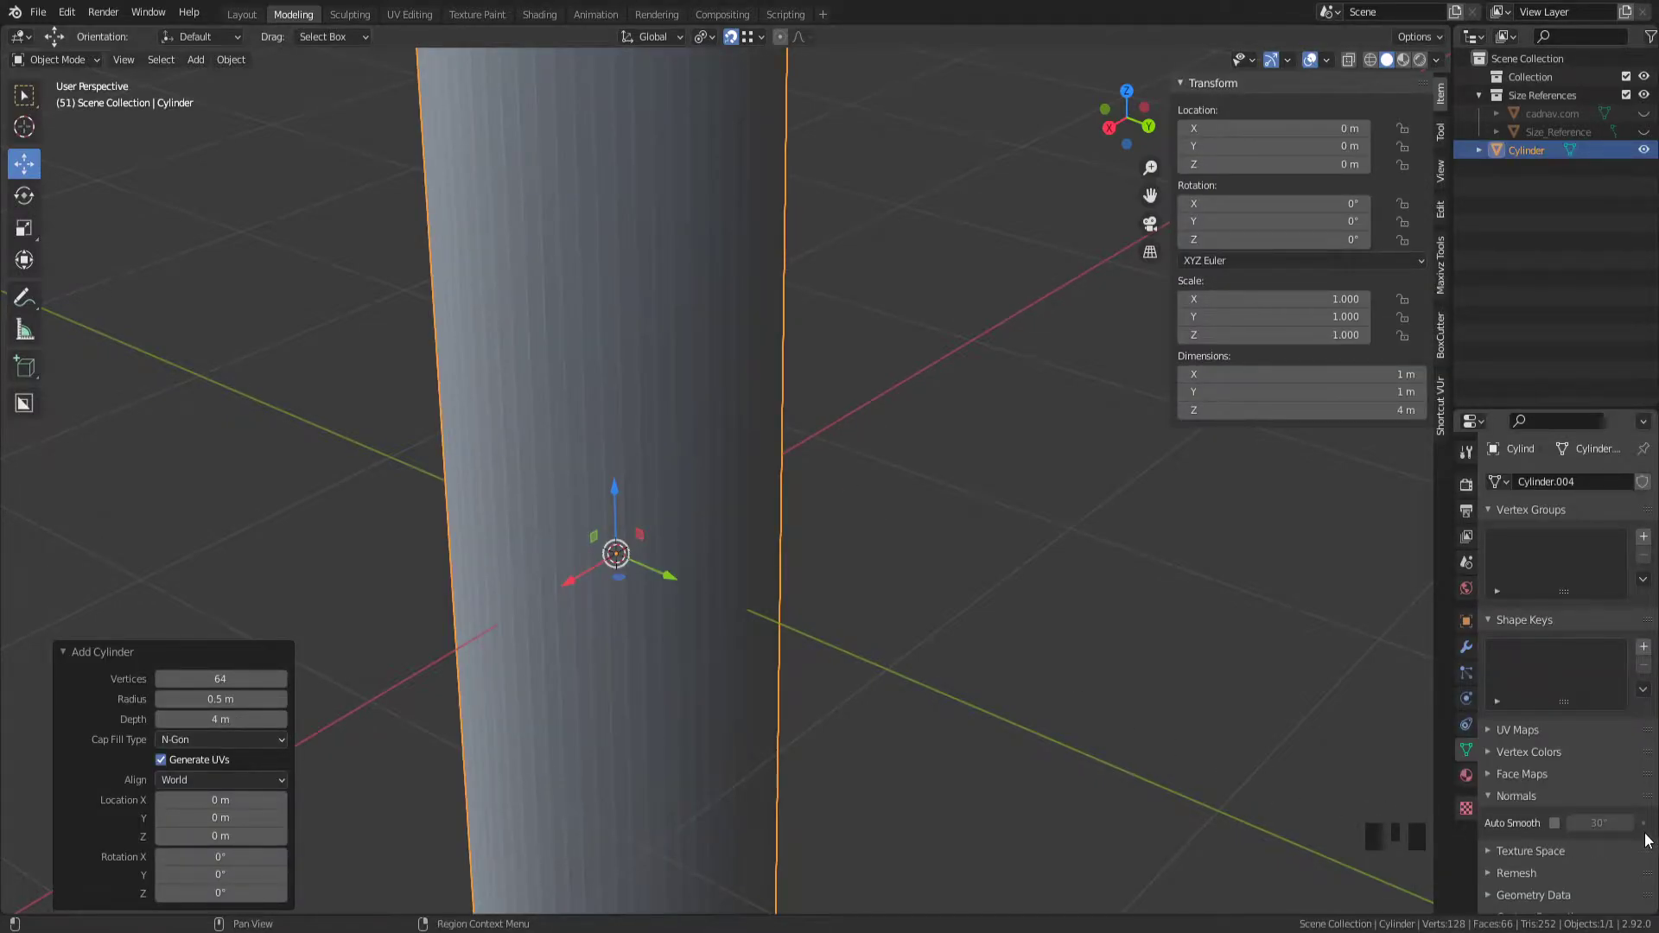
scroll("down", 3)
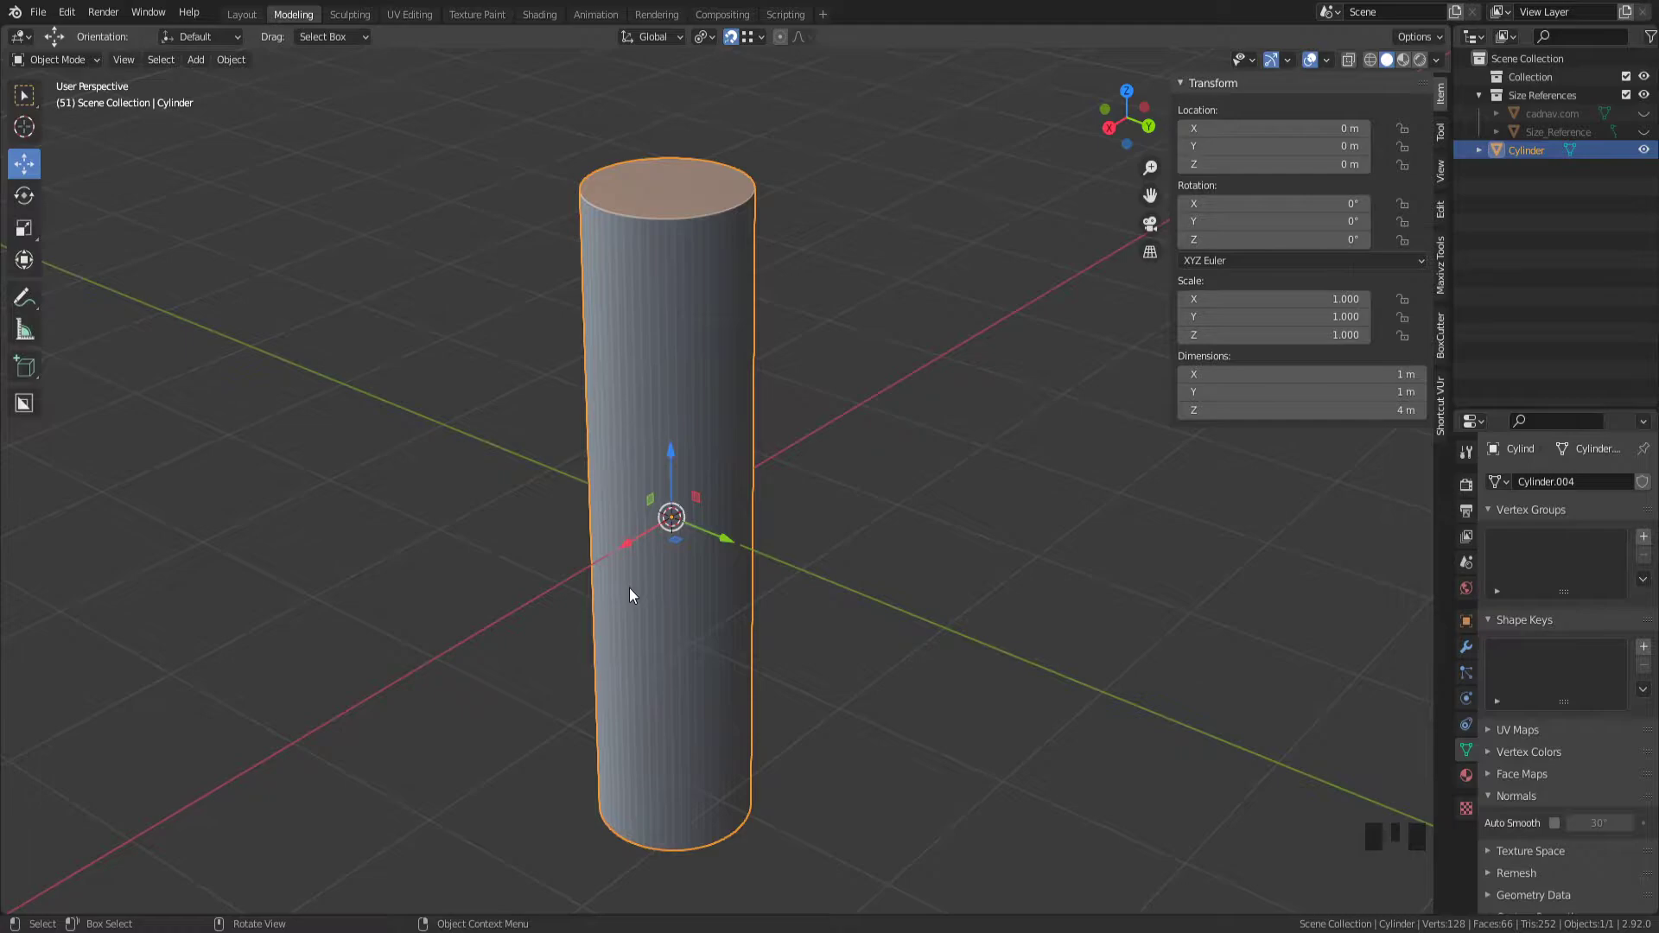
left_click_drag(629, 595, 685, 588)
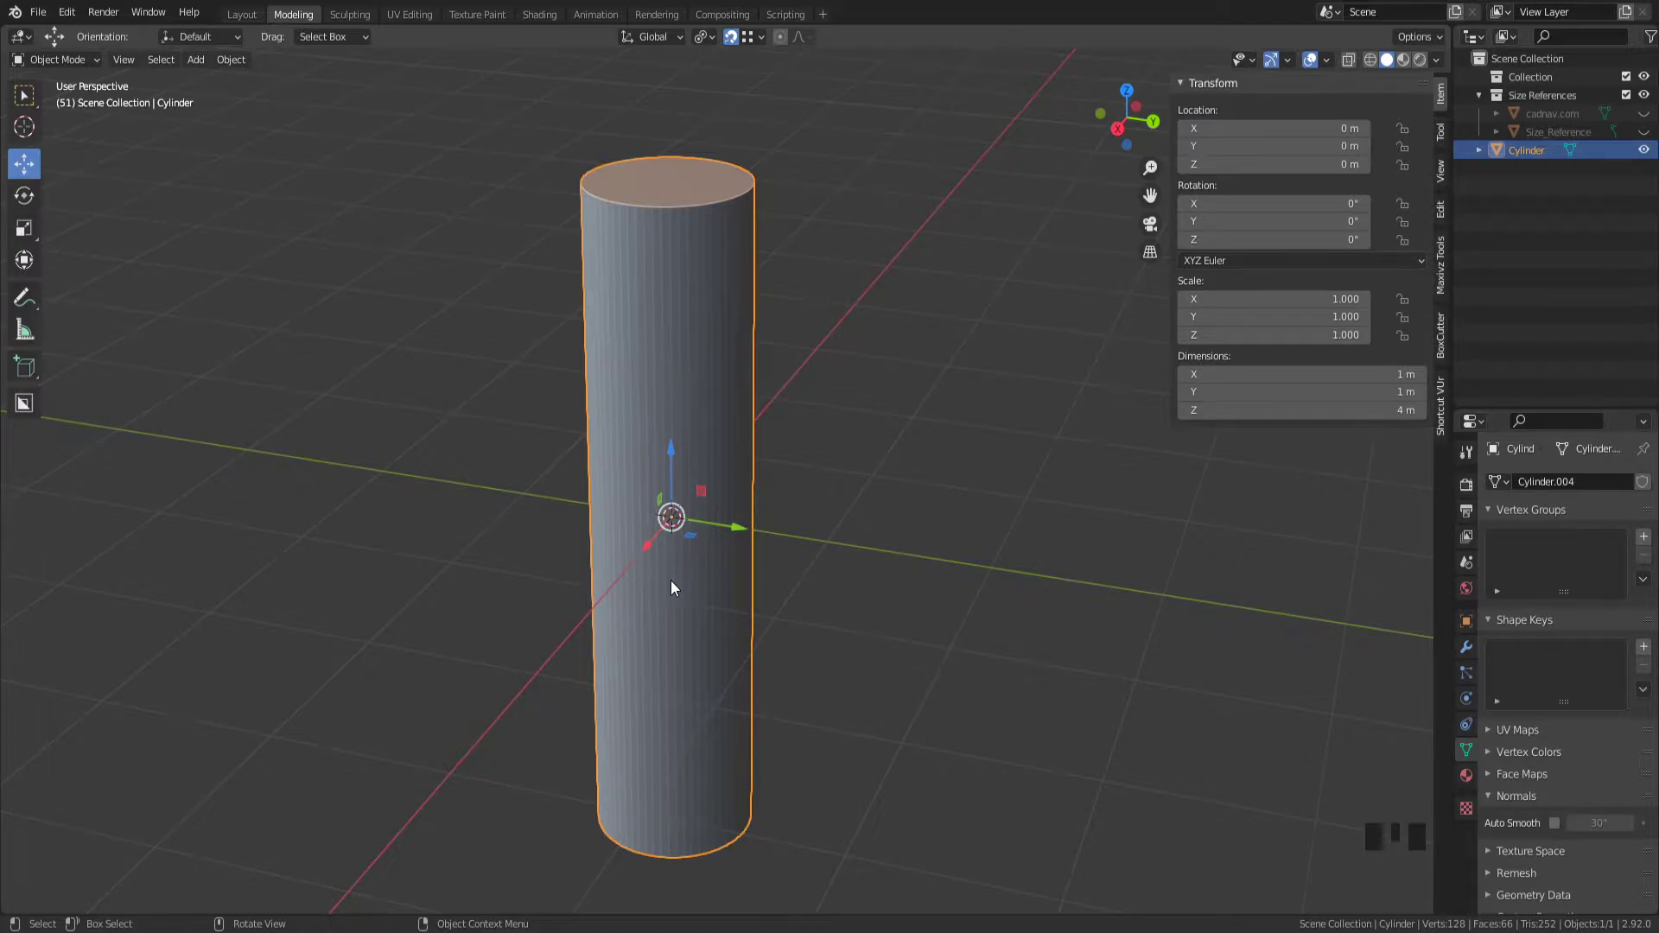
mouse_move(659, 404)
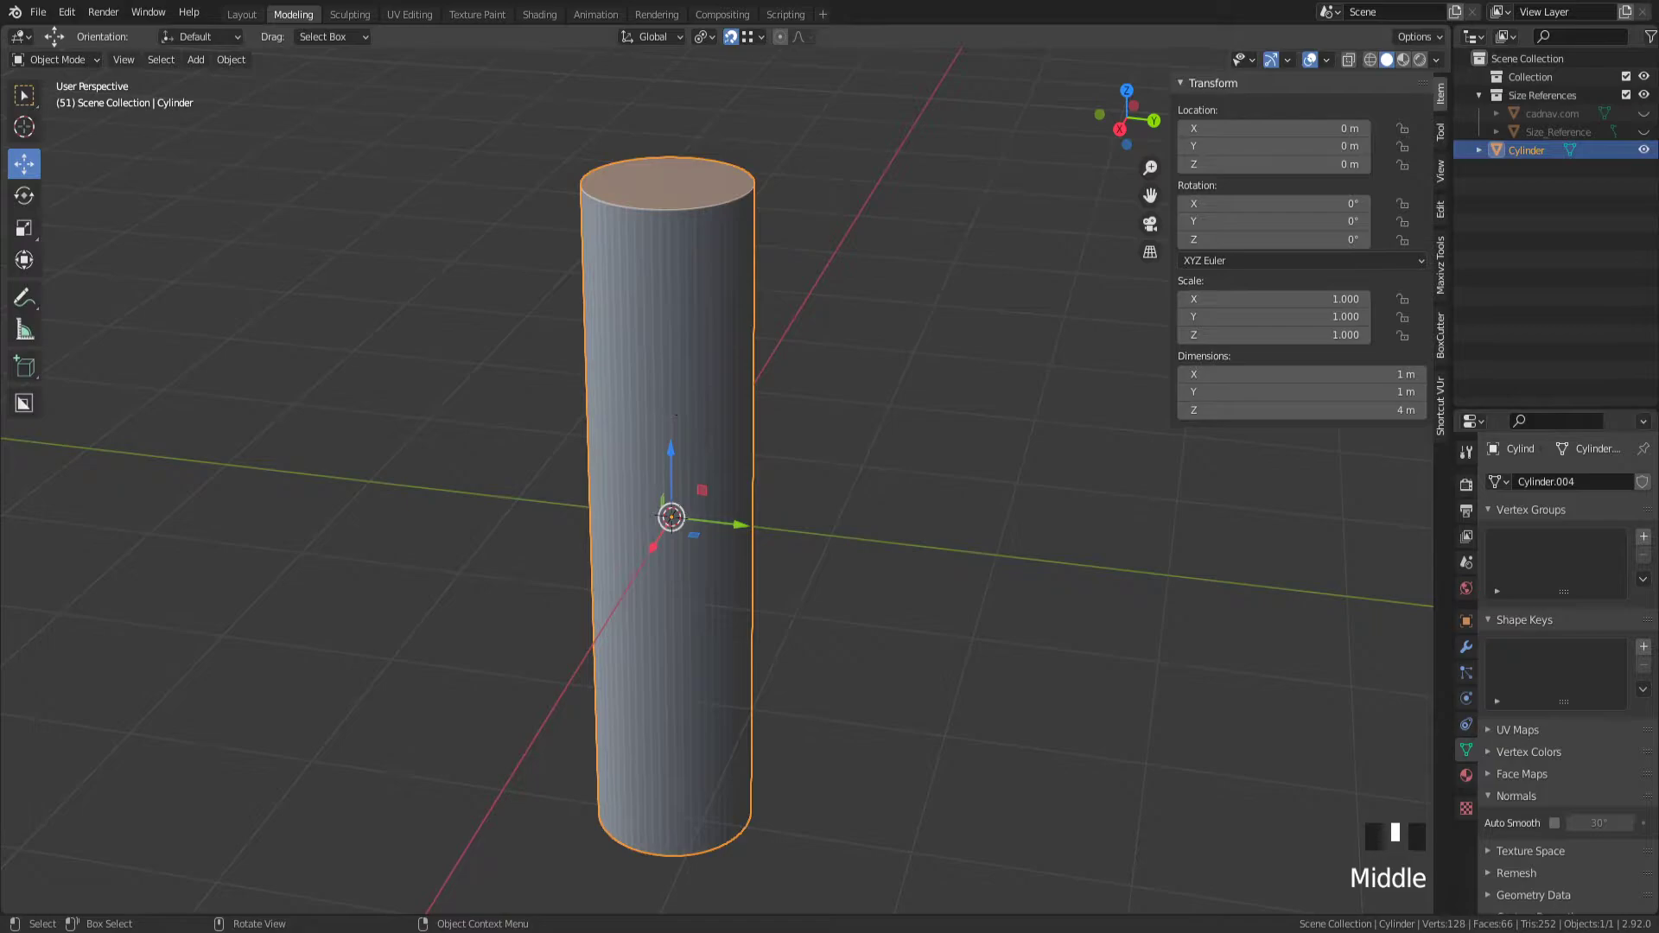
- Rotate the cylinder 90° around X to lie flat and remove both end caps, leaving an open tube
key("r")
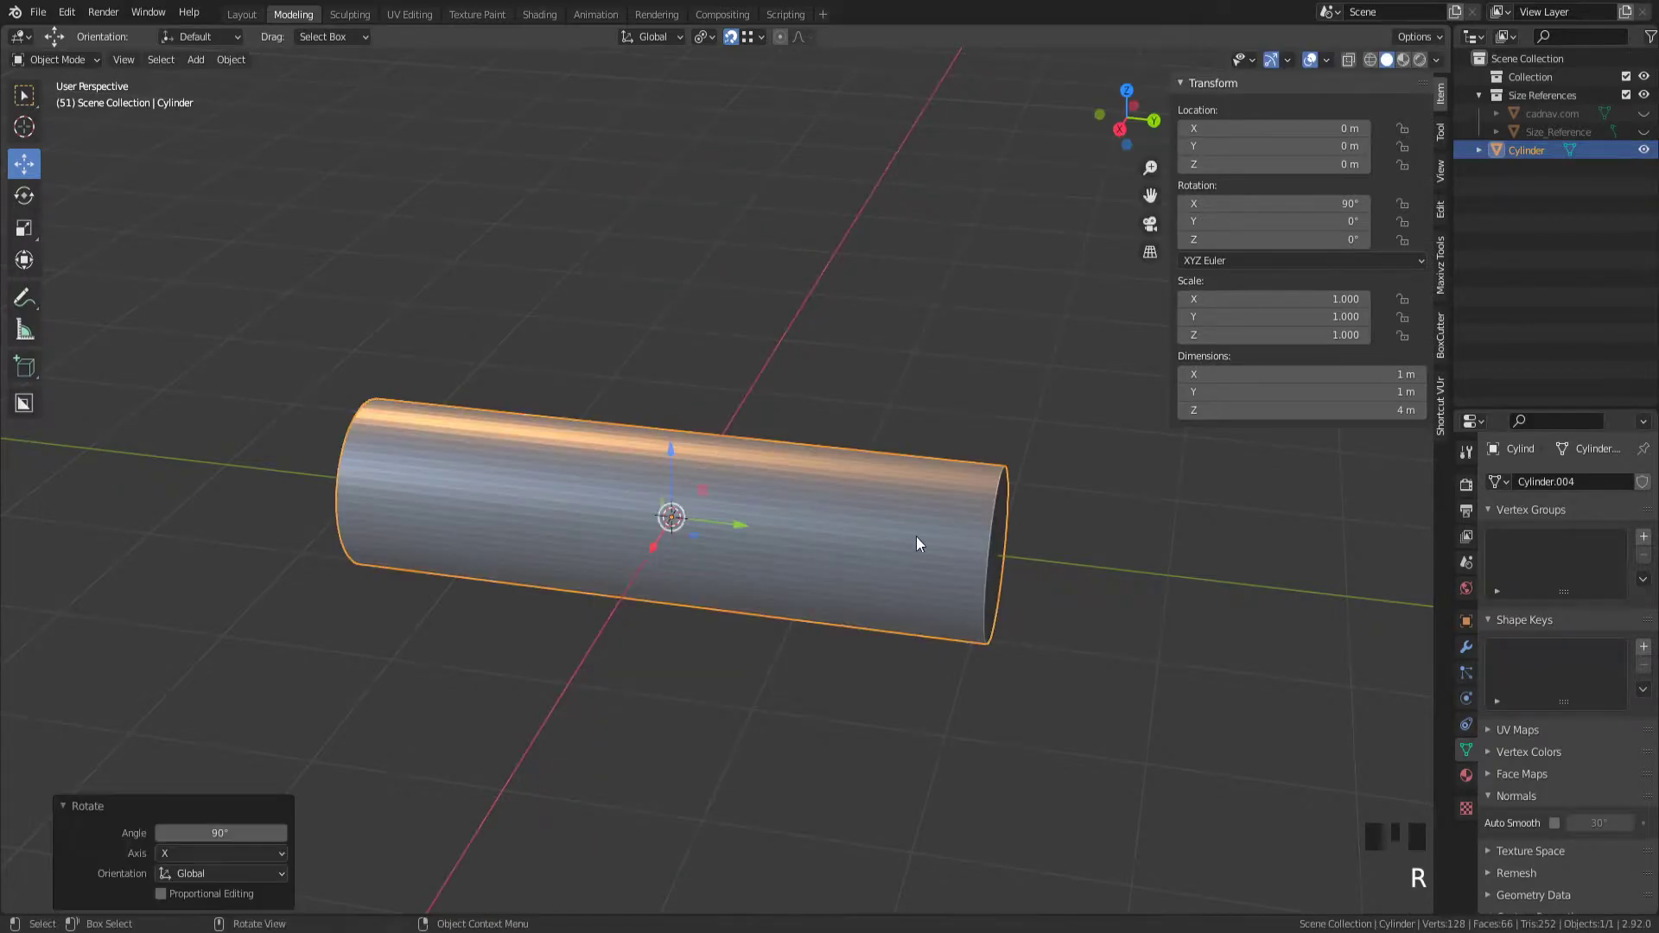
key("Tab")
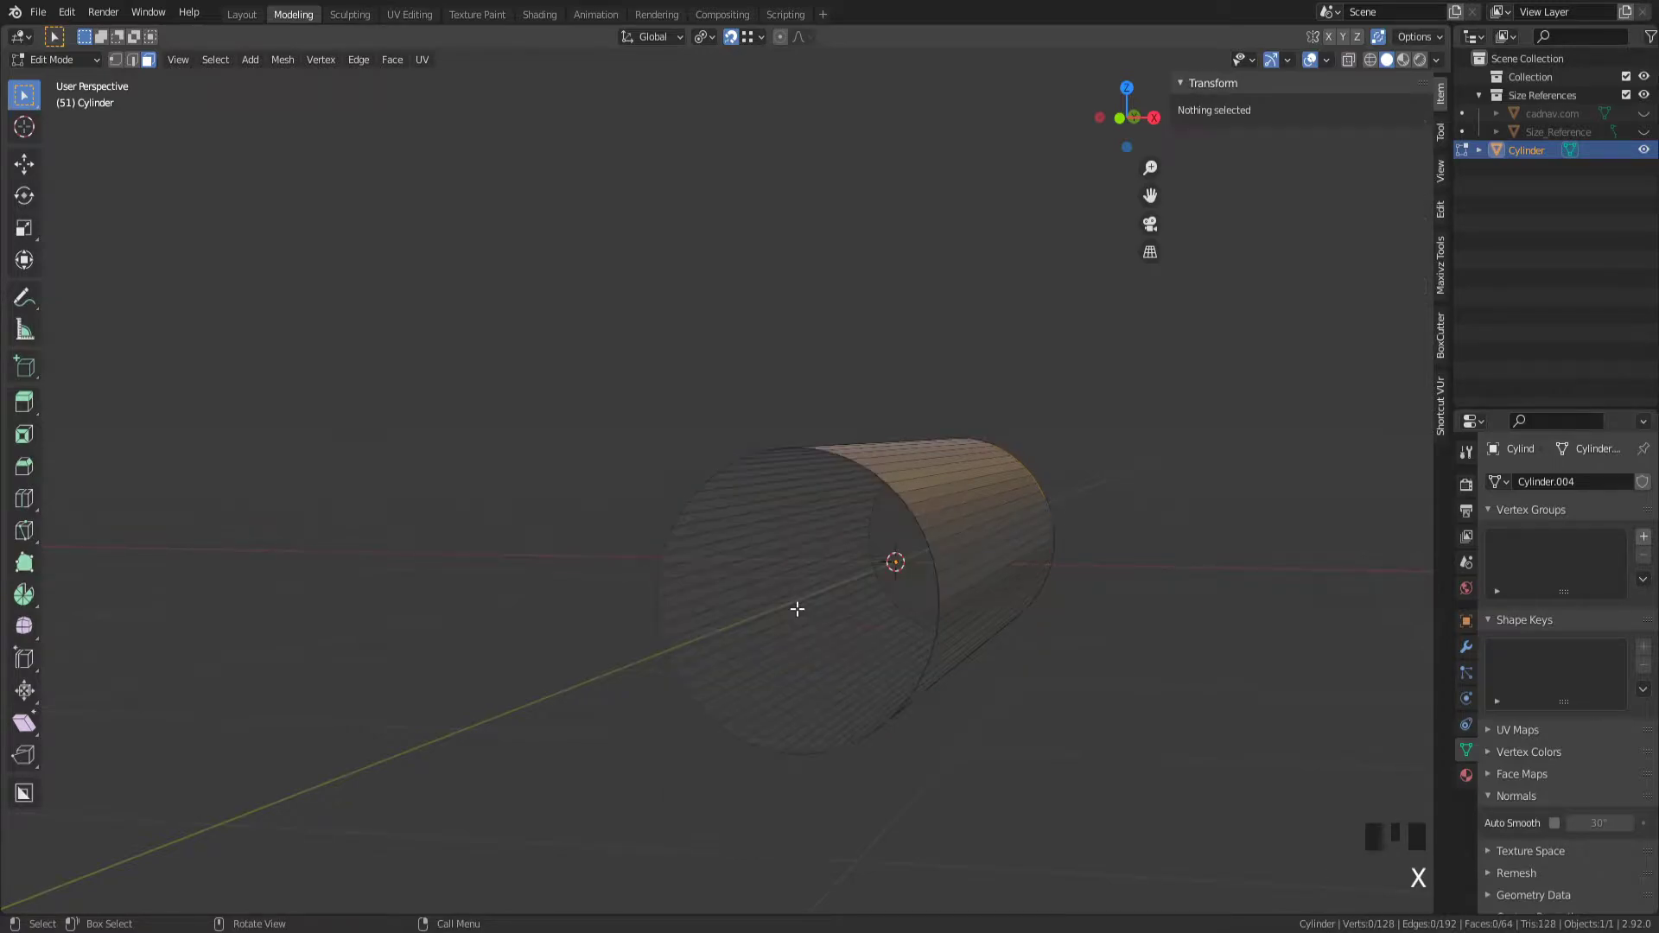
left_click_drag(796, 608, 814, 569)
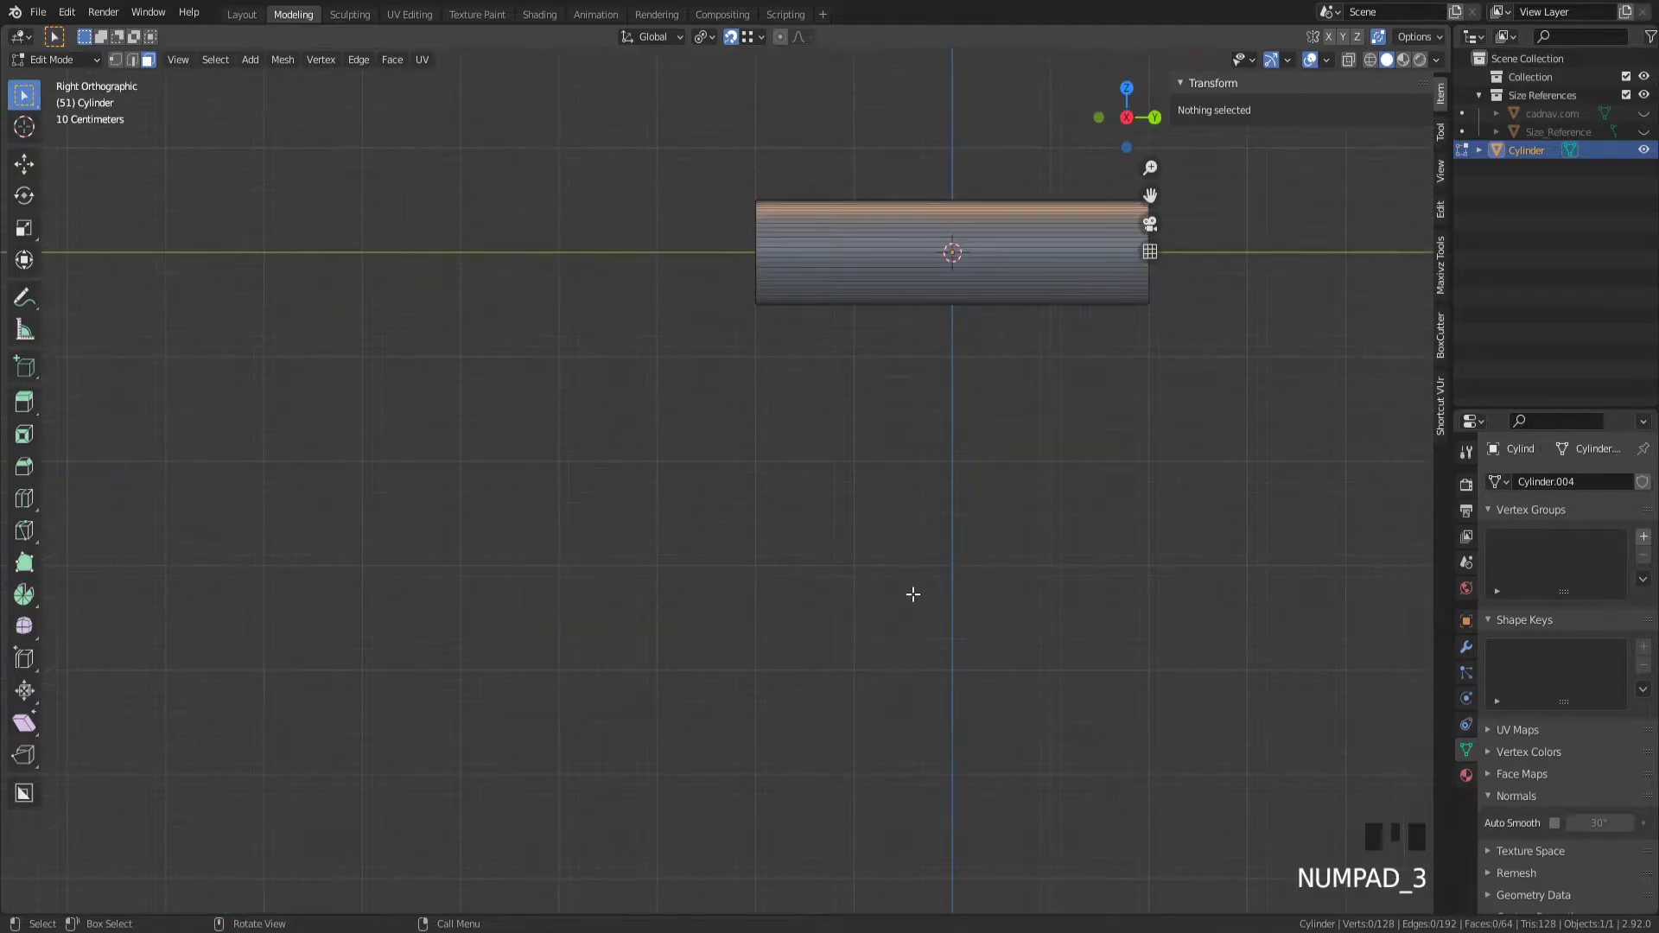
- Insert a loop cut around the tube's center, undoing an accidental twist of the loop
left_click_drag(951, 252, 693, 508)
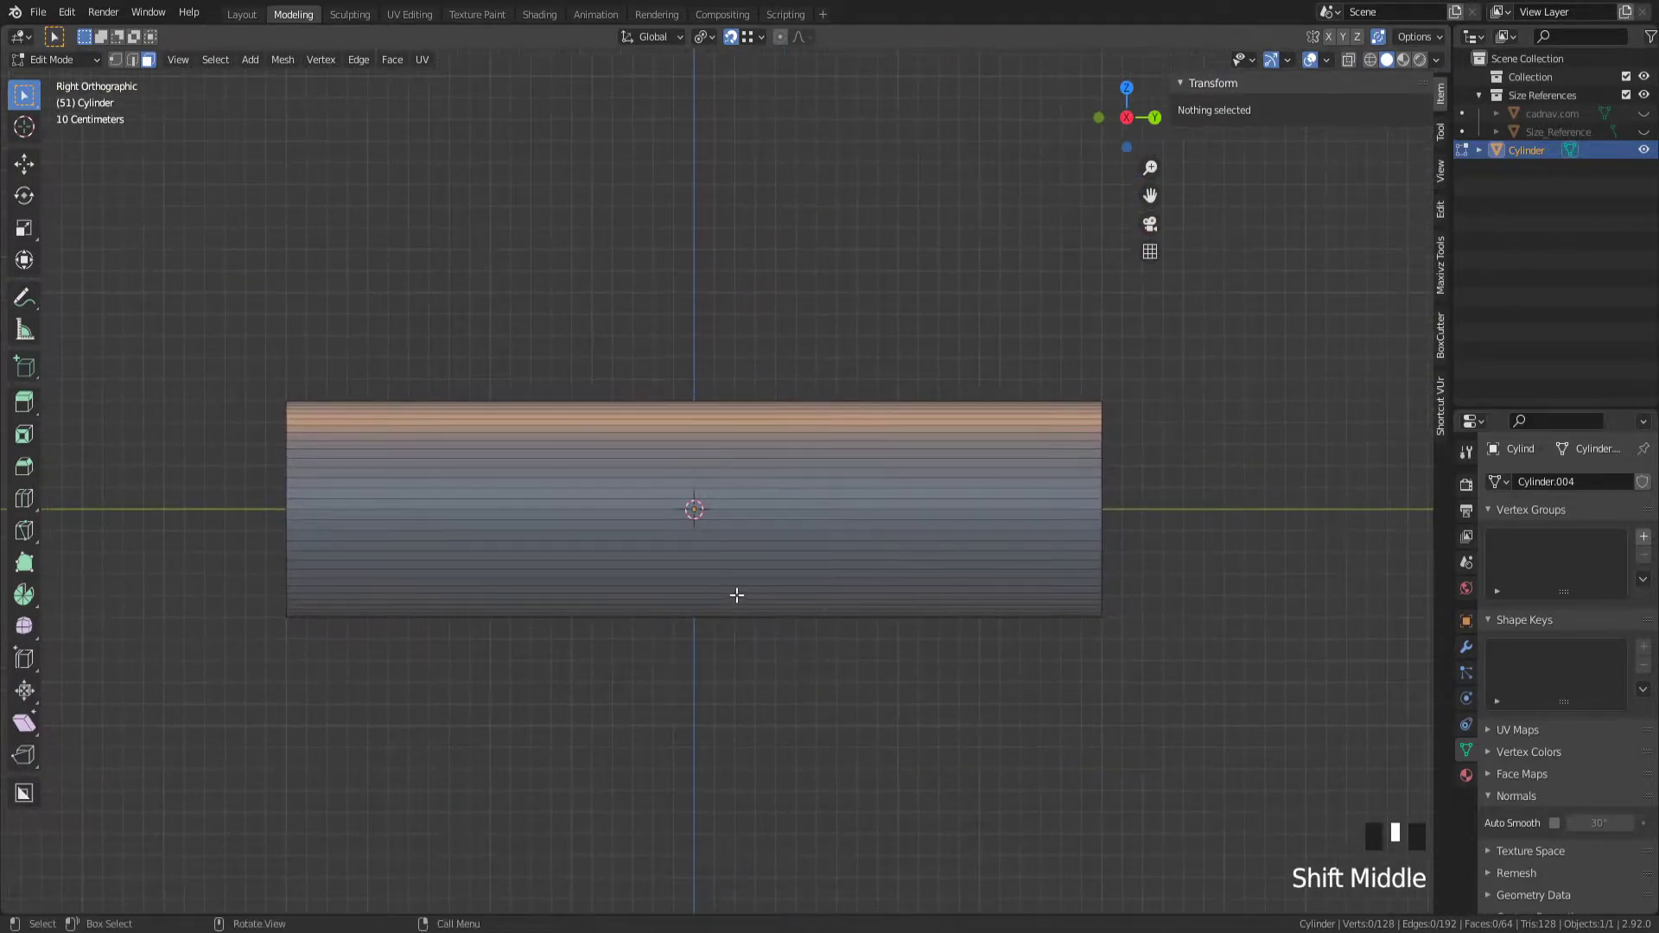
key("ctrl+r")
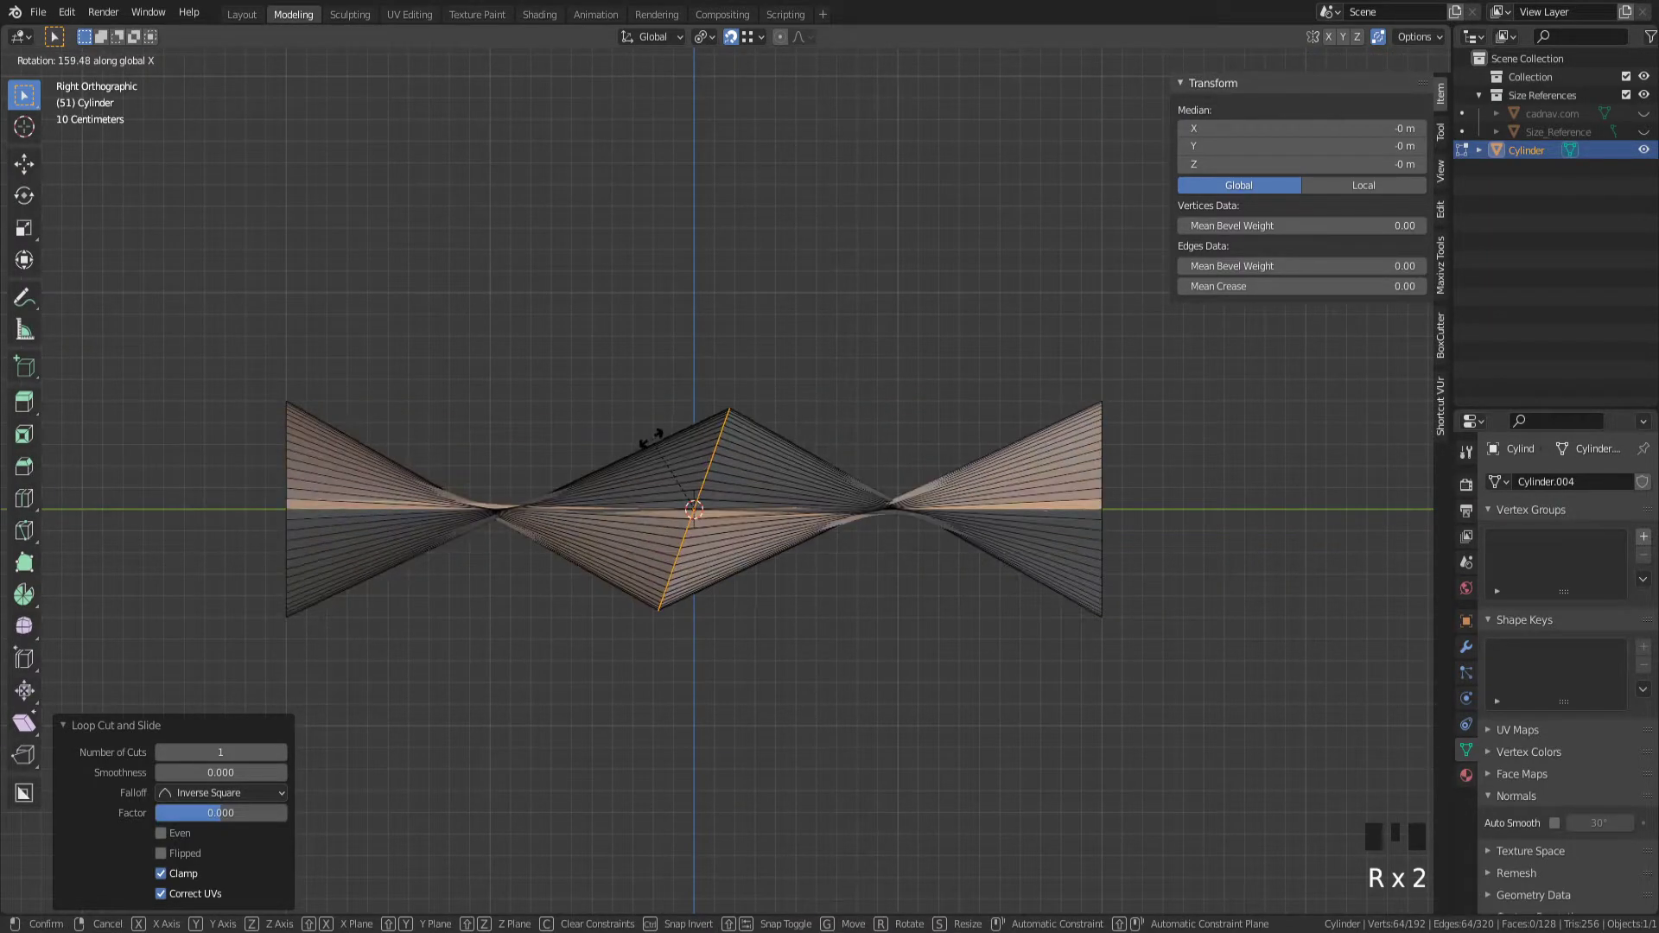
mouse_move(693, 512)
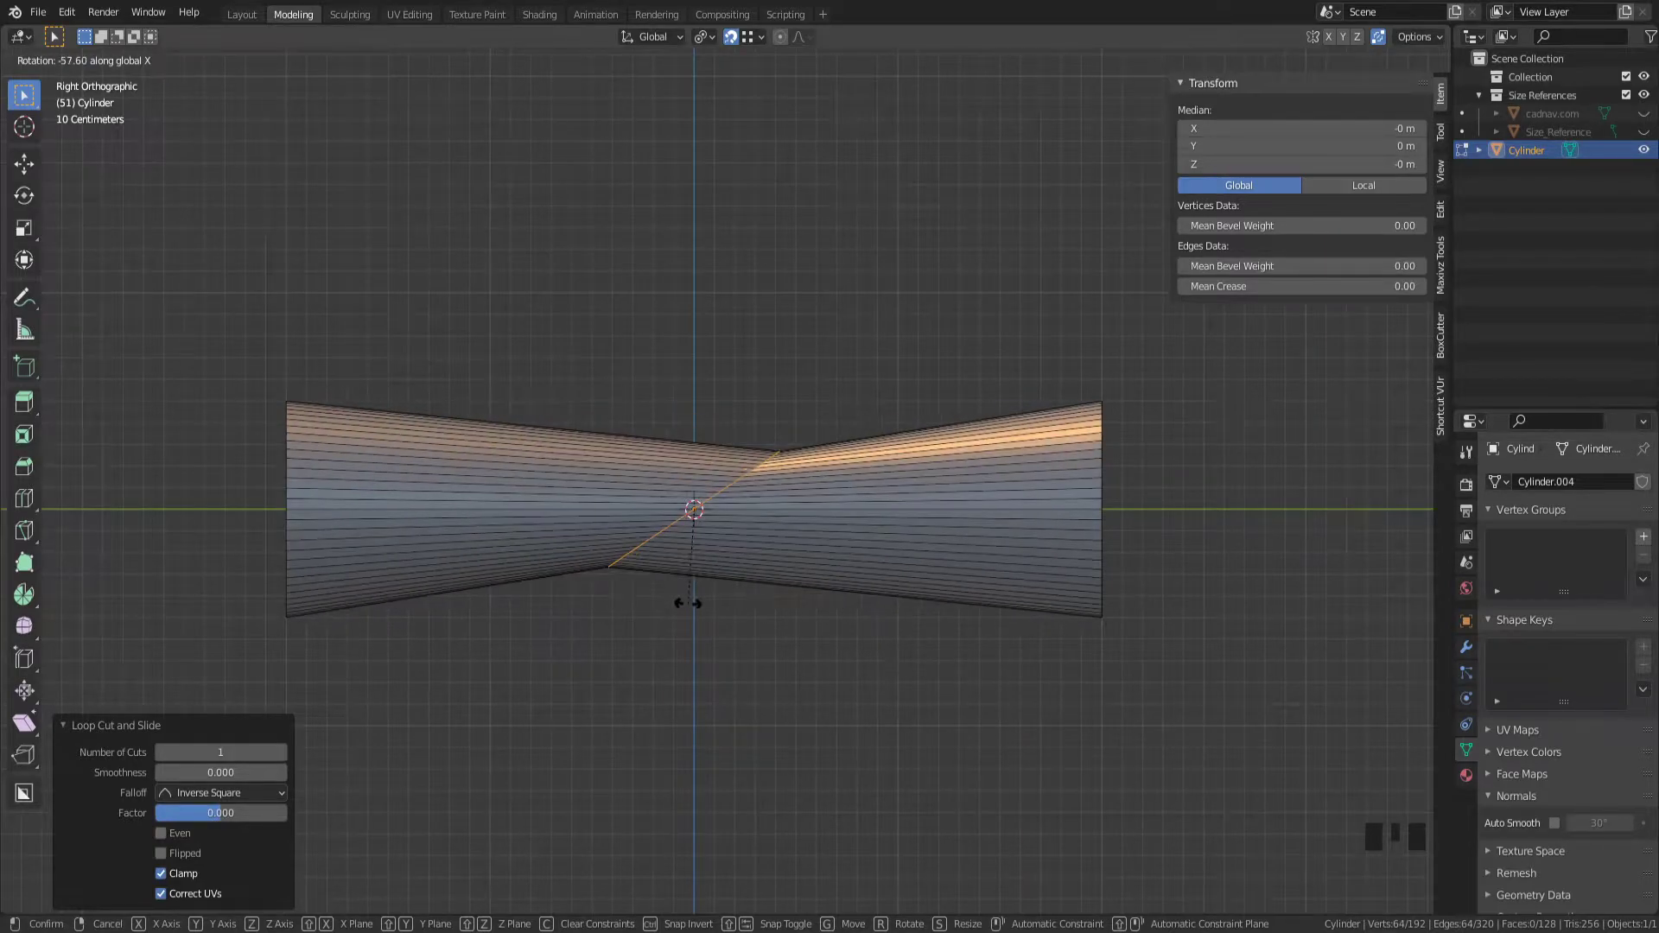
key("ctrl+z")
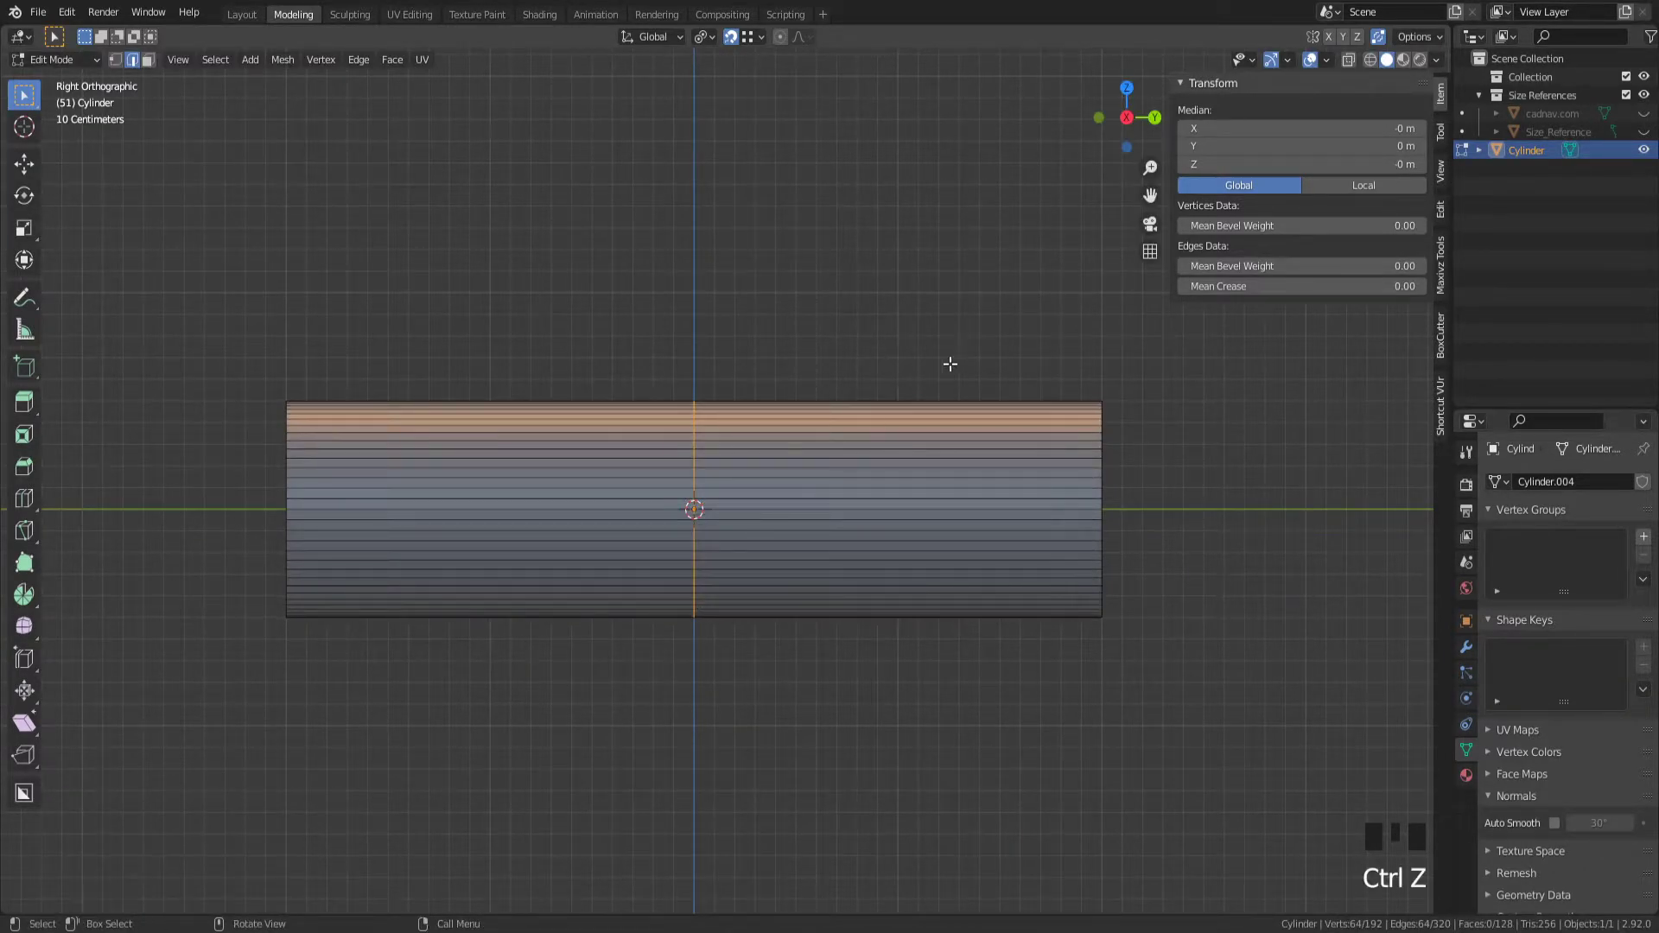
scroll("up", 3)
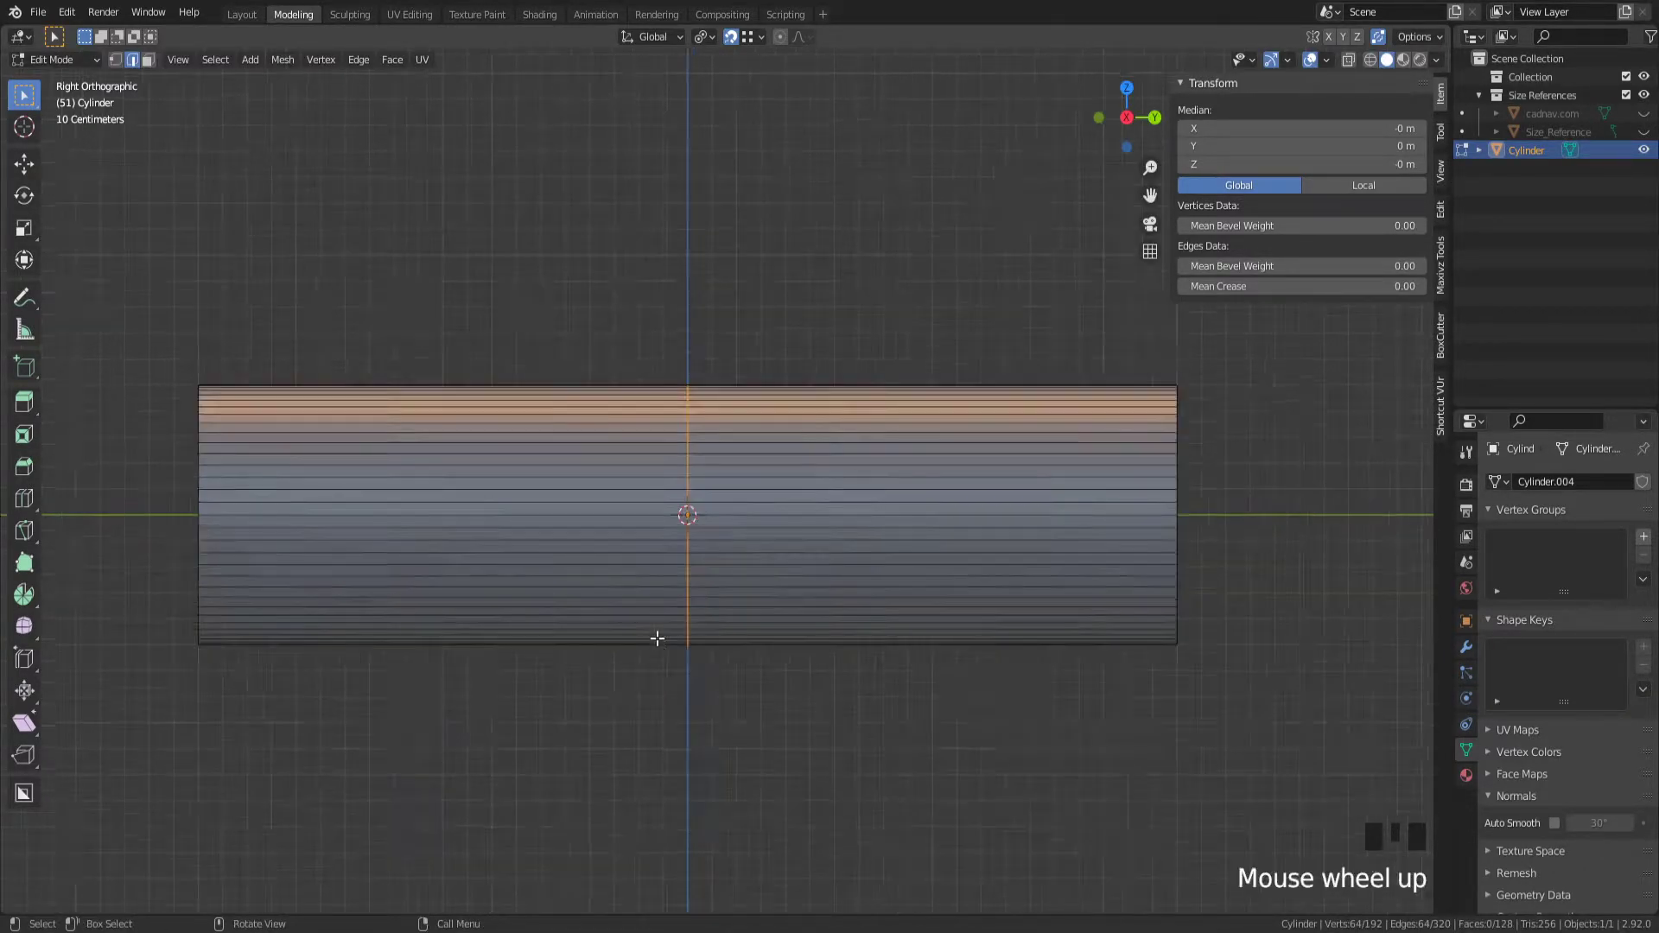
scroll("up", 3)
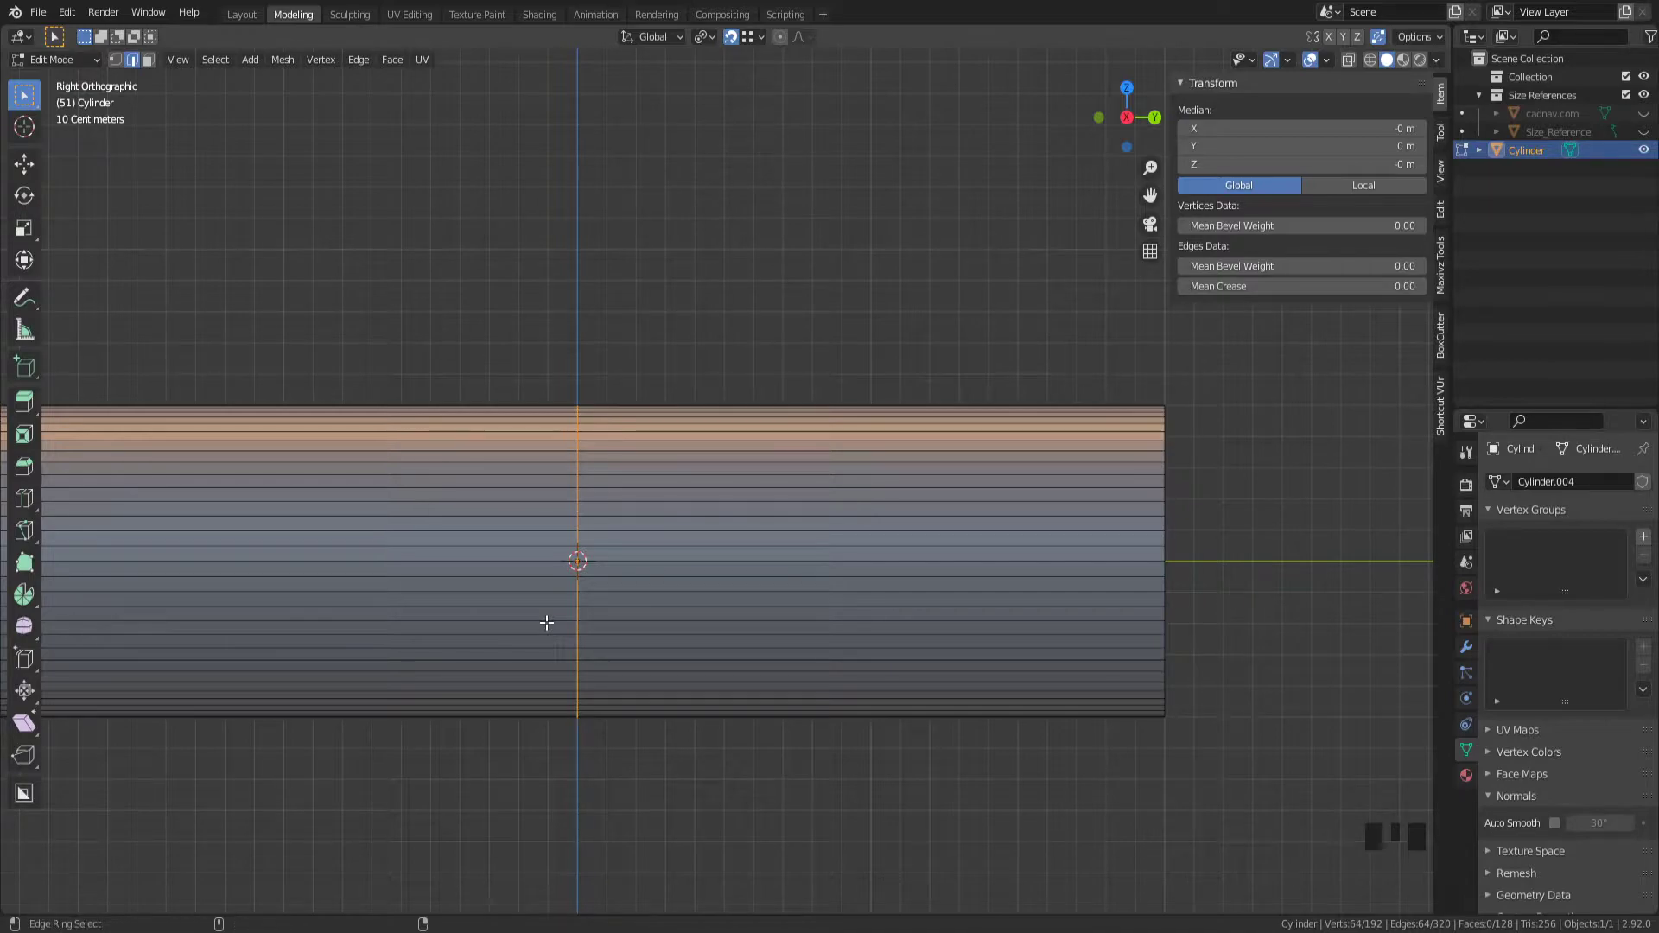
- Shear the middle edge loop into a diagonal slant across the tube
key("shift+ctrl+alt+s")
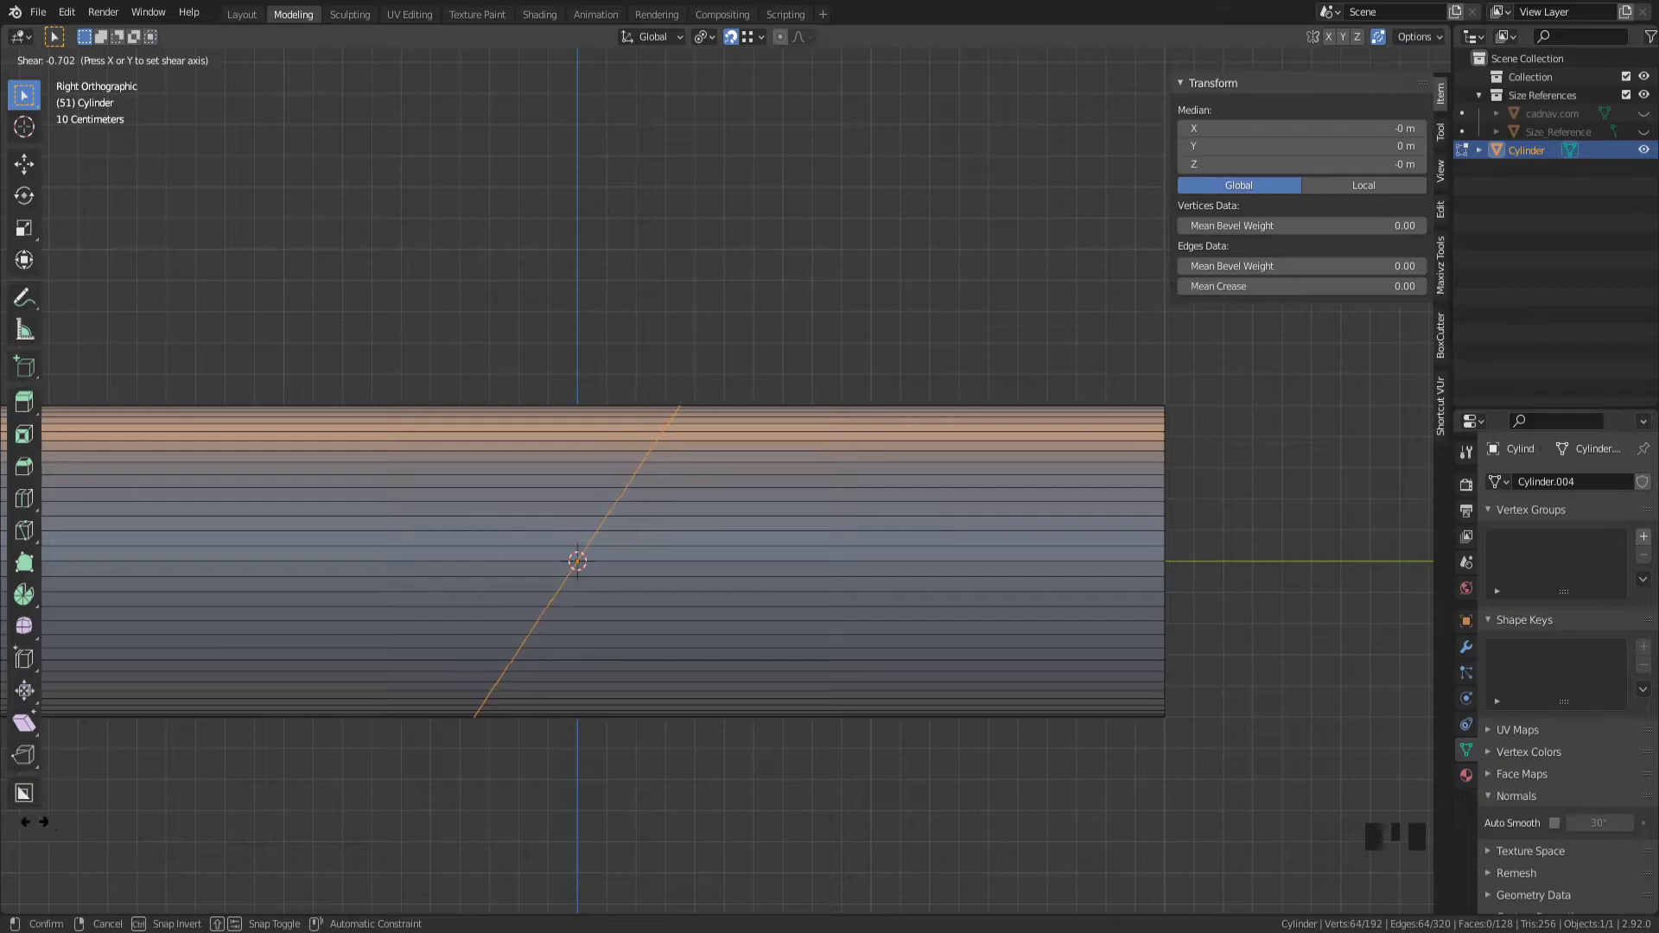
scroll("down", 3)
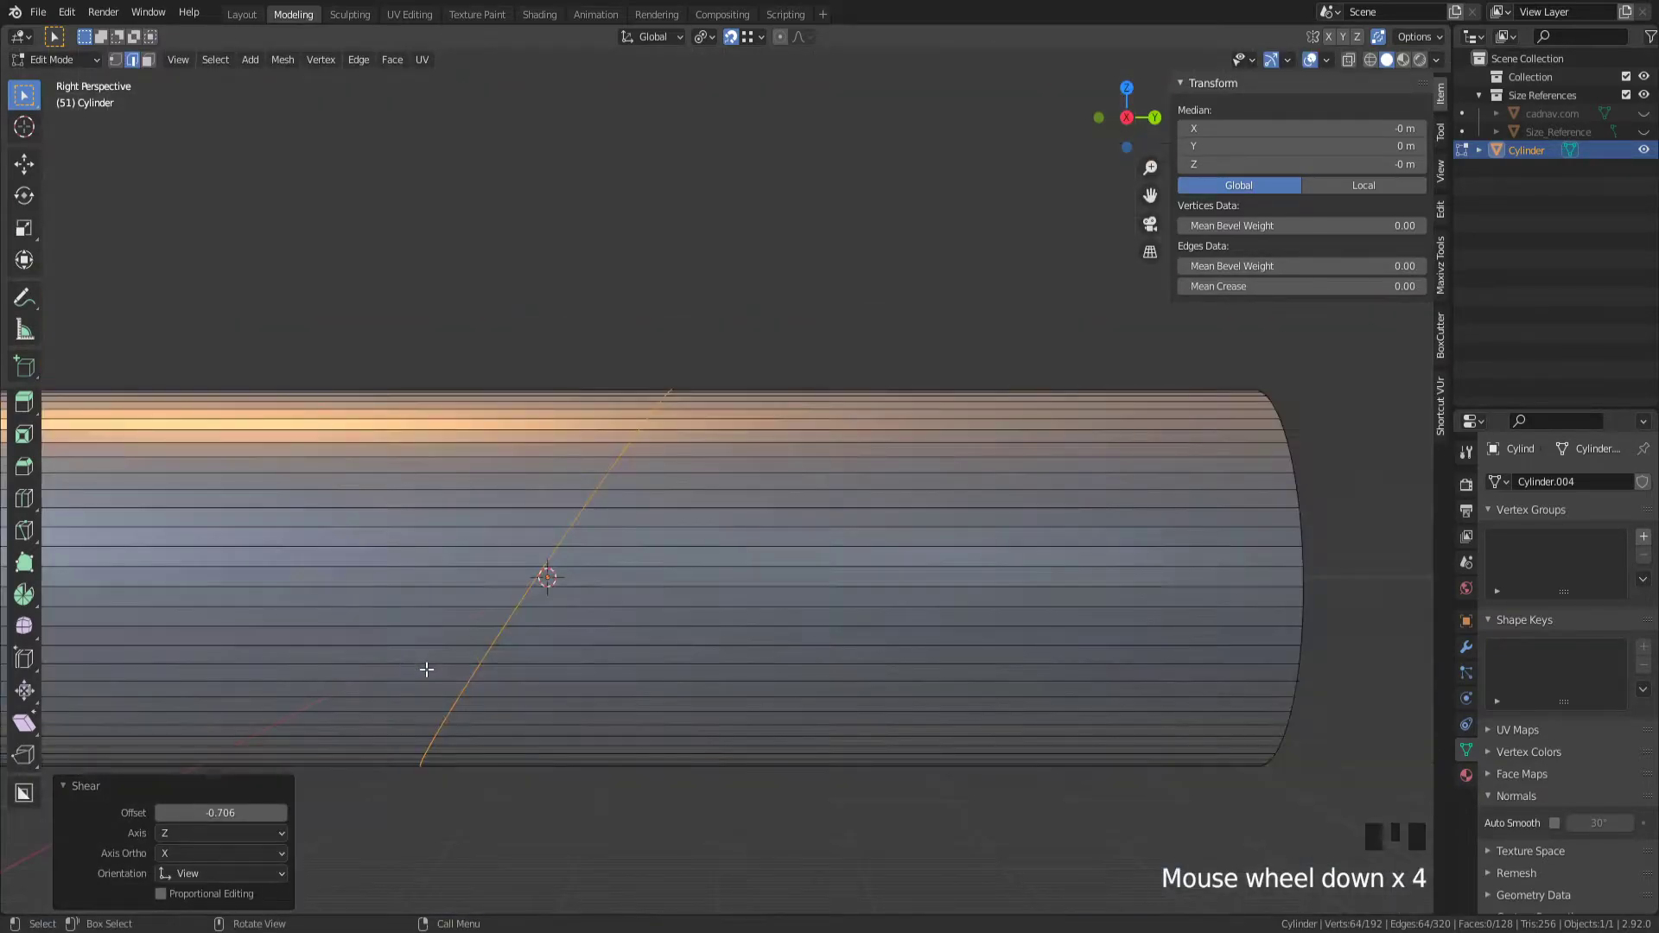
- In side view, move the sheared loop about 1.43 m along Y toward the tube's end
key("KP_3")
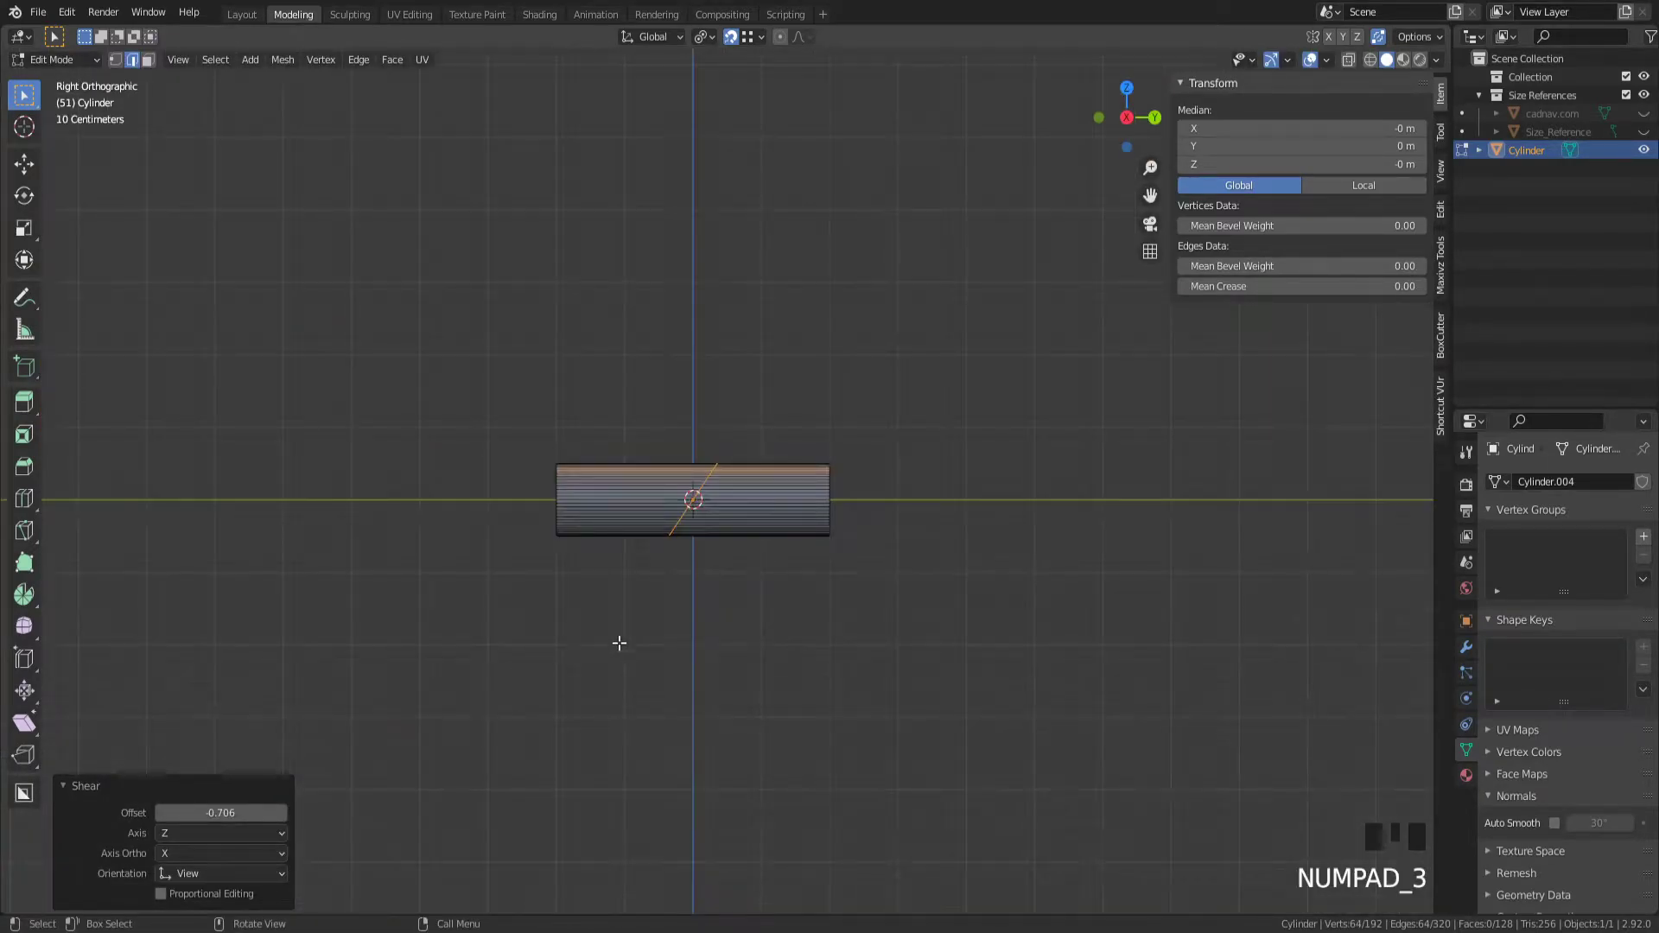
scroll("up", 3)
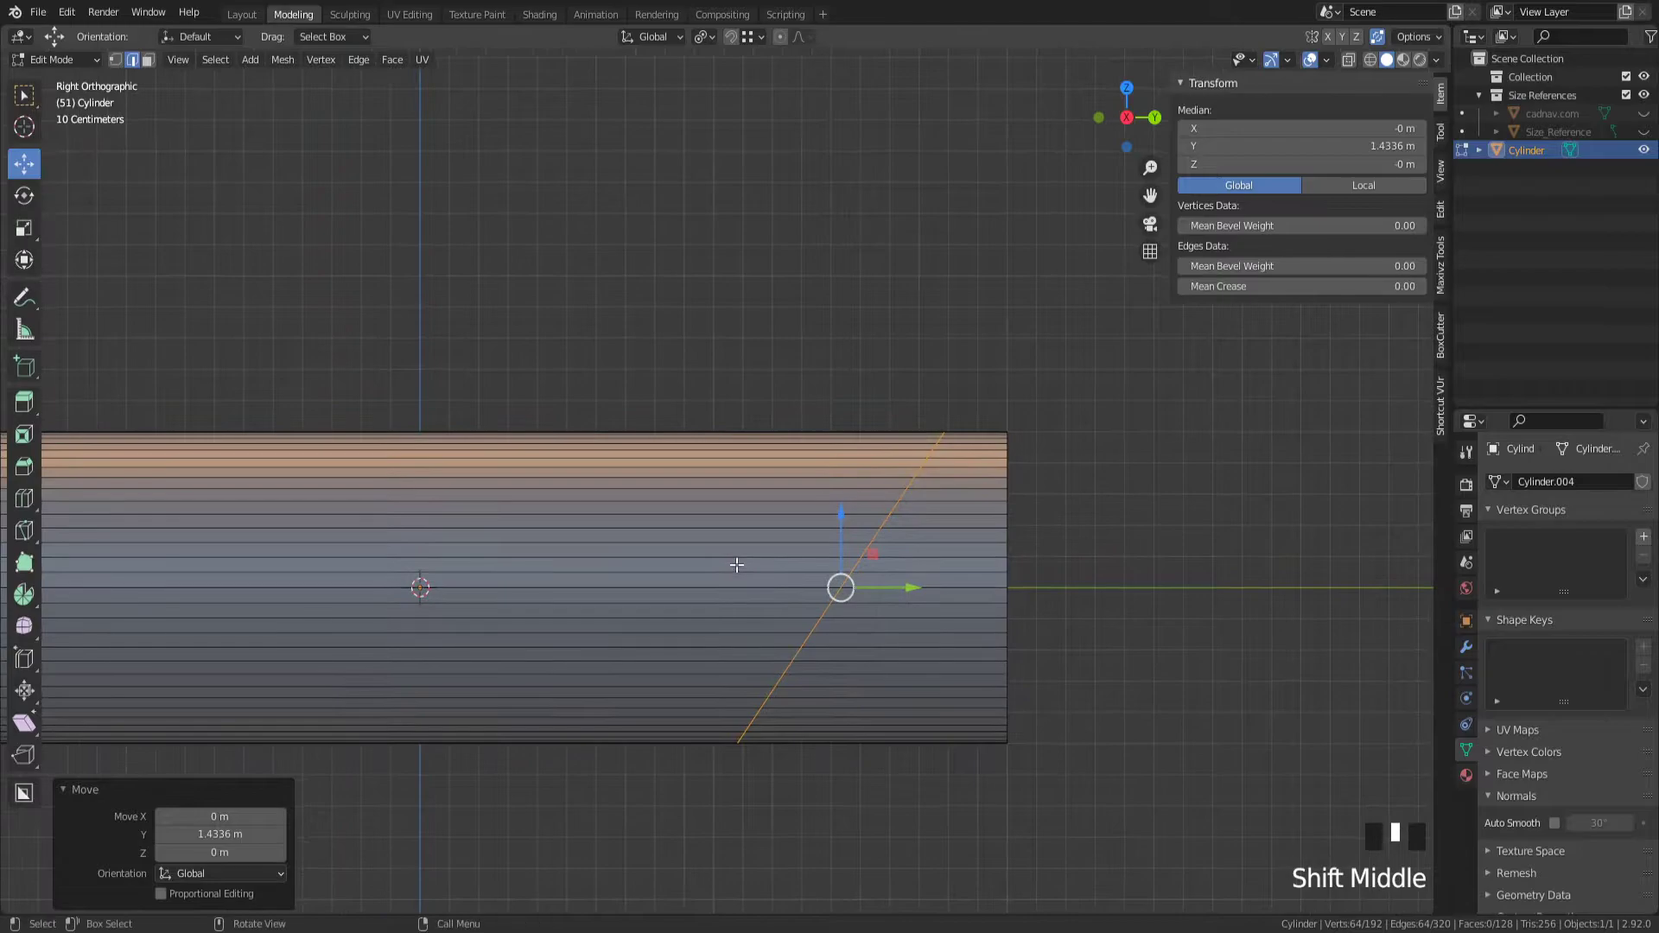
scroll("down", 3)
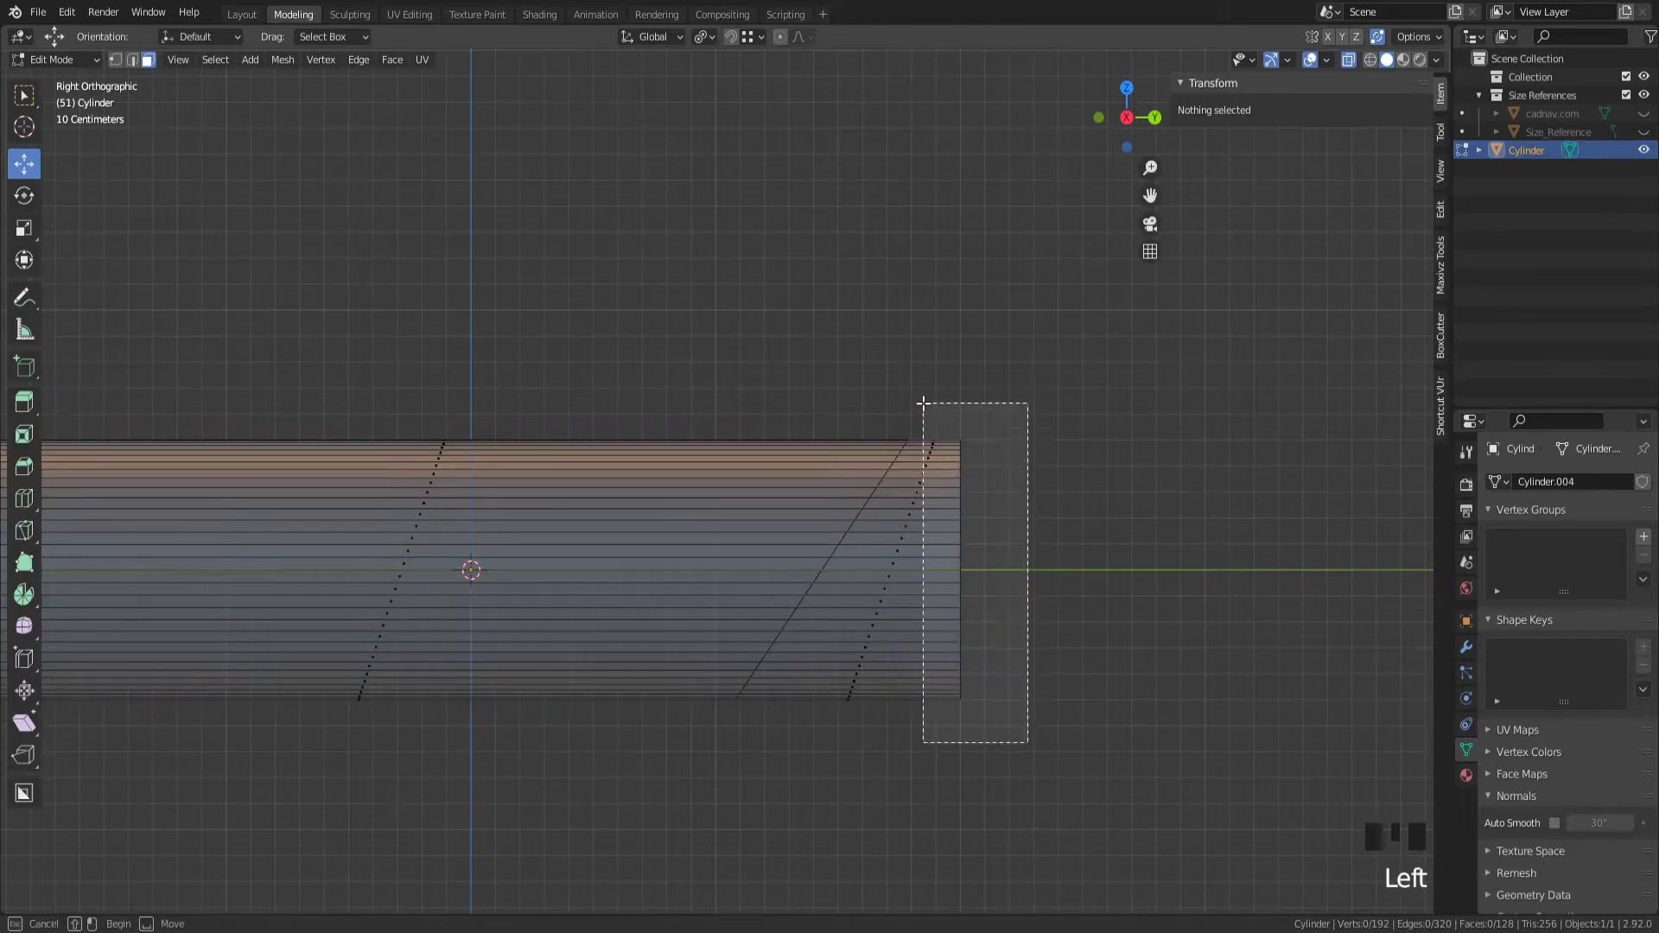
- Box-select the vertices past the slanted loop and delete them, leaving an angled open end
left_click_drag(923, 403, 1026, 747)
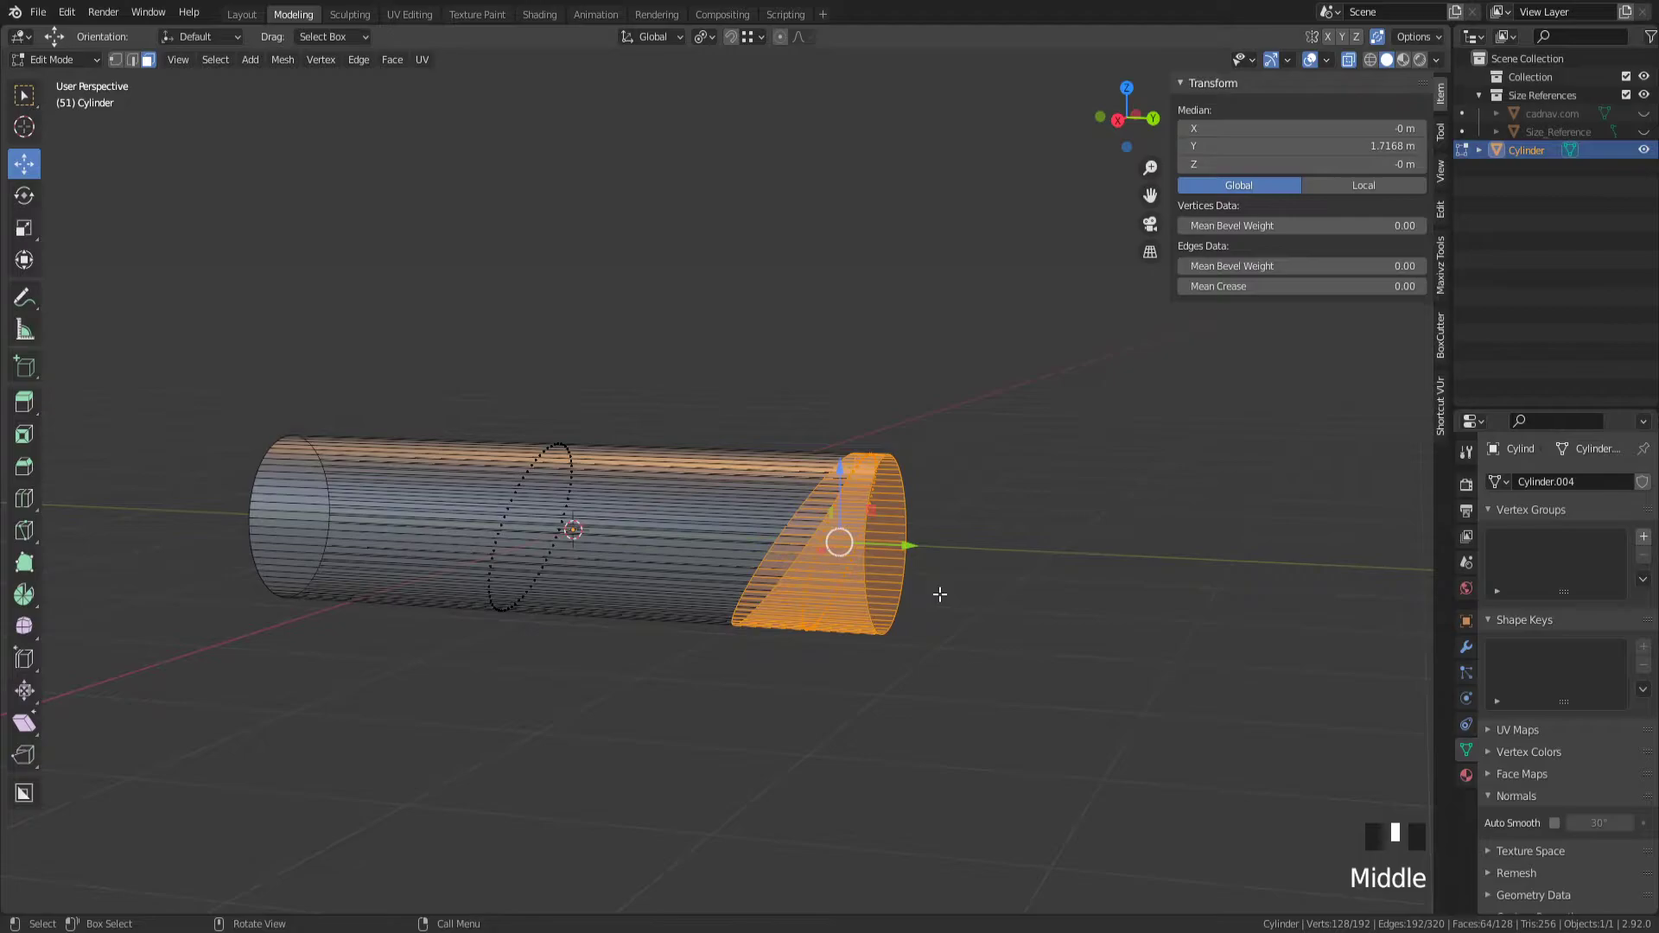
scroll("up", 3)
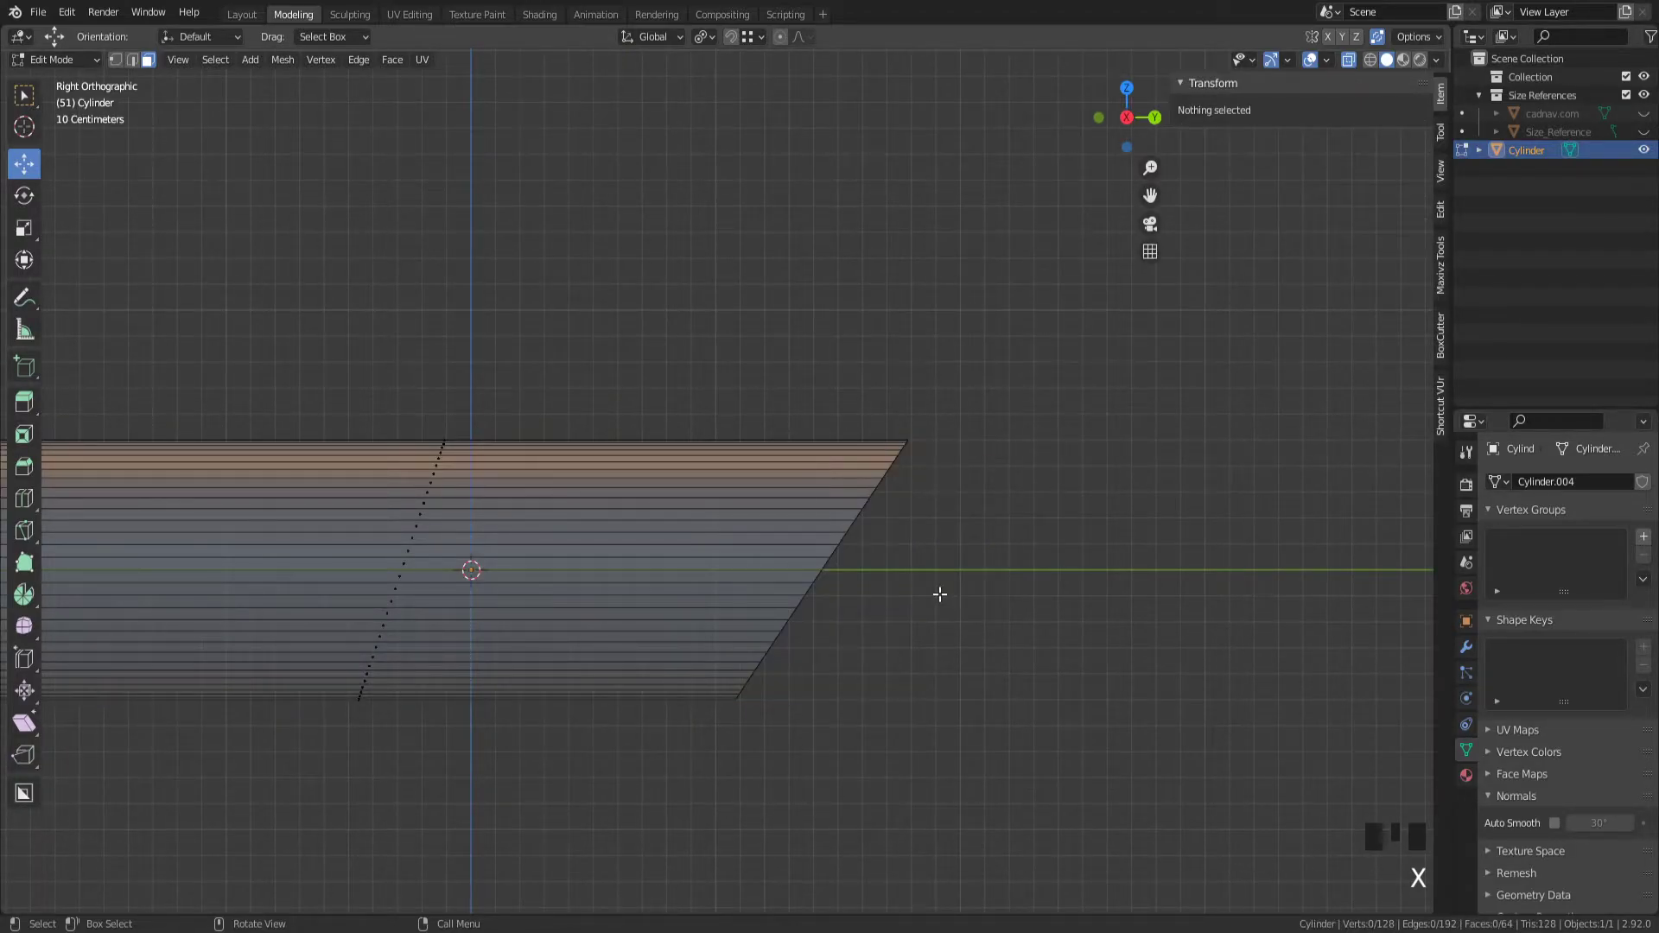
key("Tab")
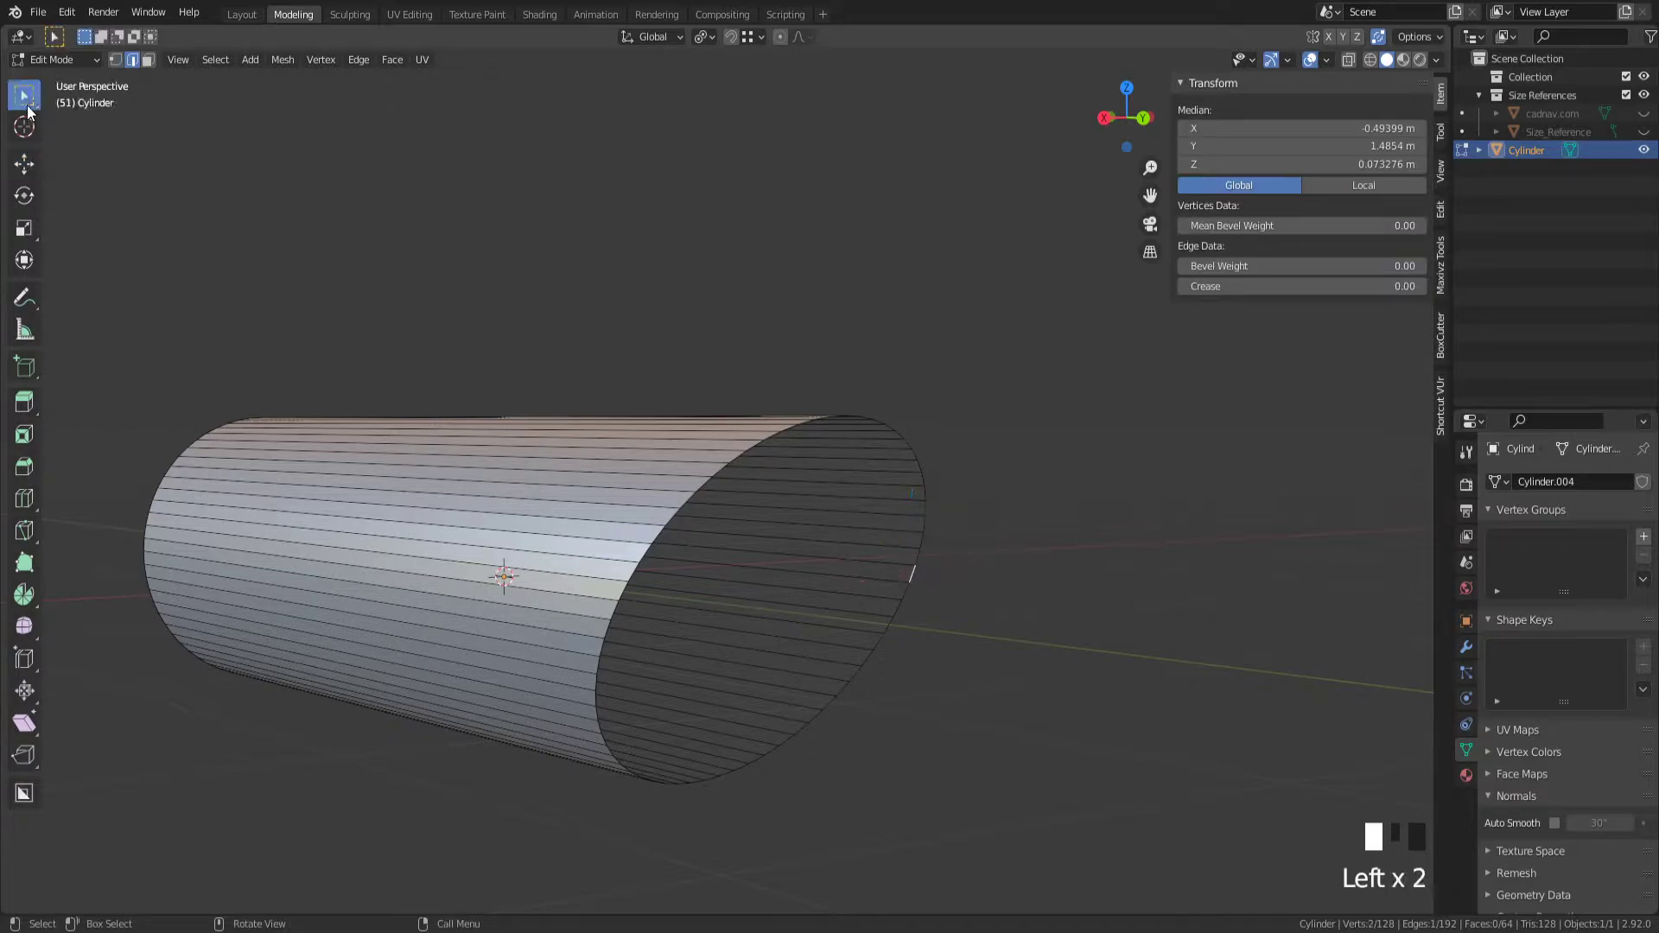
- Select the angled end edge loop and return to Object Mode with the 3.79 m tube
left_click(904, 592)
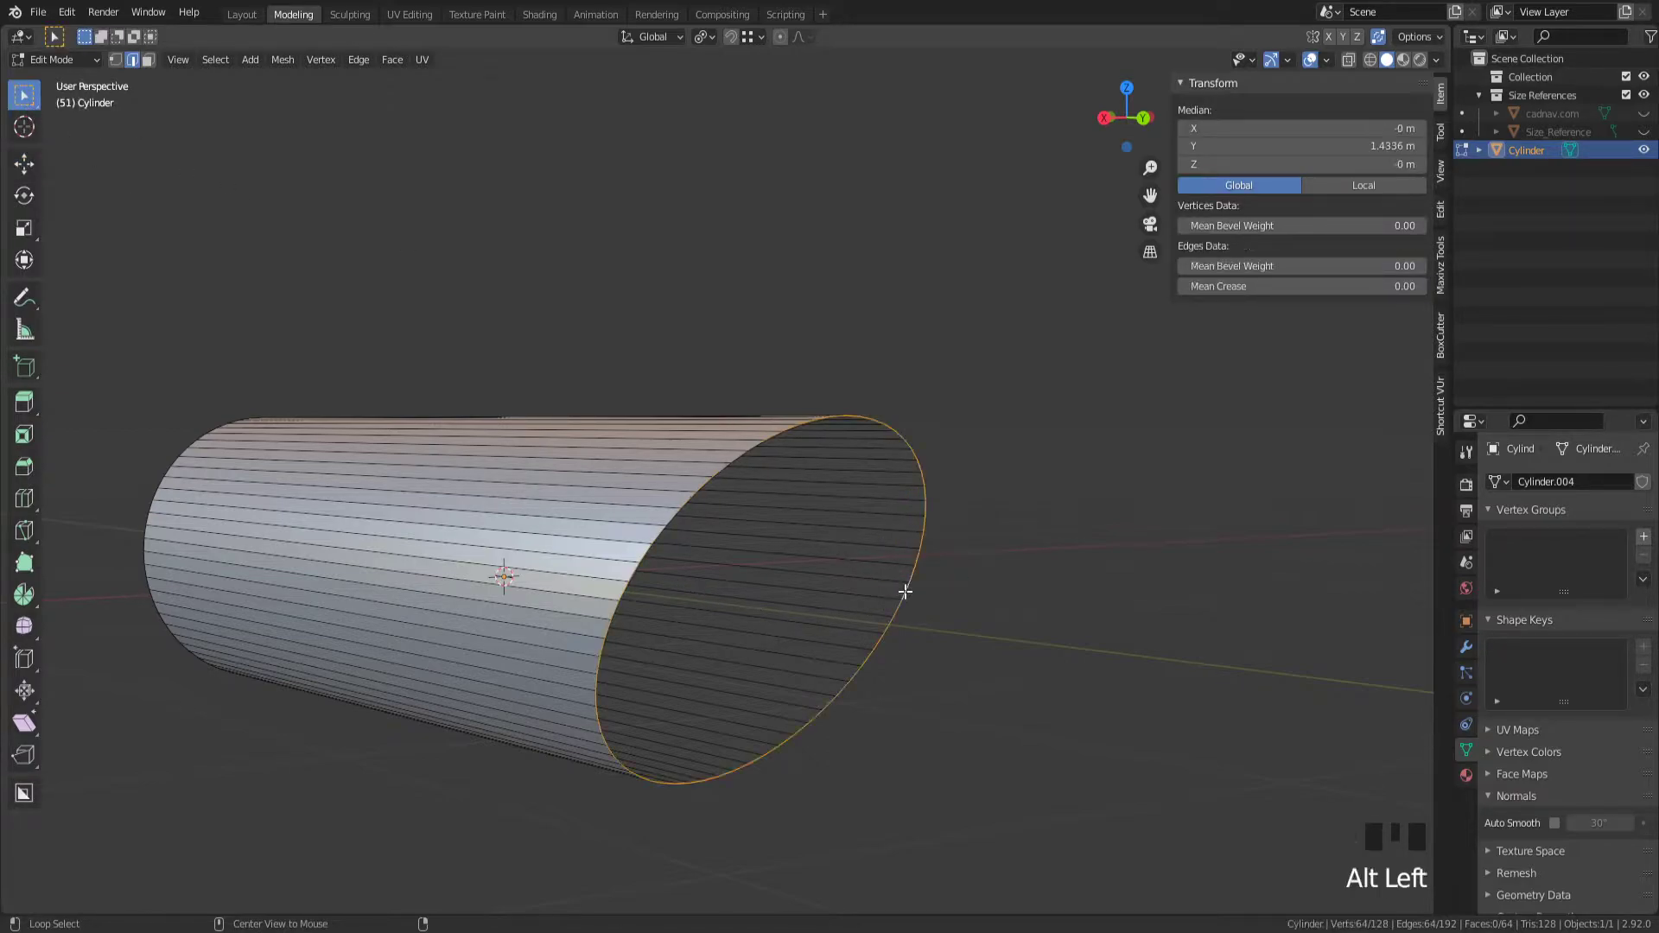
key("Tab")
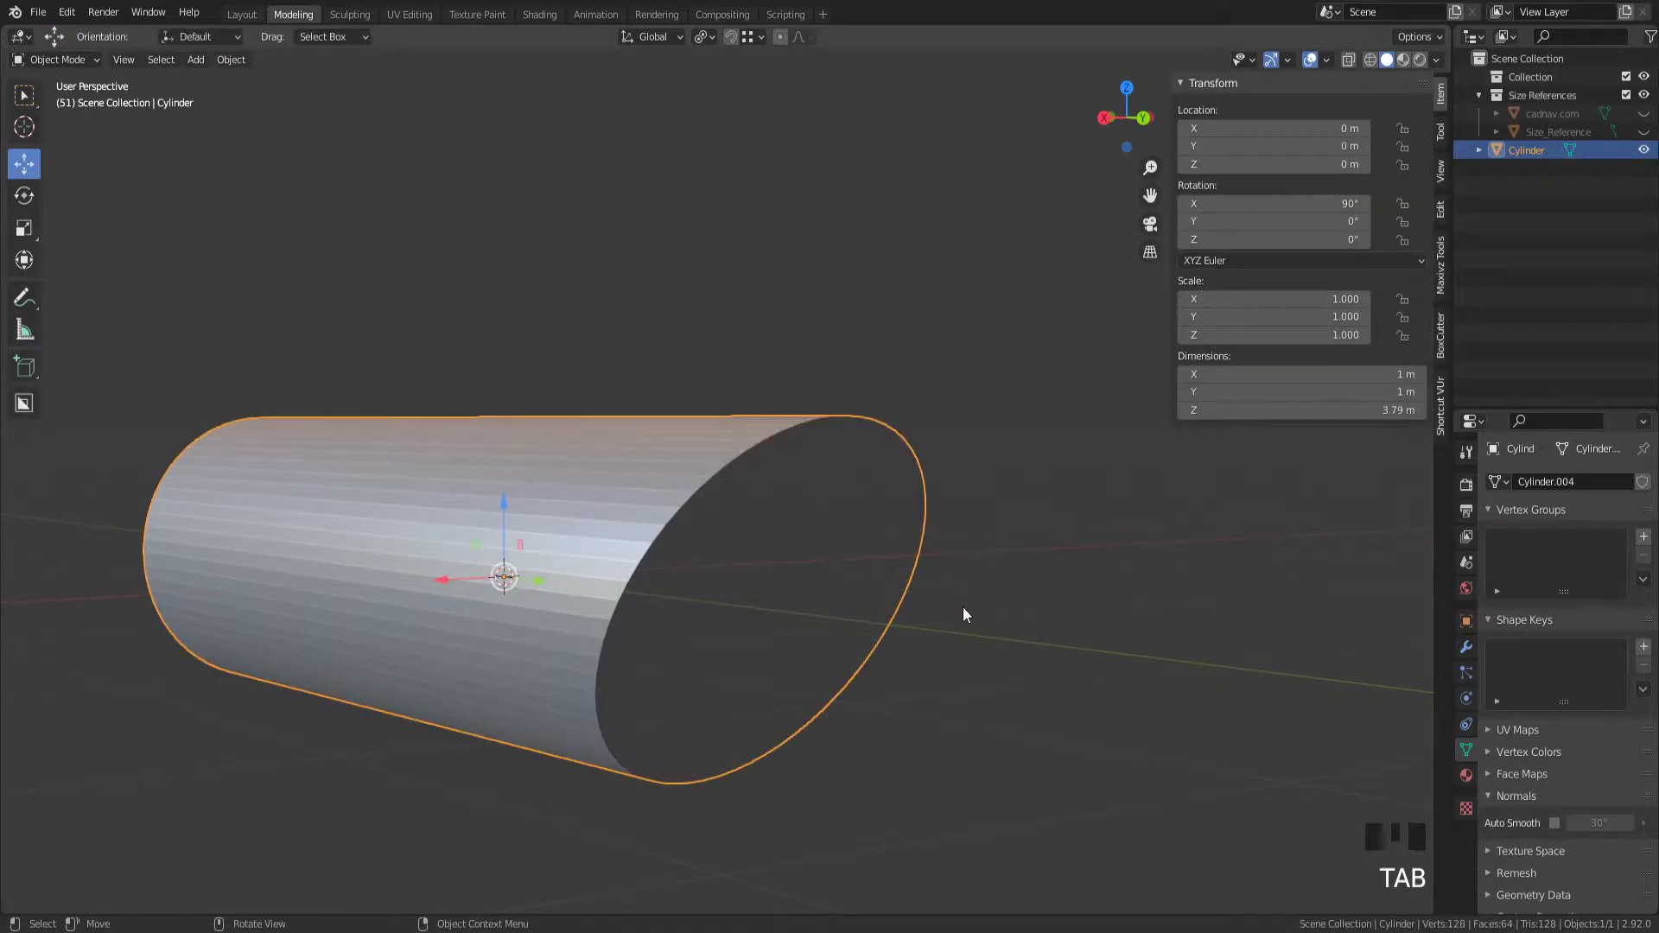
mouse_move(814, 613)
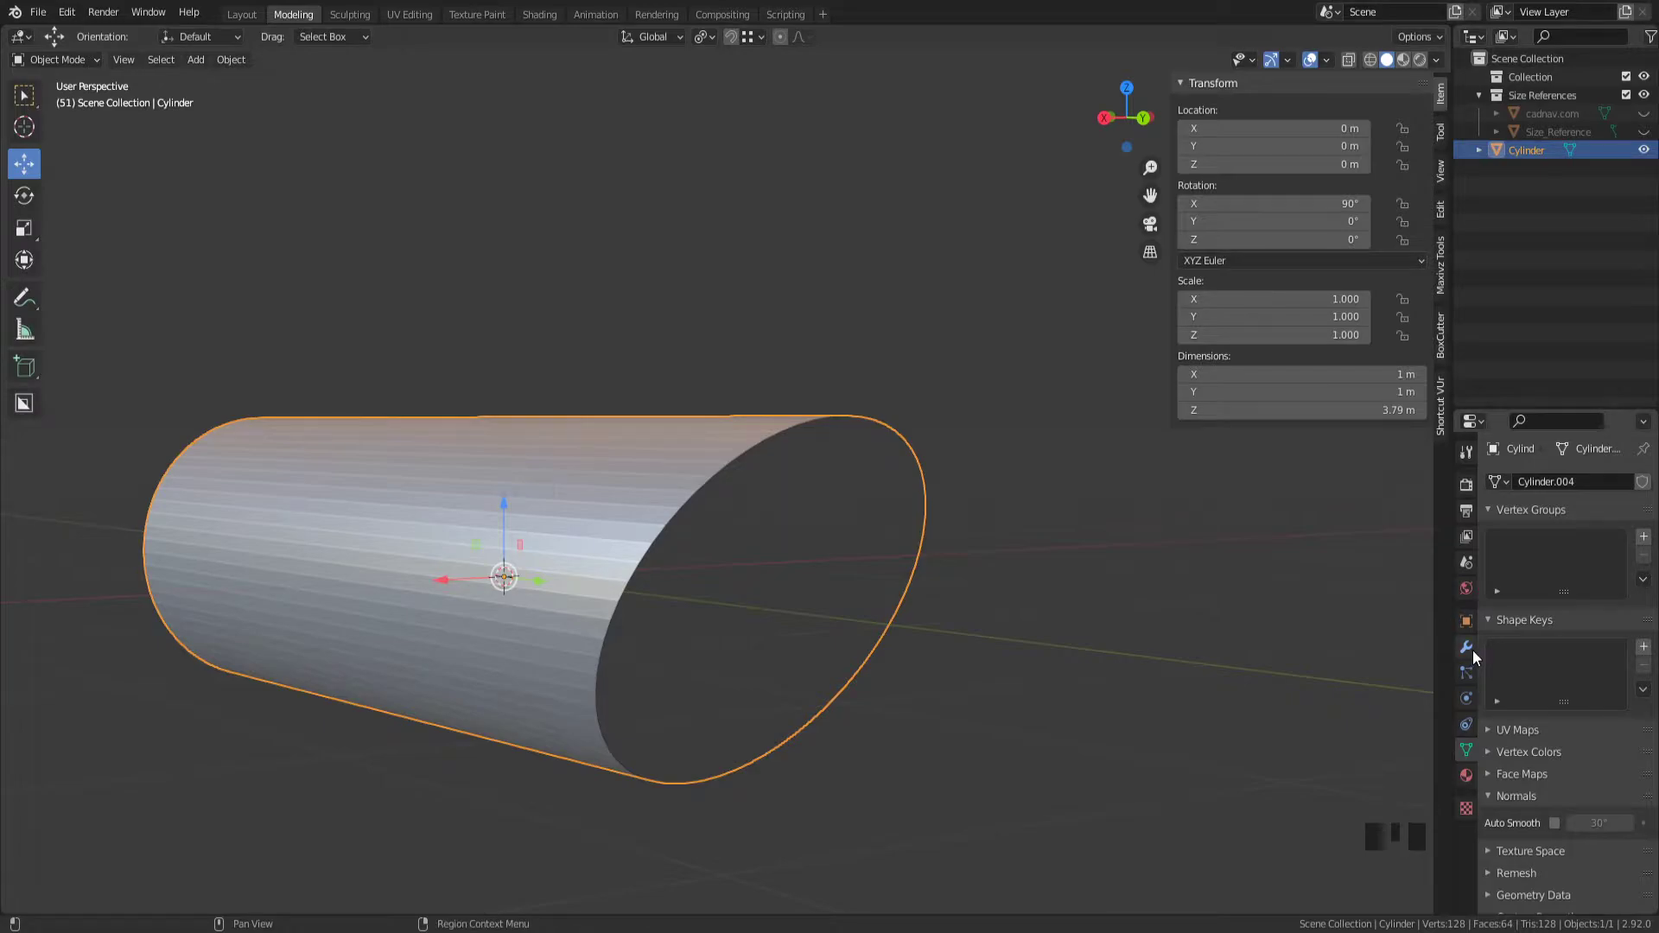
- Add a Solidify modifier with Even Thickness, then delete it and re-enter mesh editing
left_click(1522, 483)
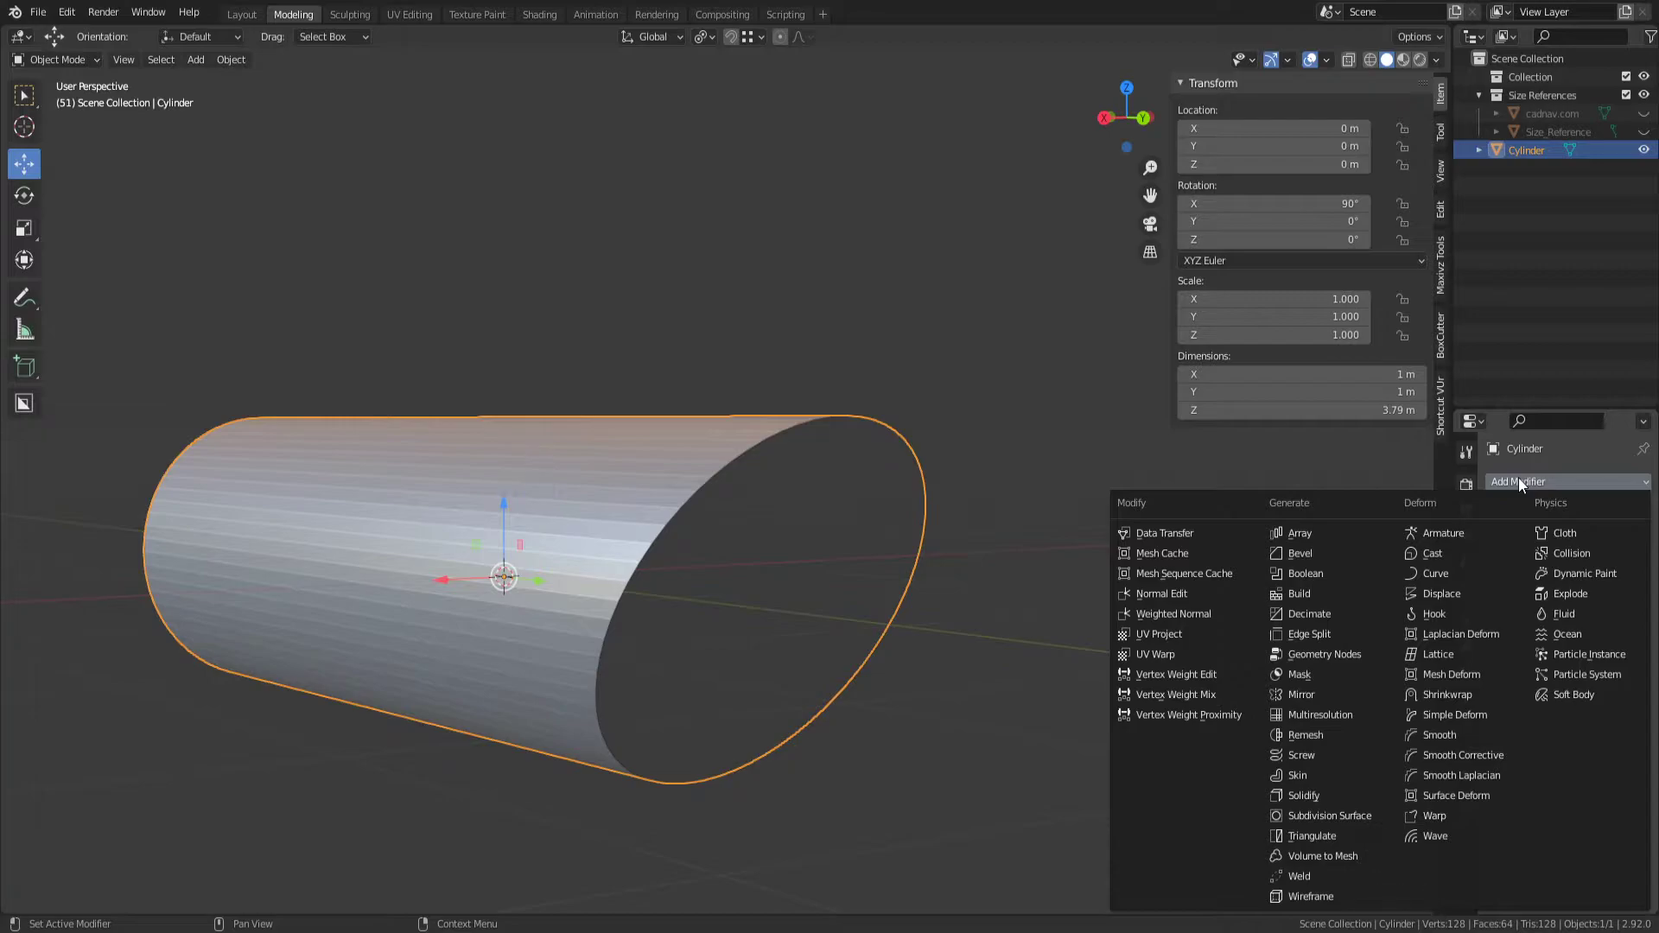
mouse_move(1297, 777)
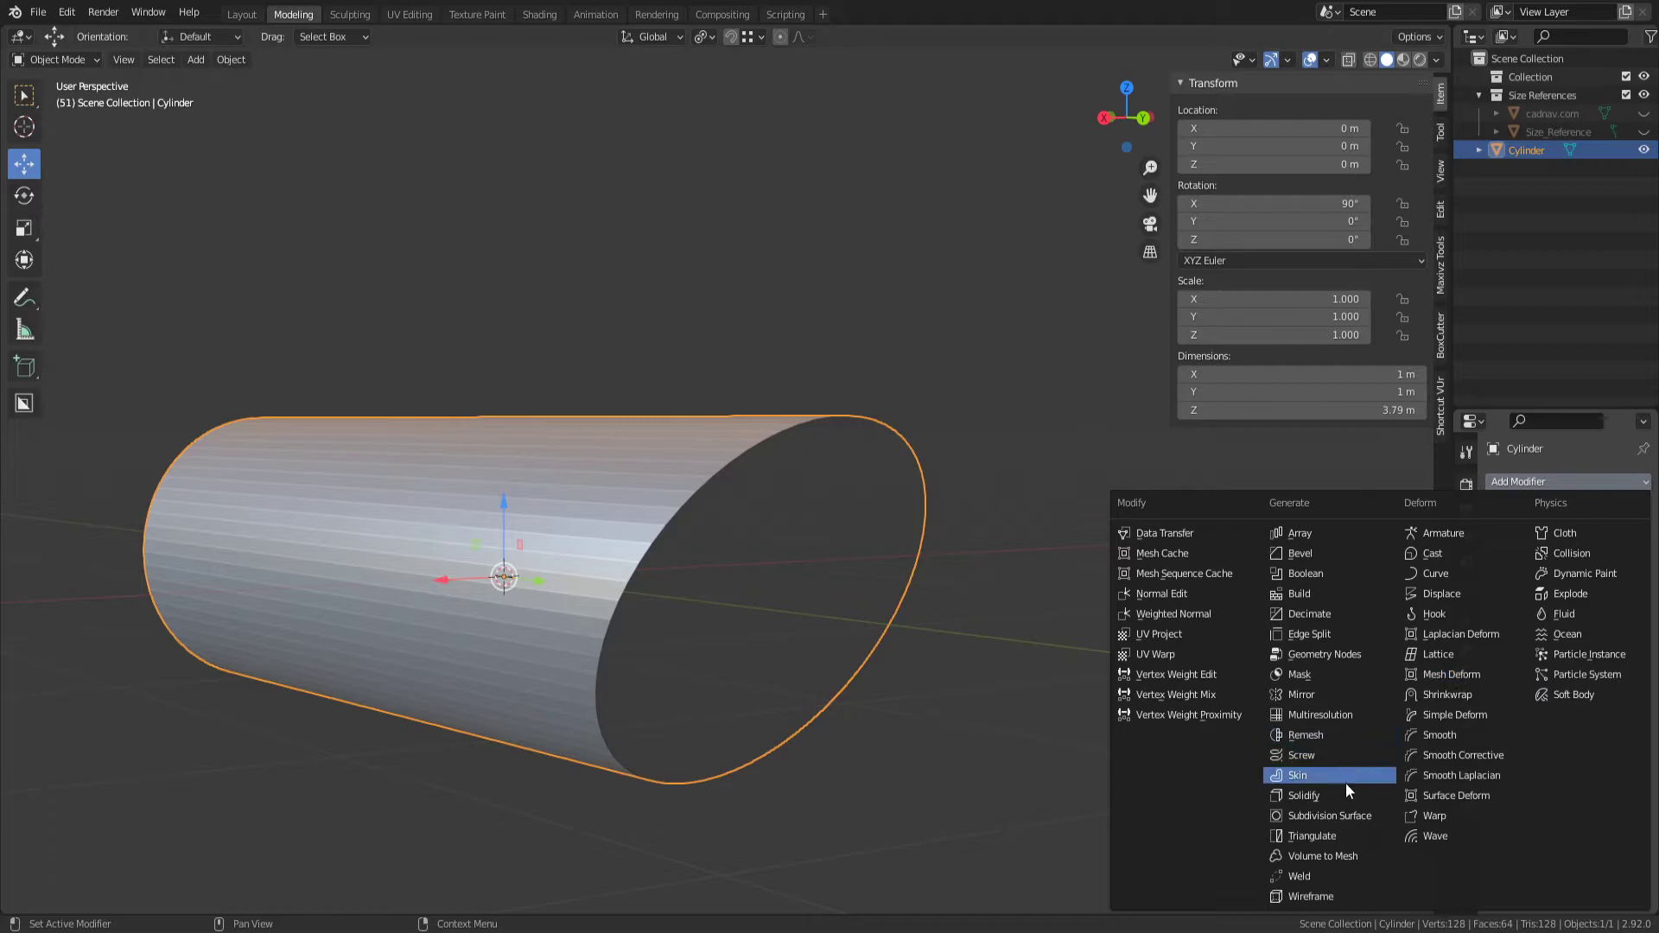
left_click(1303, 796)
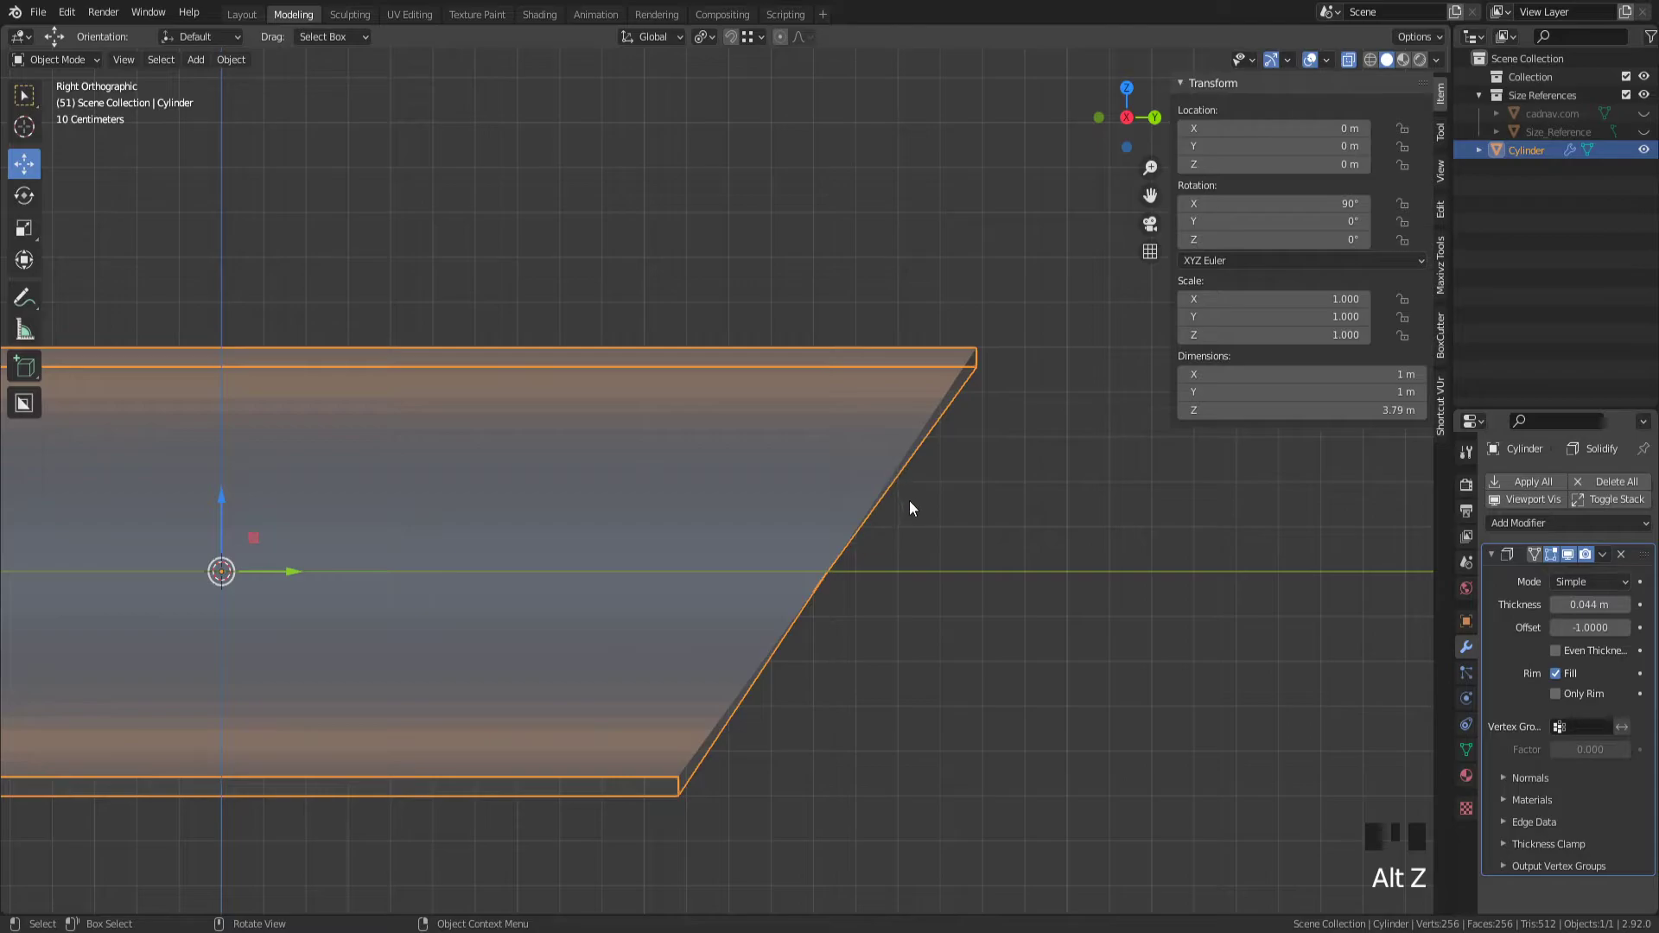
left_click(1555, 650)
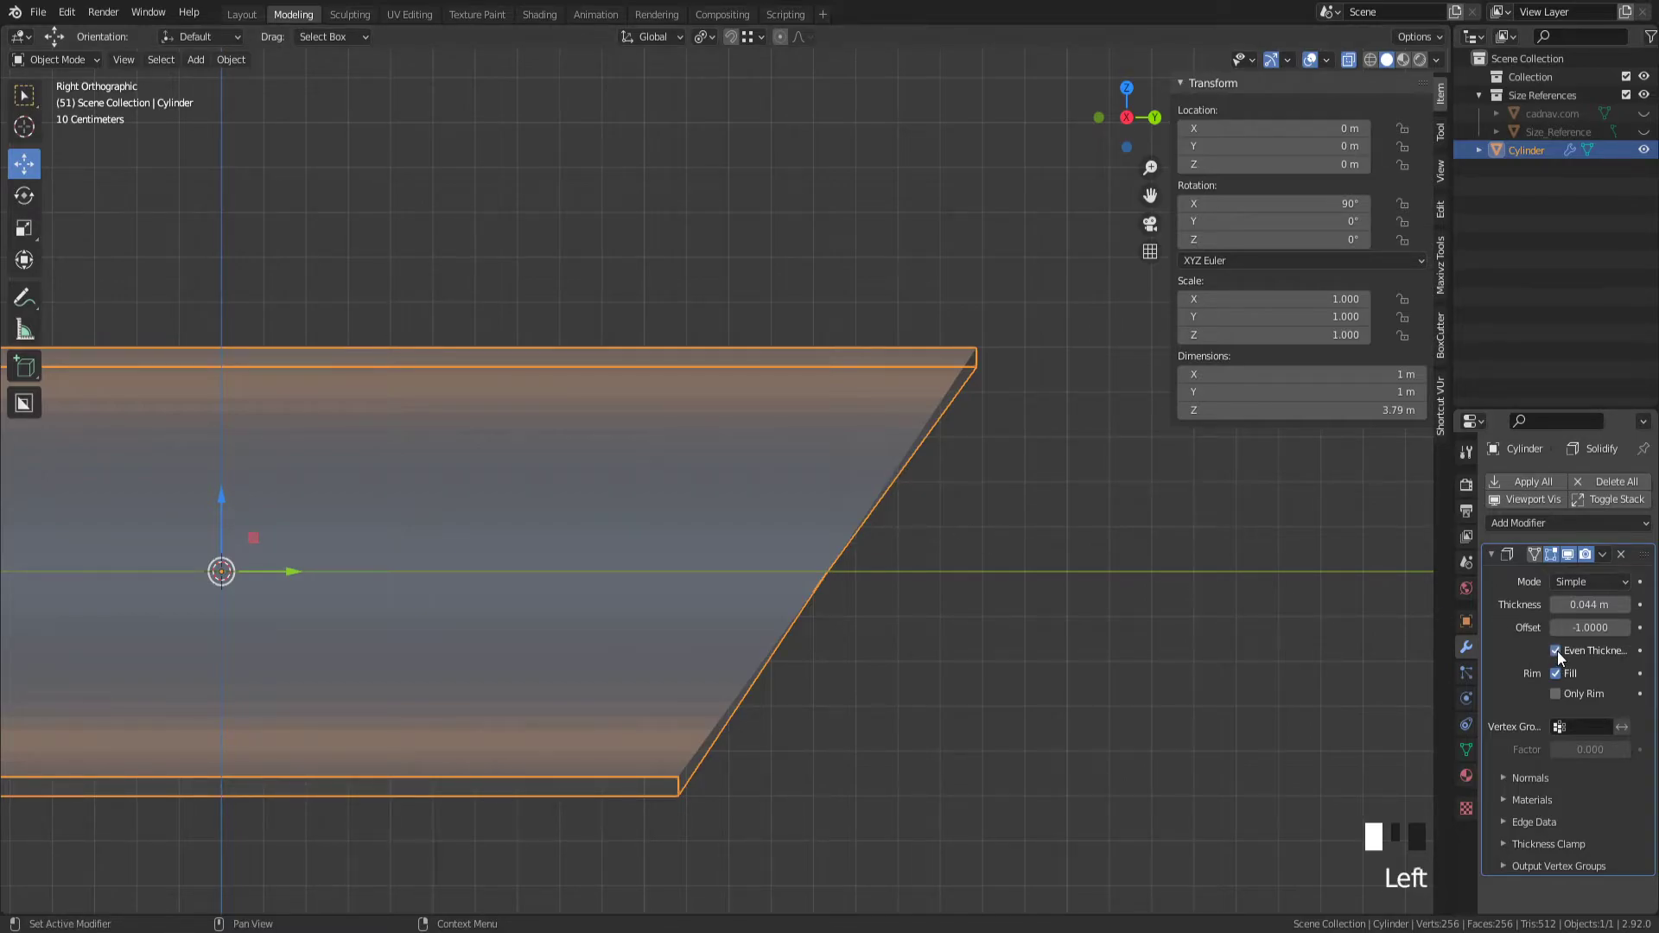
mouse_move(794, 707)
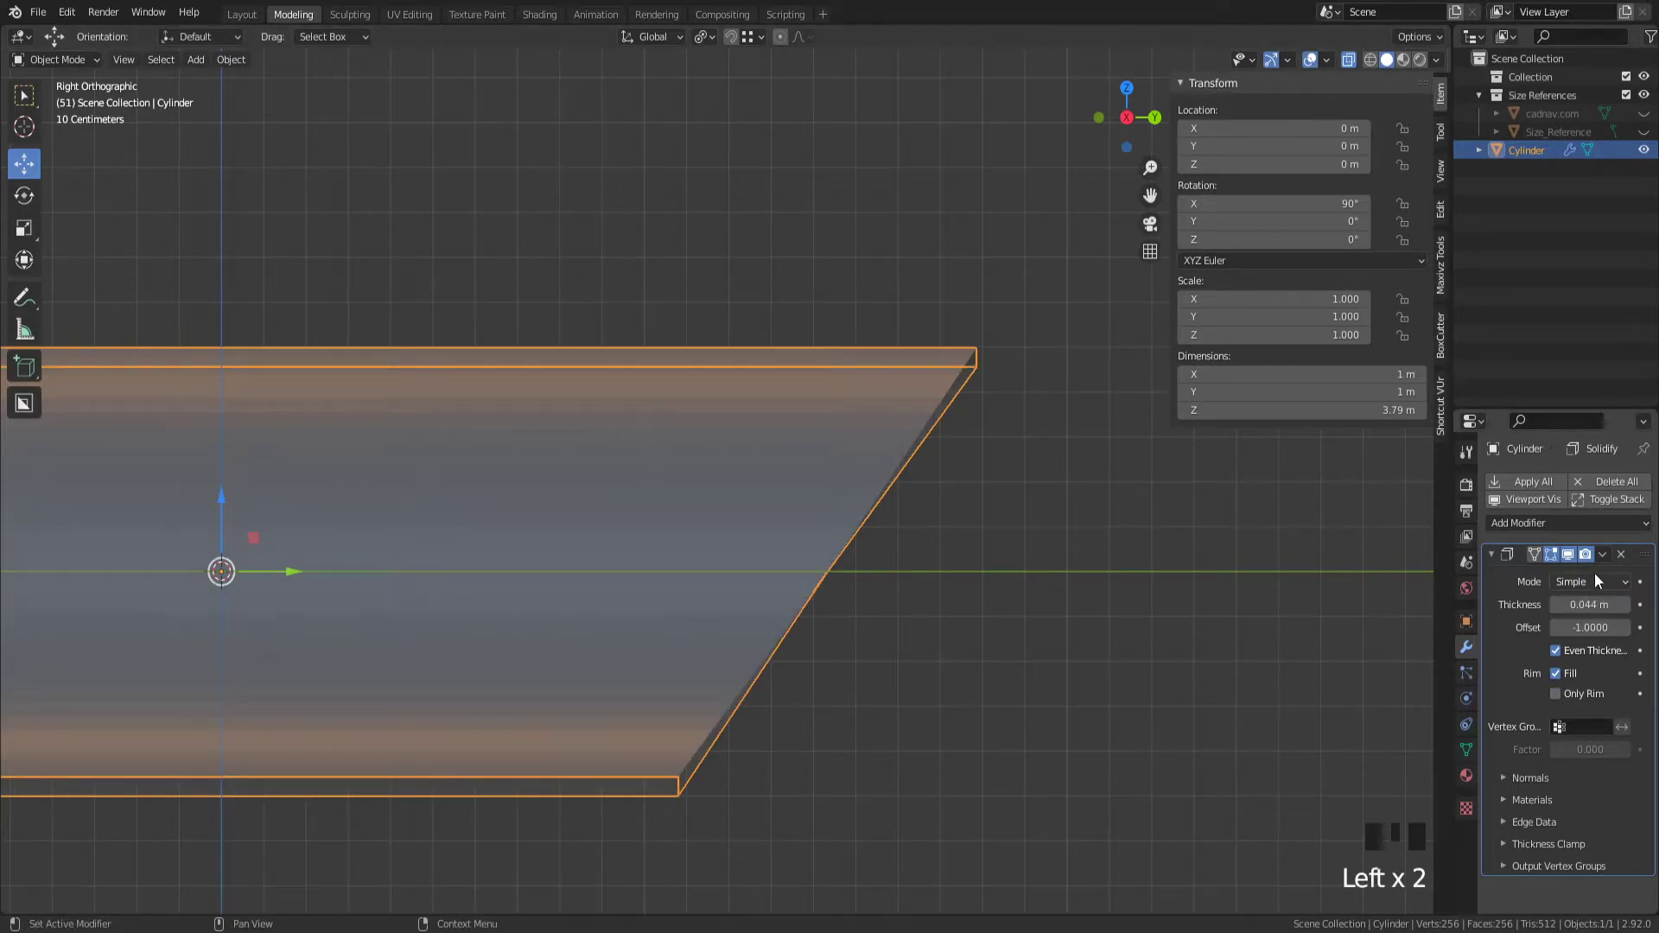
key("Tab")
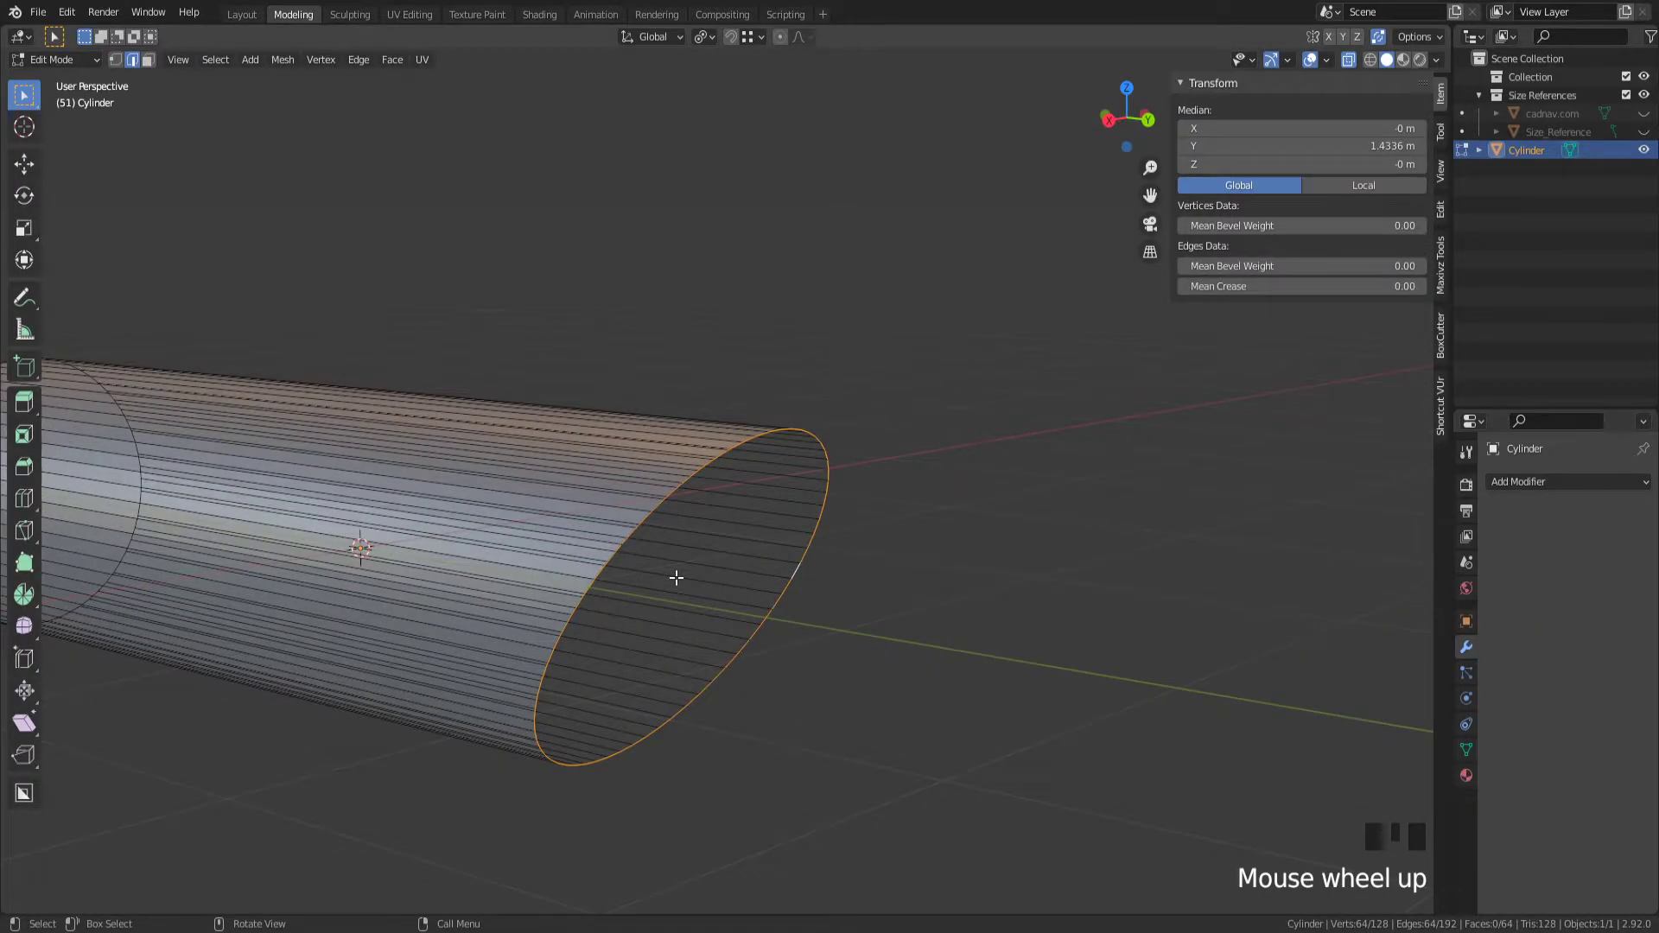
- Extrude the angled end loop inward into a thin rim and push it back through the tube
key("alt+z")
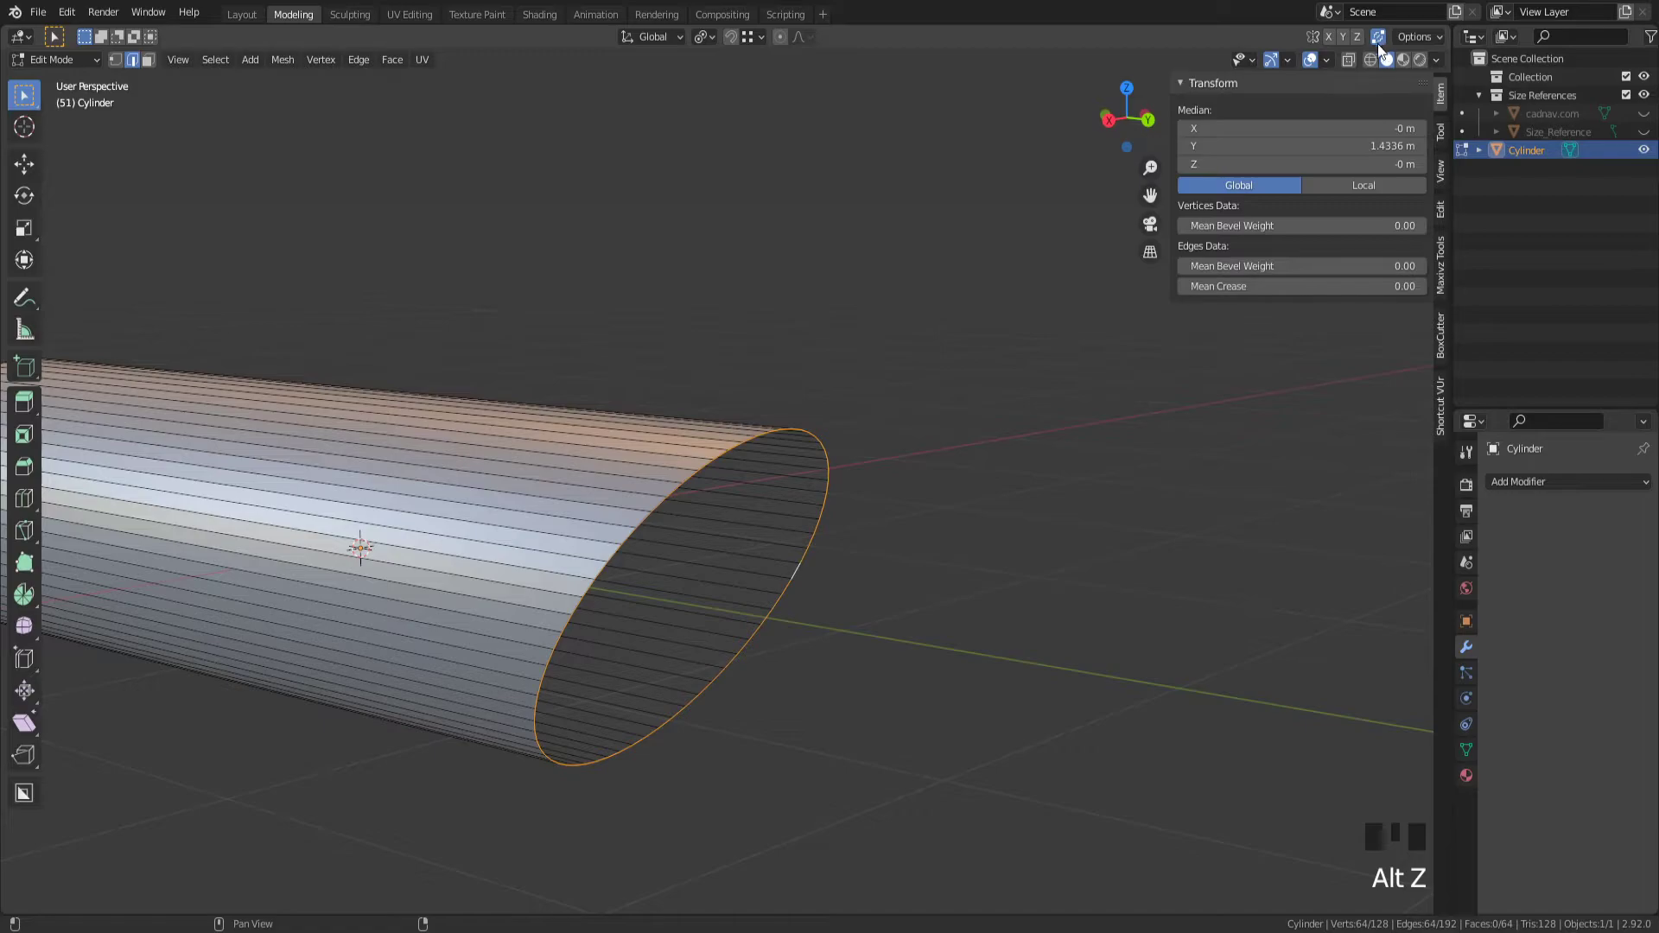
scroll("up", 3)
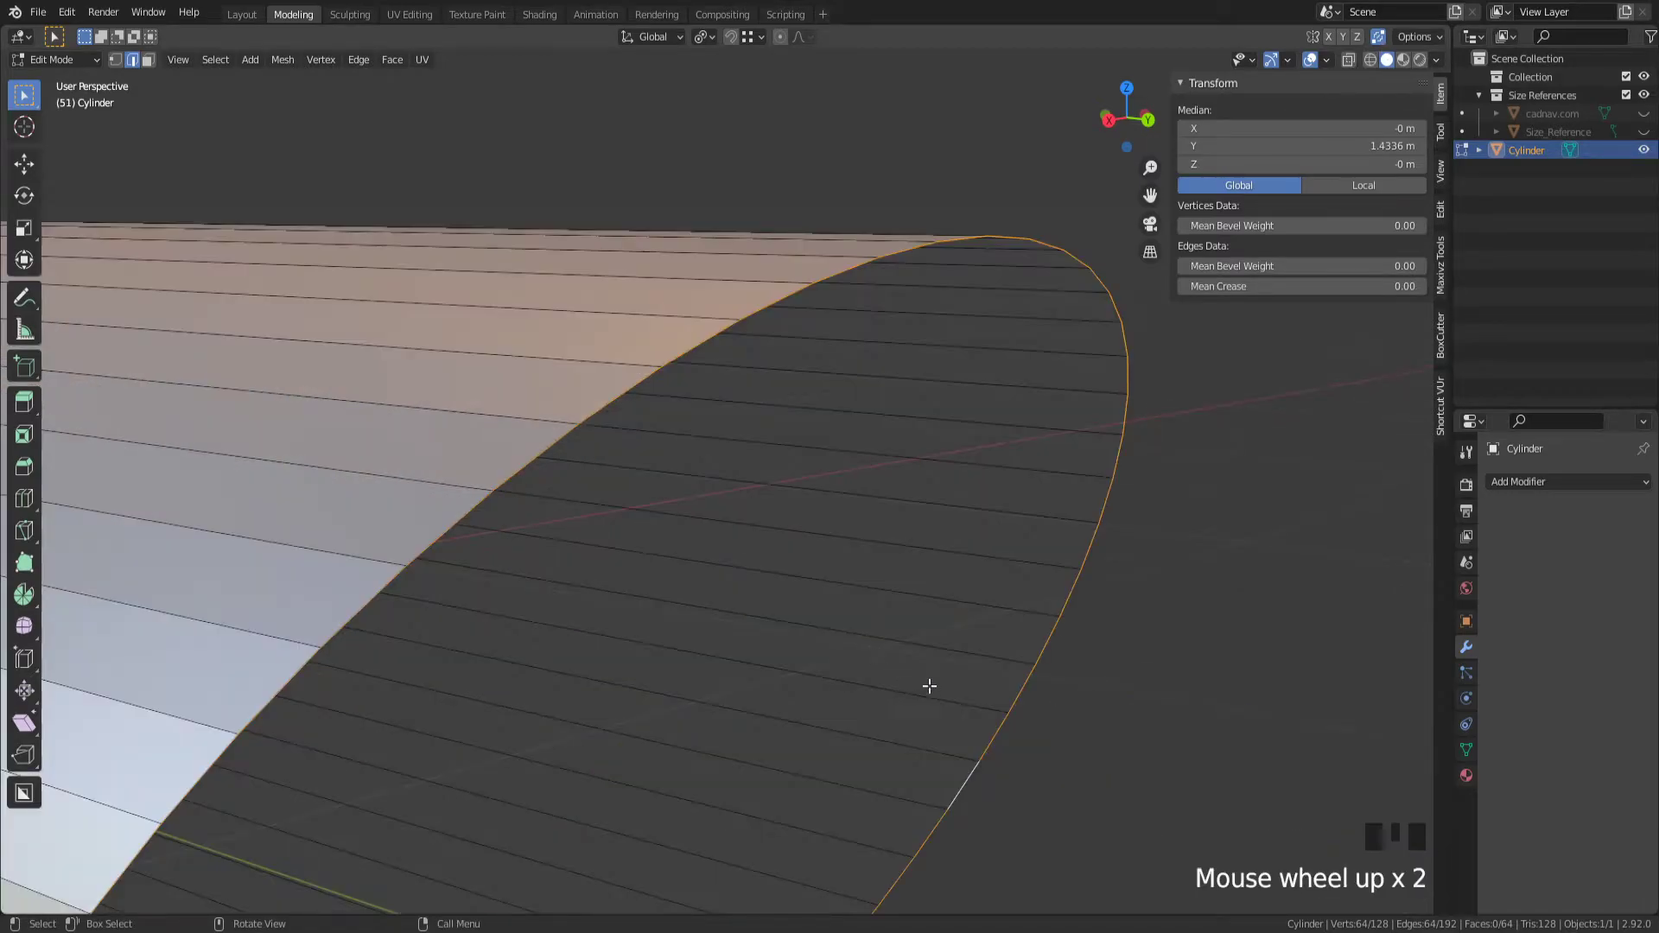
left_click_drag(930, 687, 1001, 691)
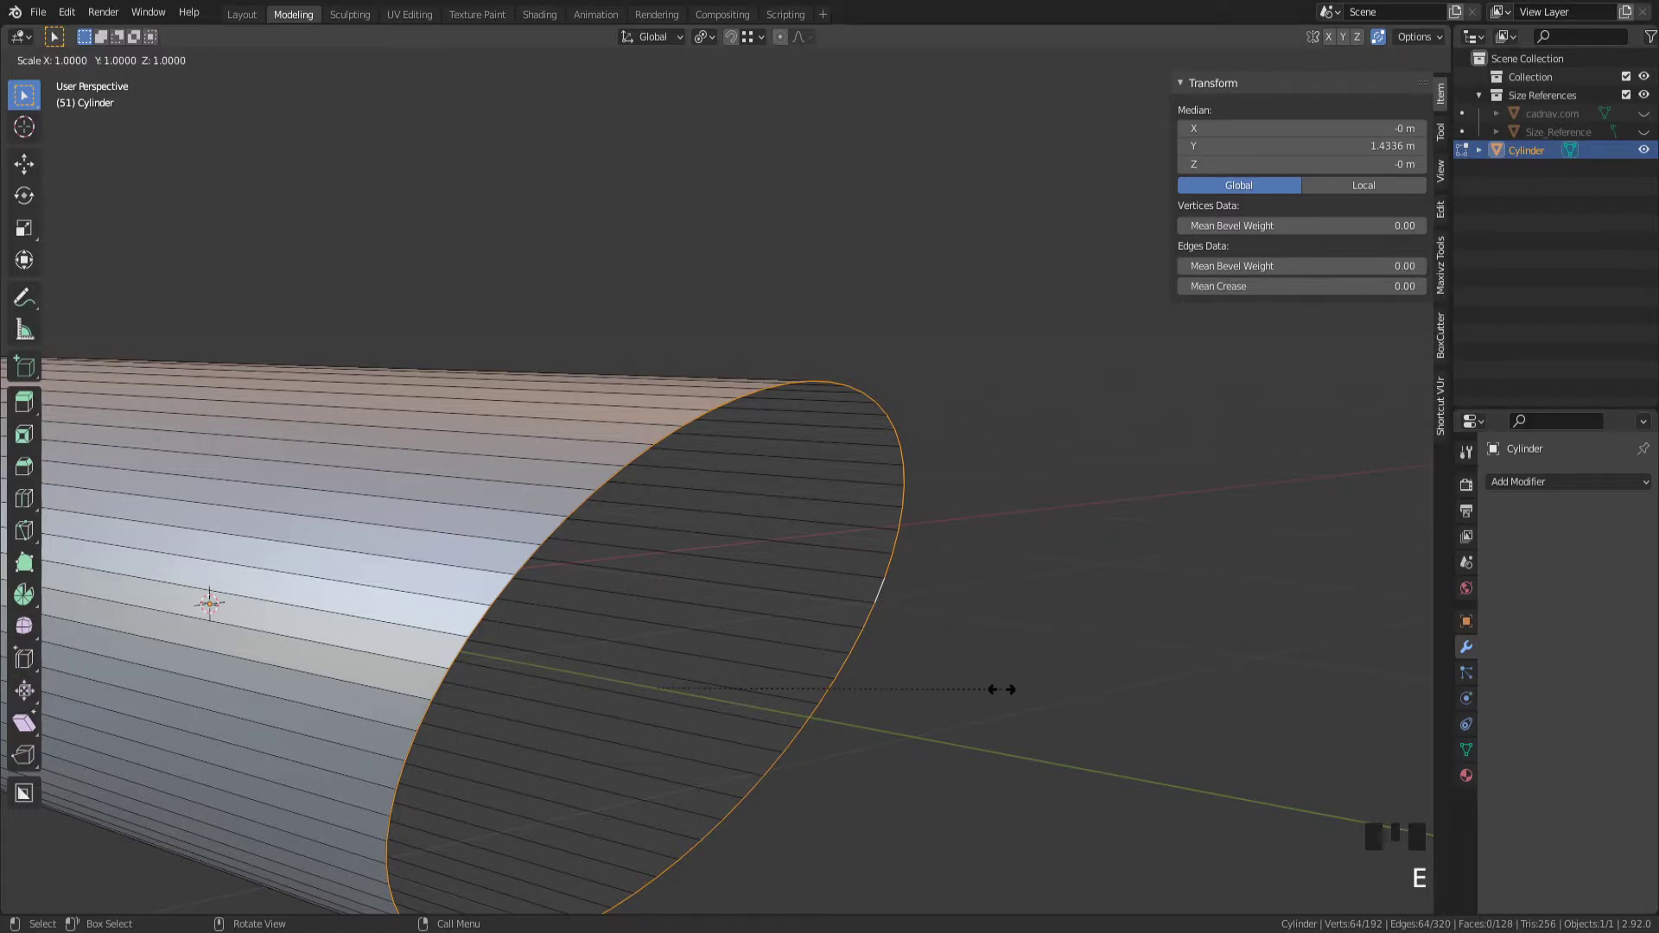
left_click_drag(1003, 689, 947, 711)
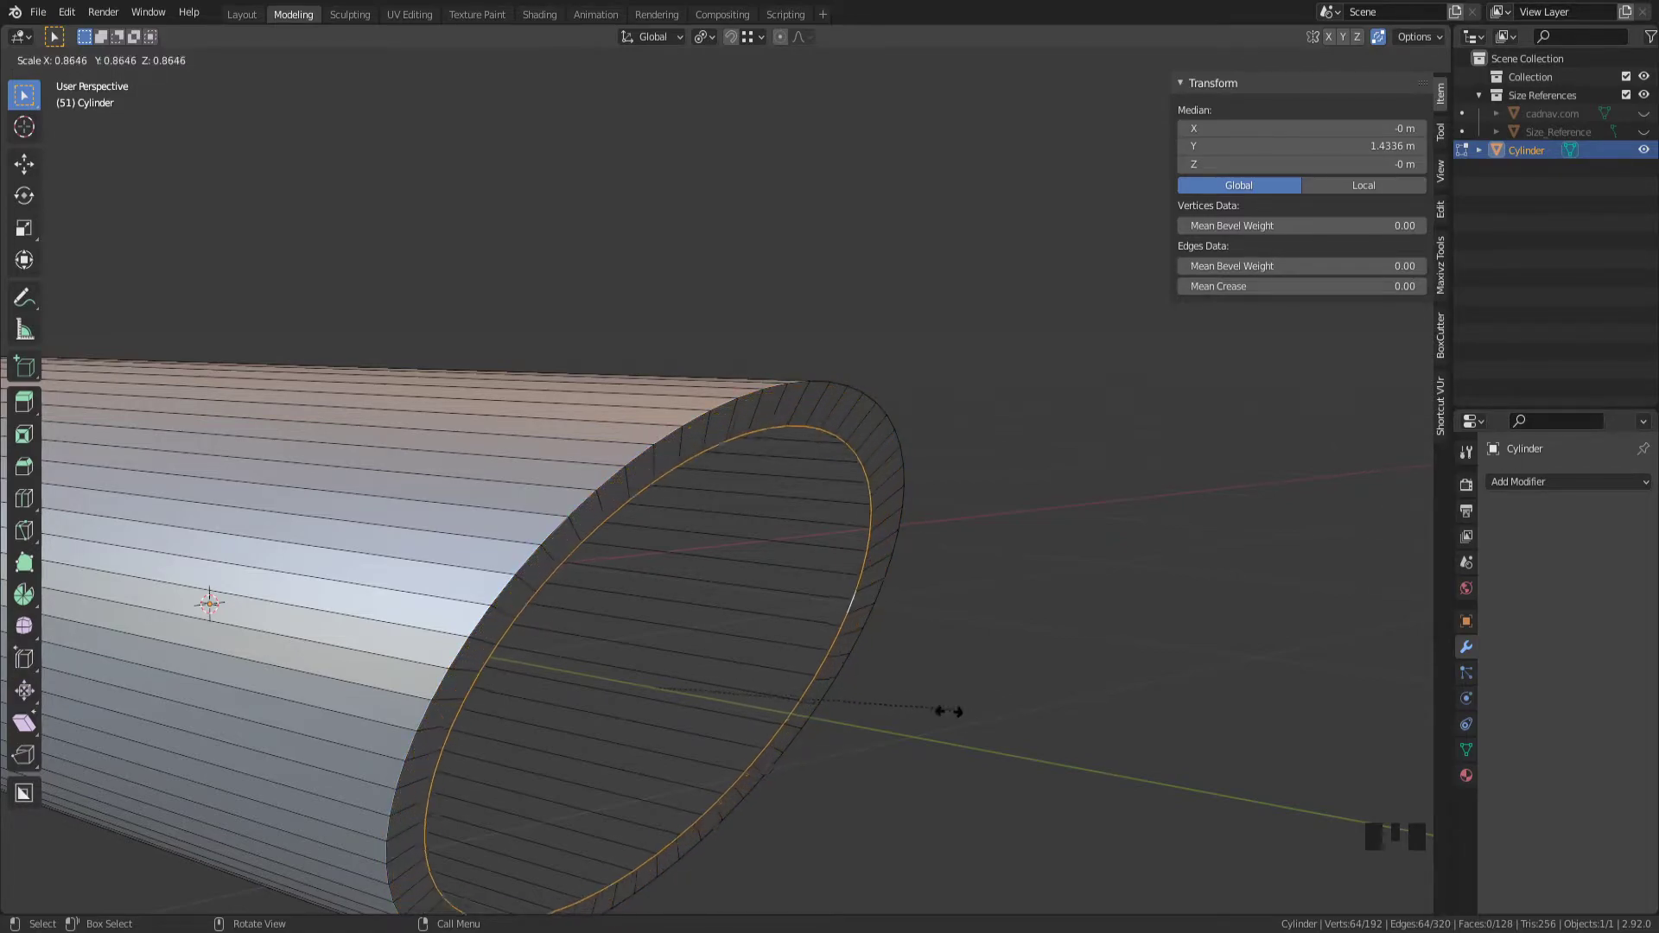
left_click_drag(949, 711, 952, 743)
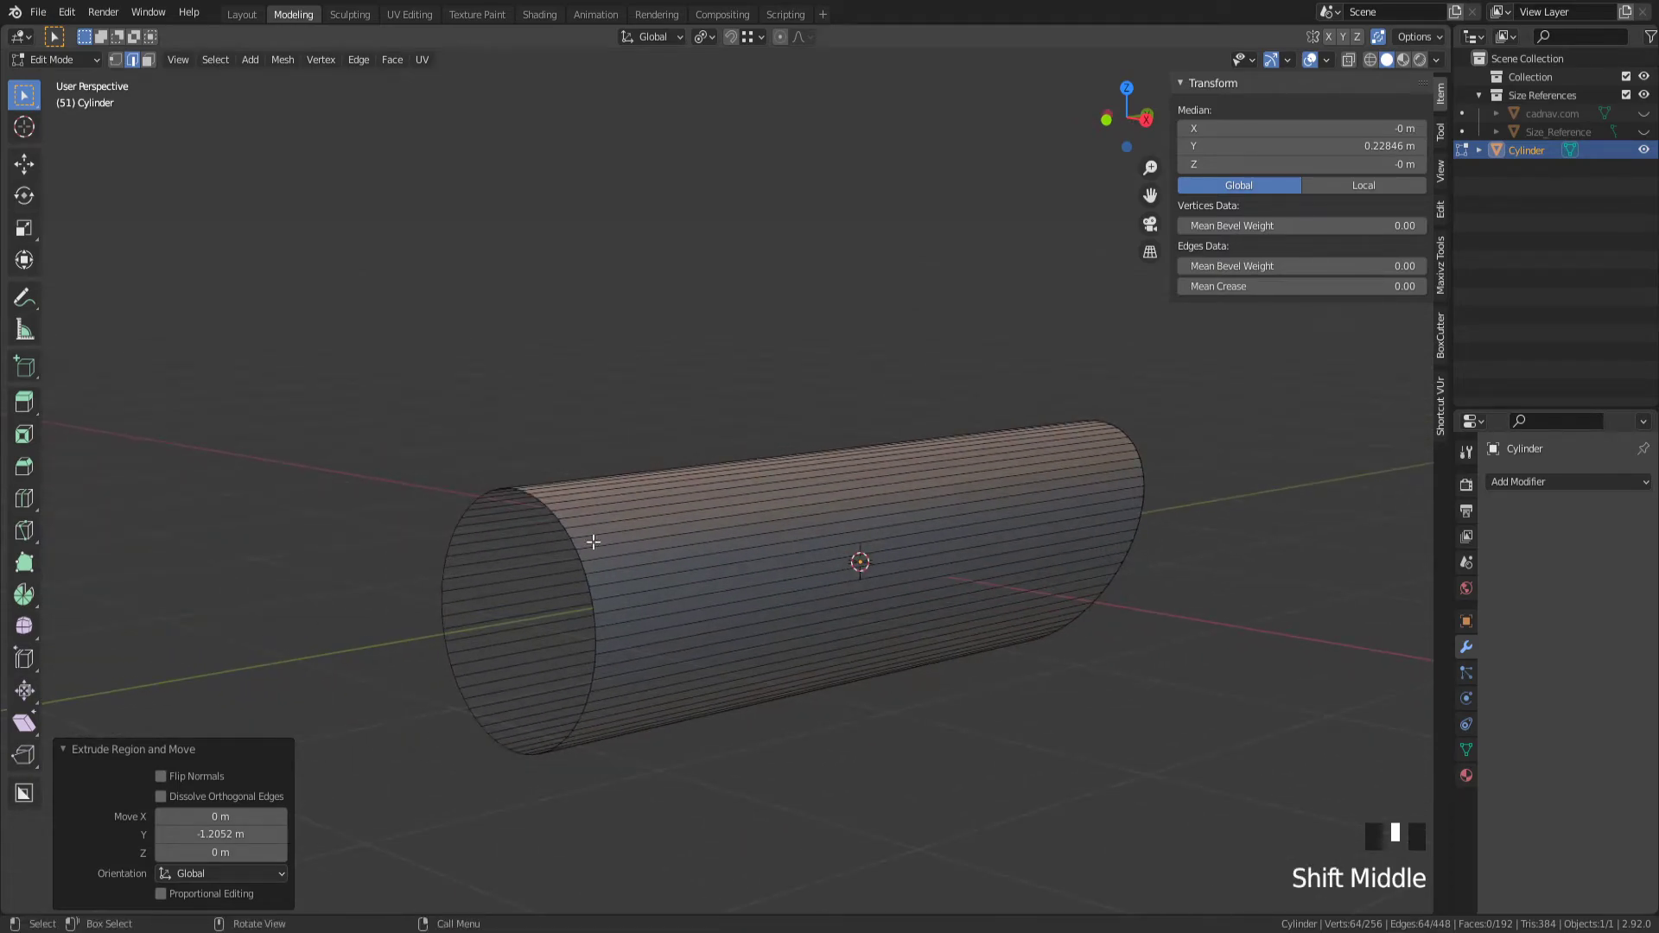
- Flatten the inner end loop with scale Y 0 and snap it flush to the straight far end
left_click(22, 162)
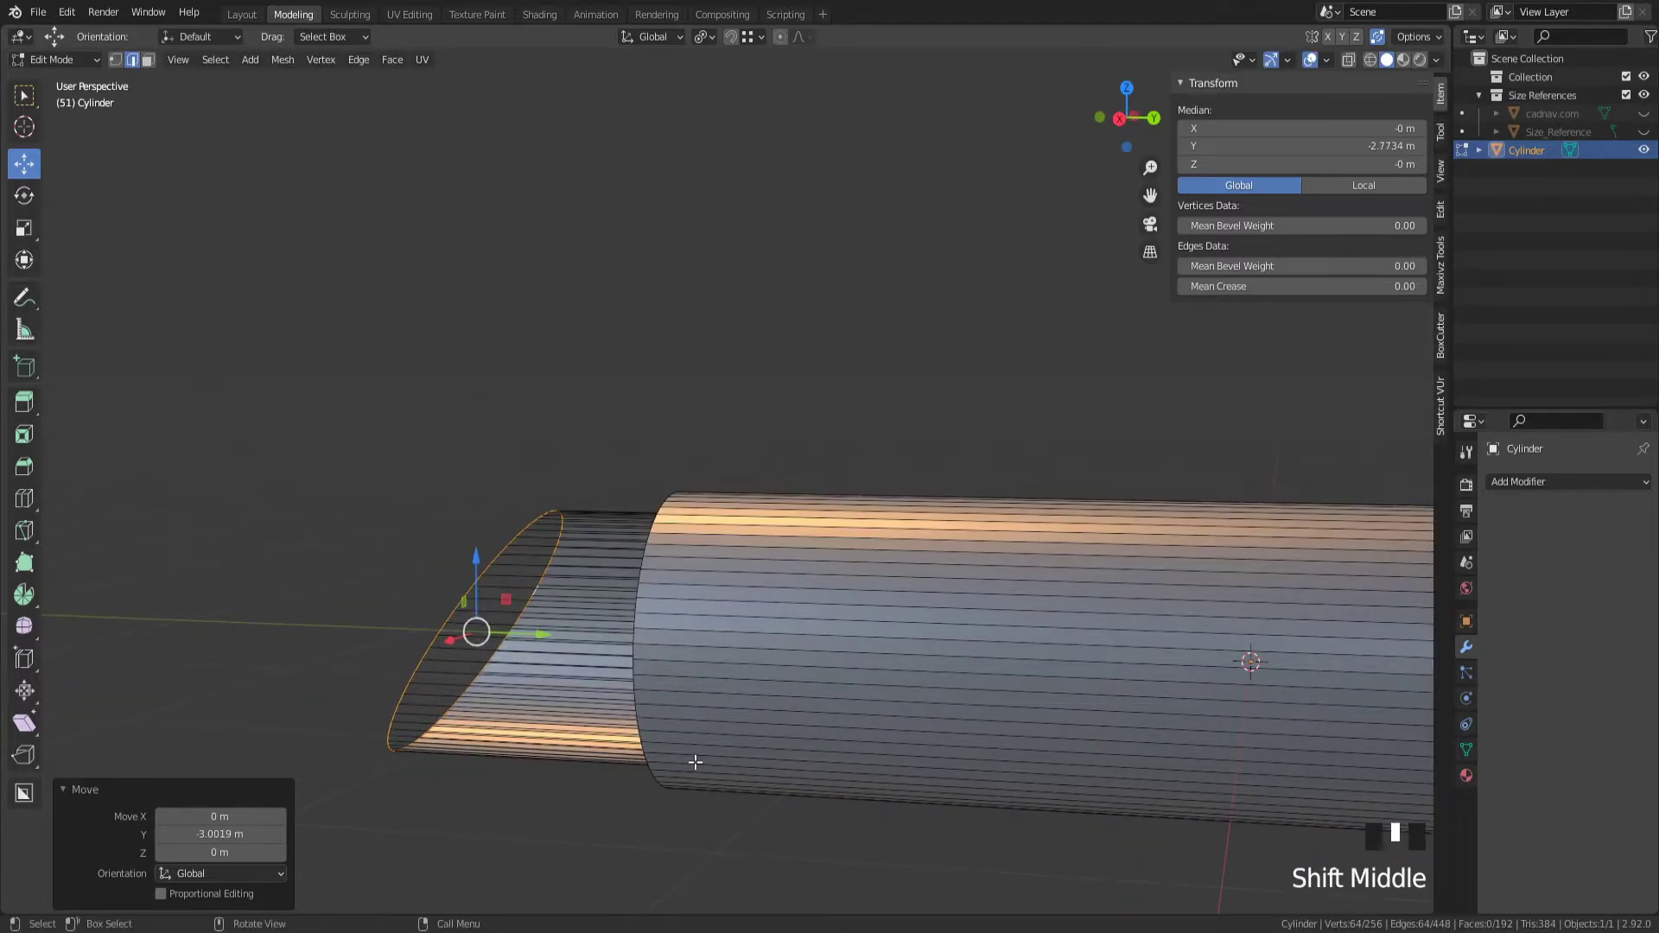
key("s")
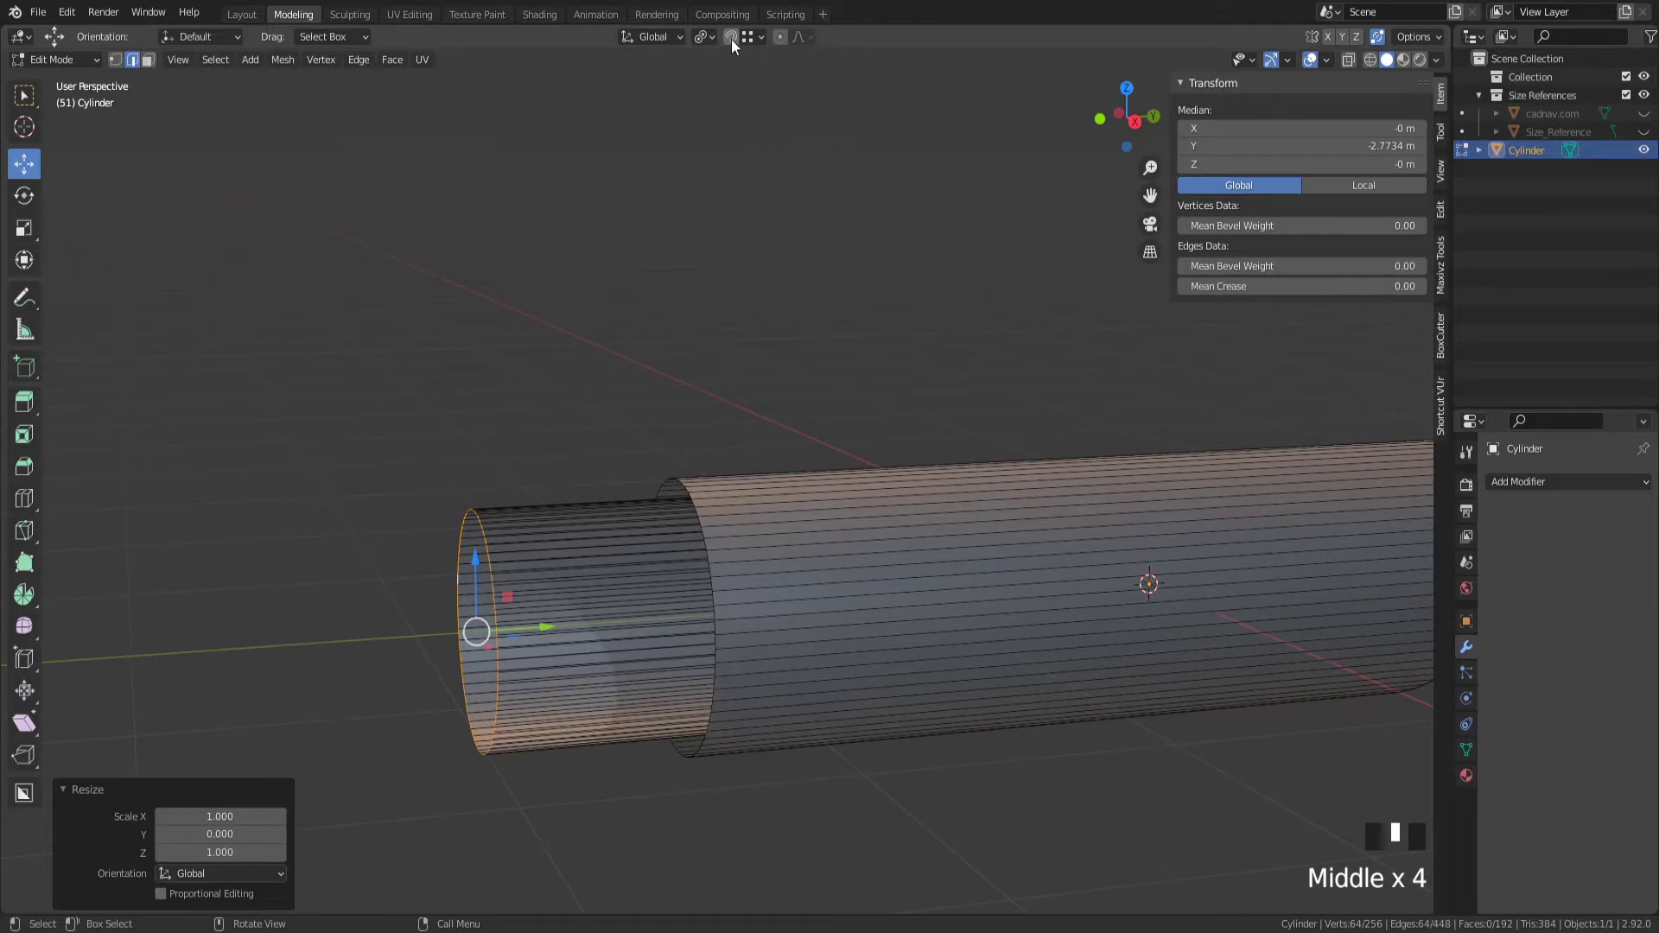
right_click(729, 36)
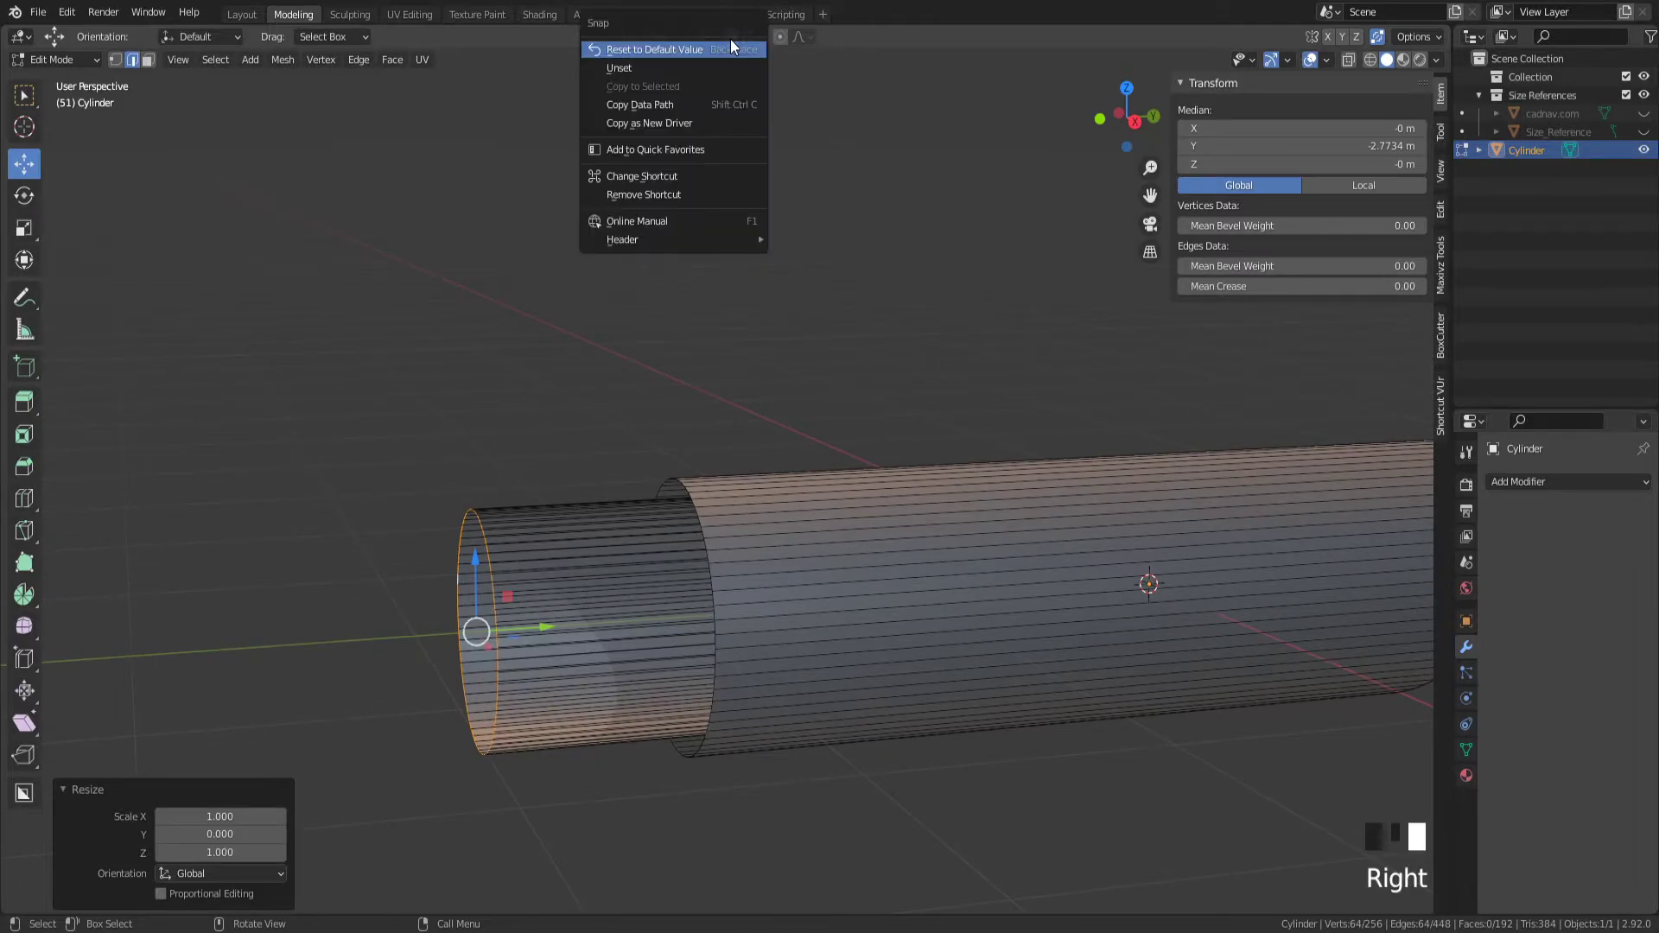
mouse_move(673, 176)
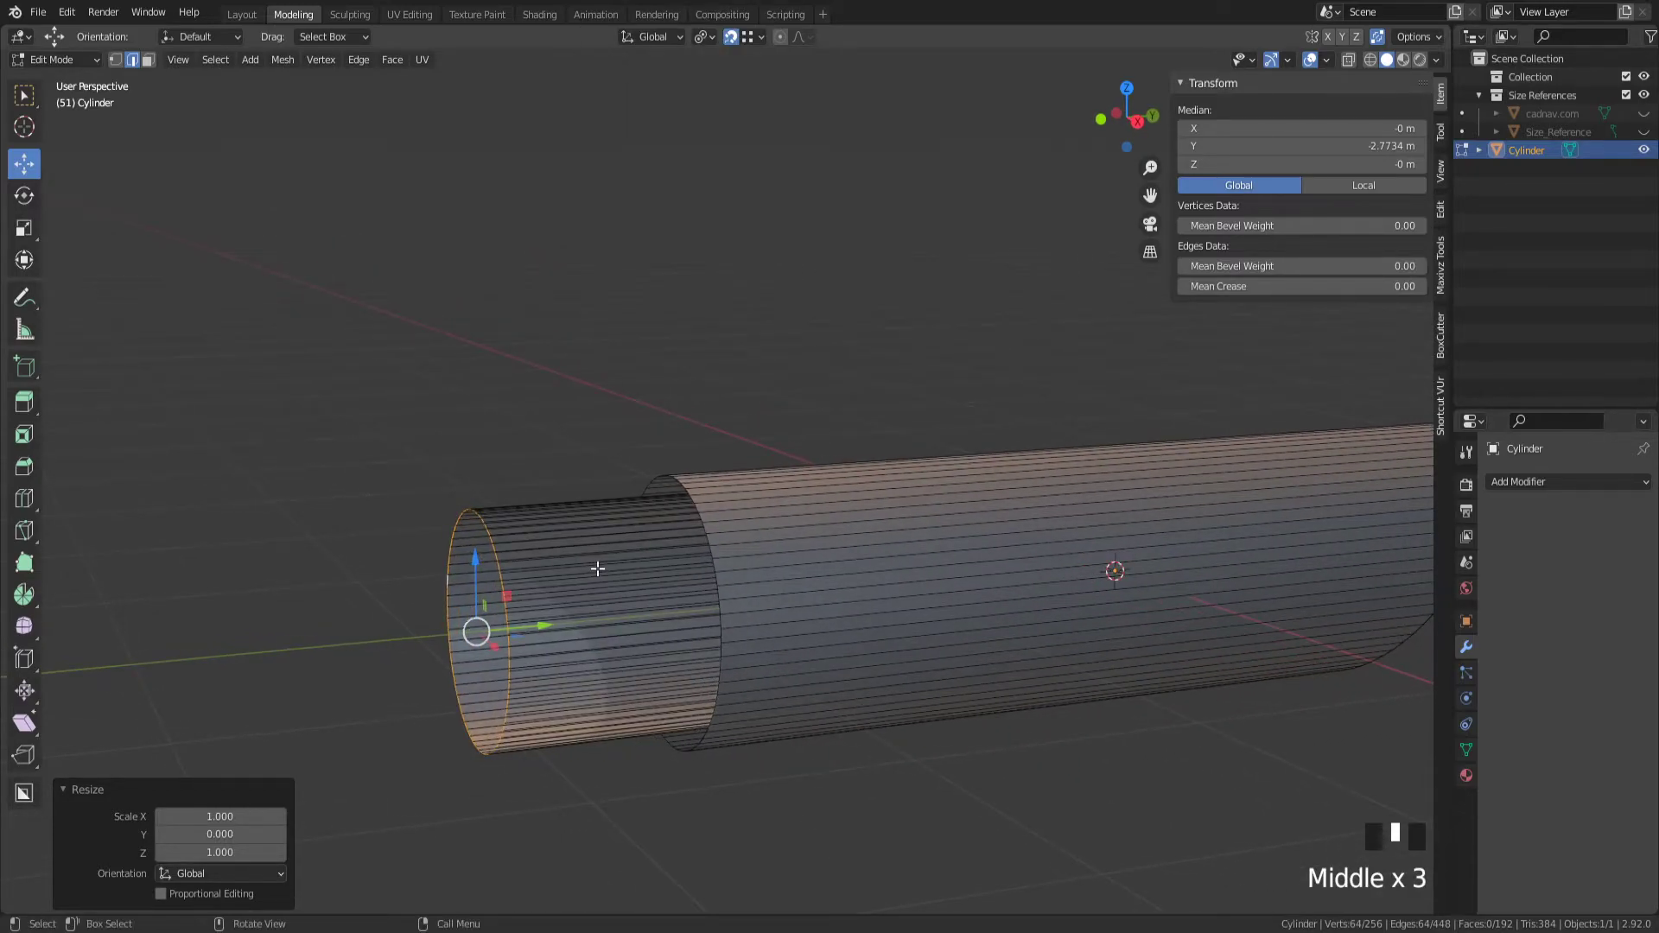
mouse_move(545, 629)
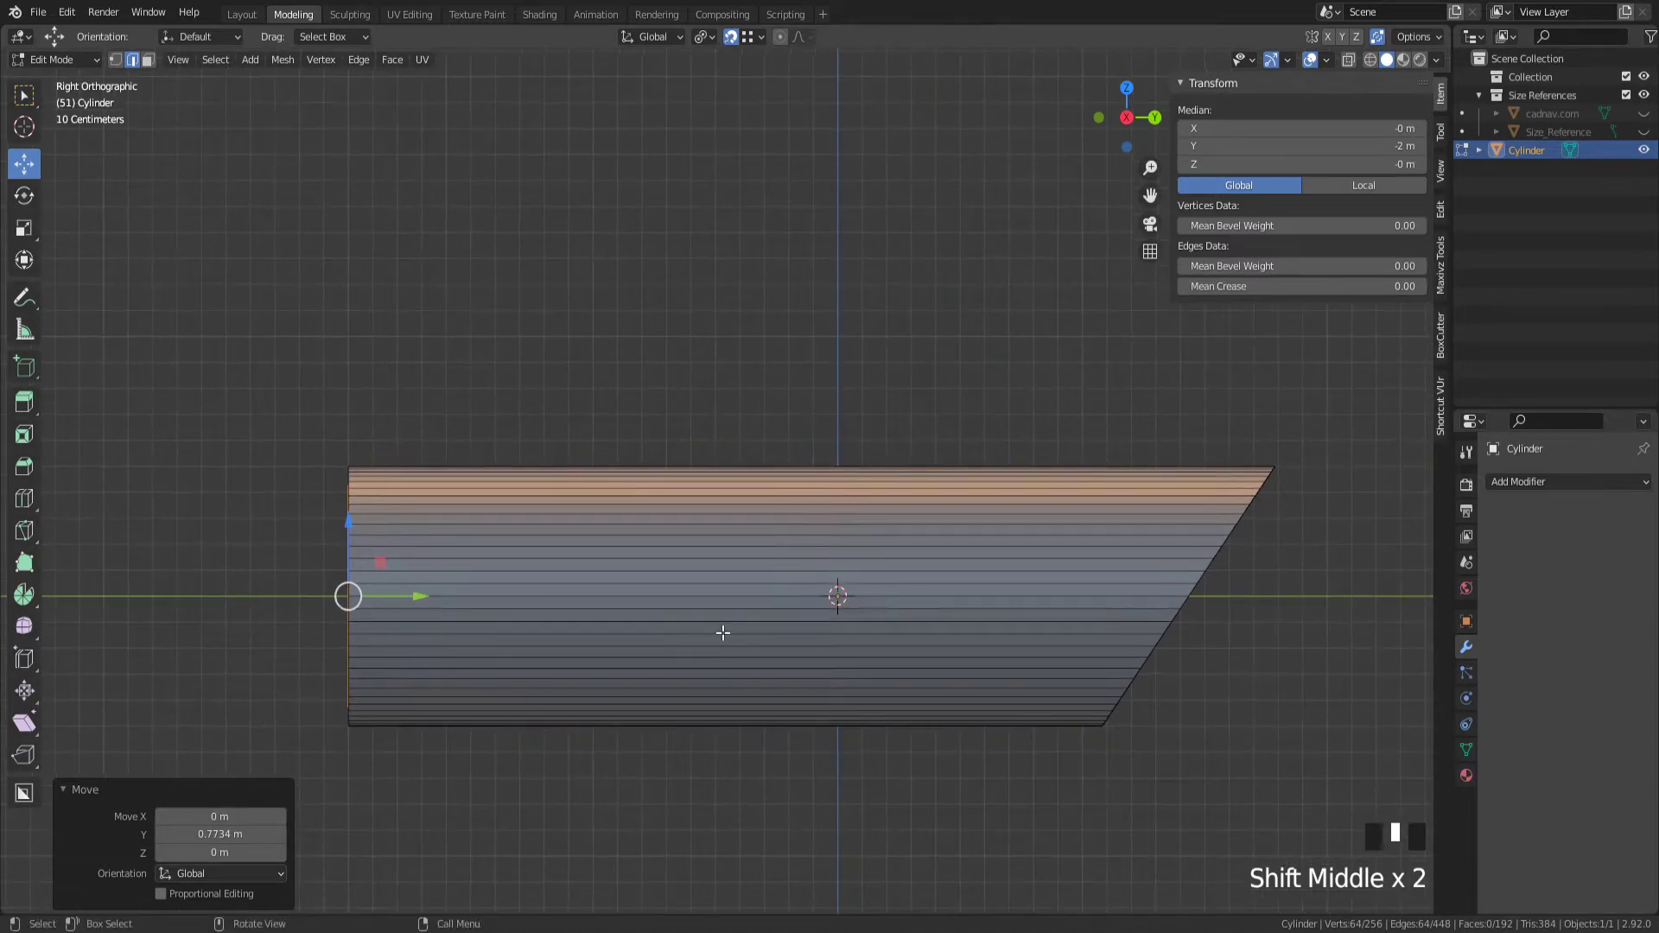
- Loop-cut a band around the tube's middle, select its face ring and extrude individual faces
key("ctrl+r")
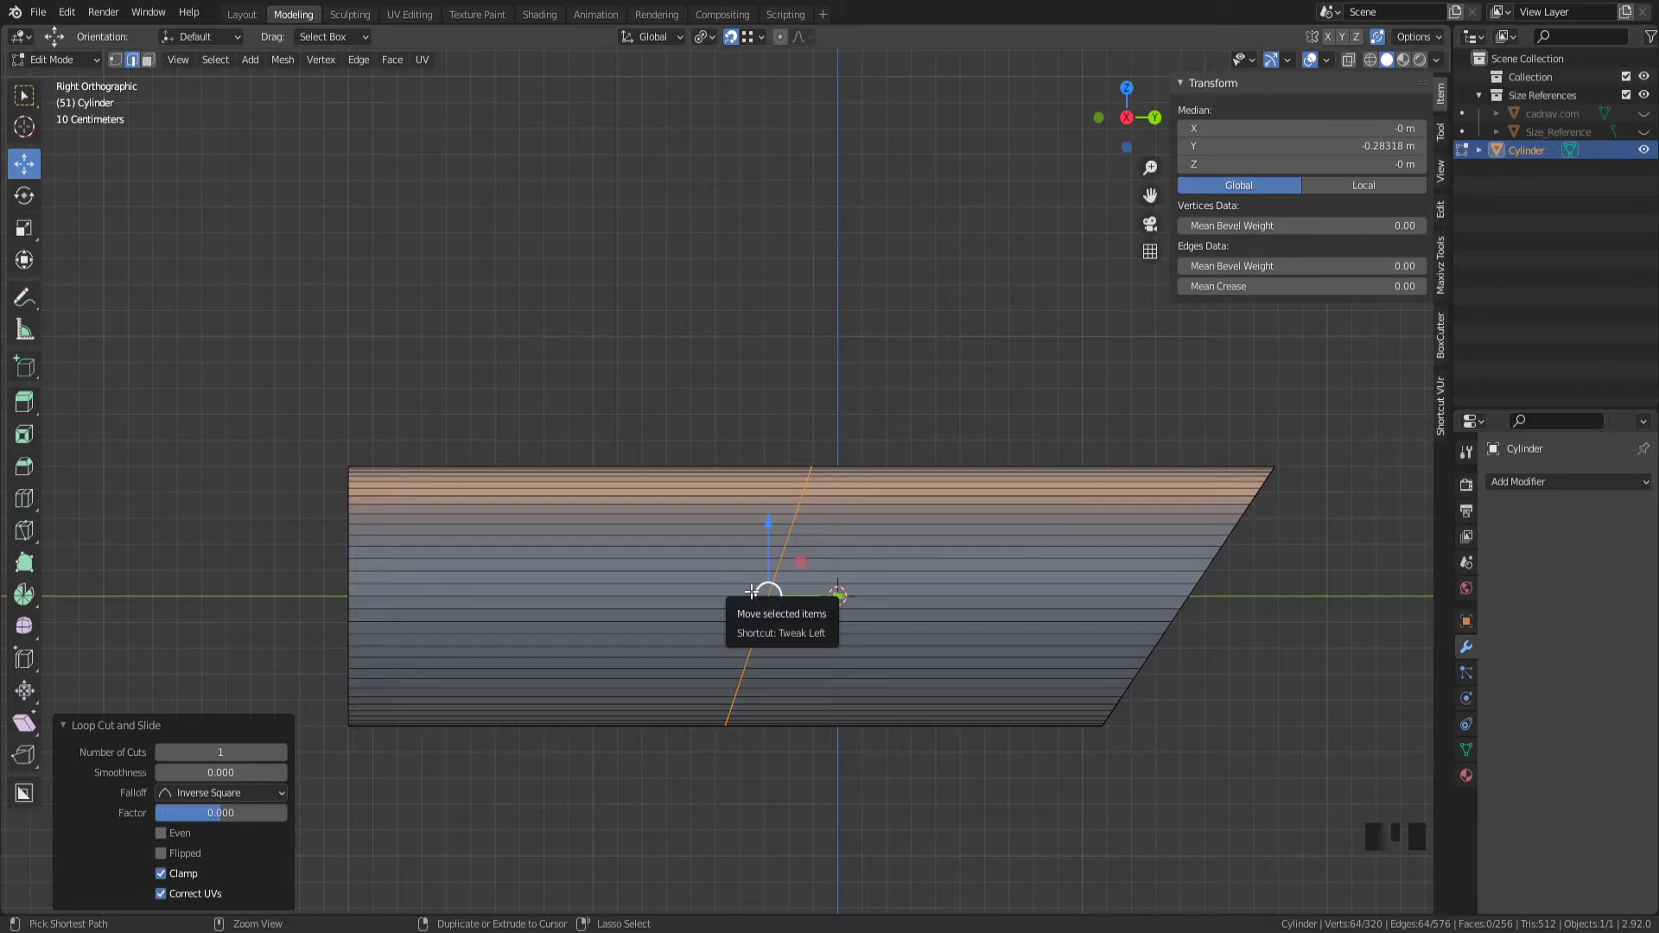
key("ctrl+b")
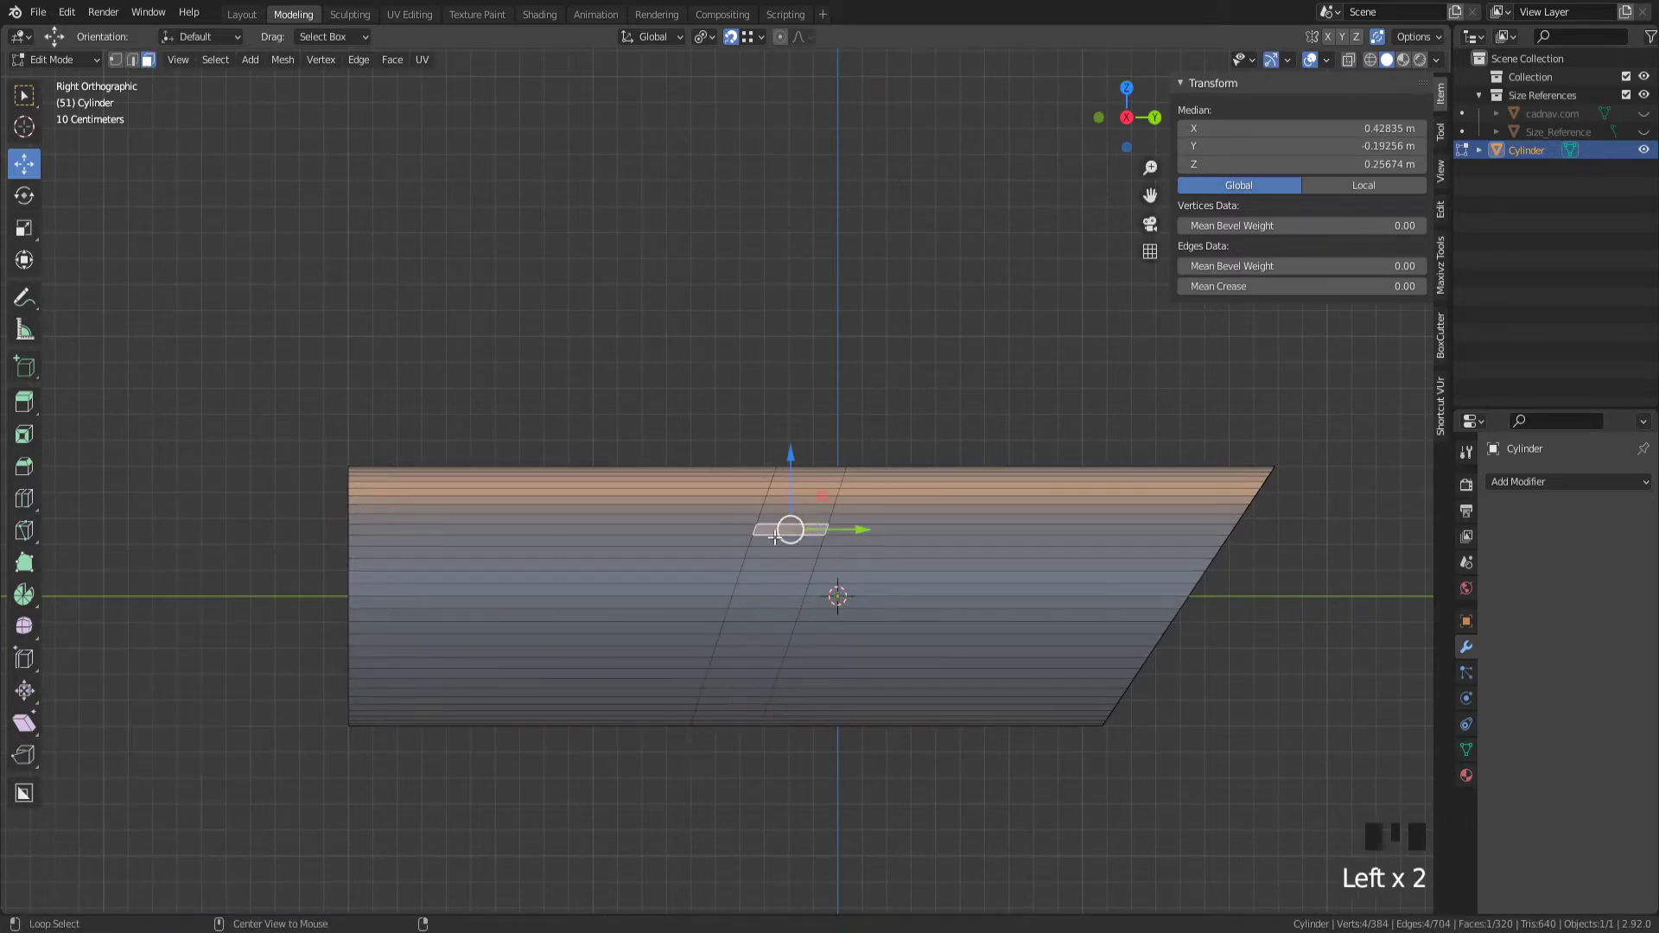
left_click(772, 529)
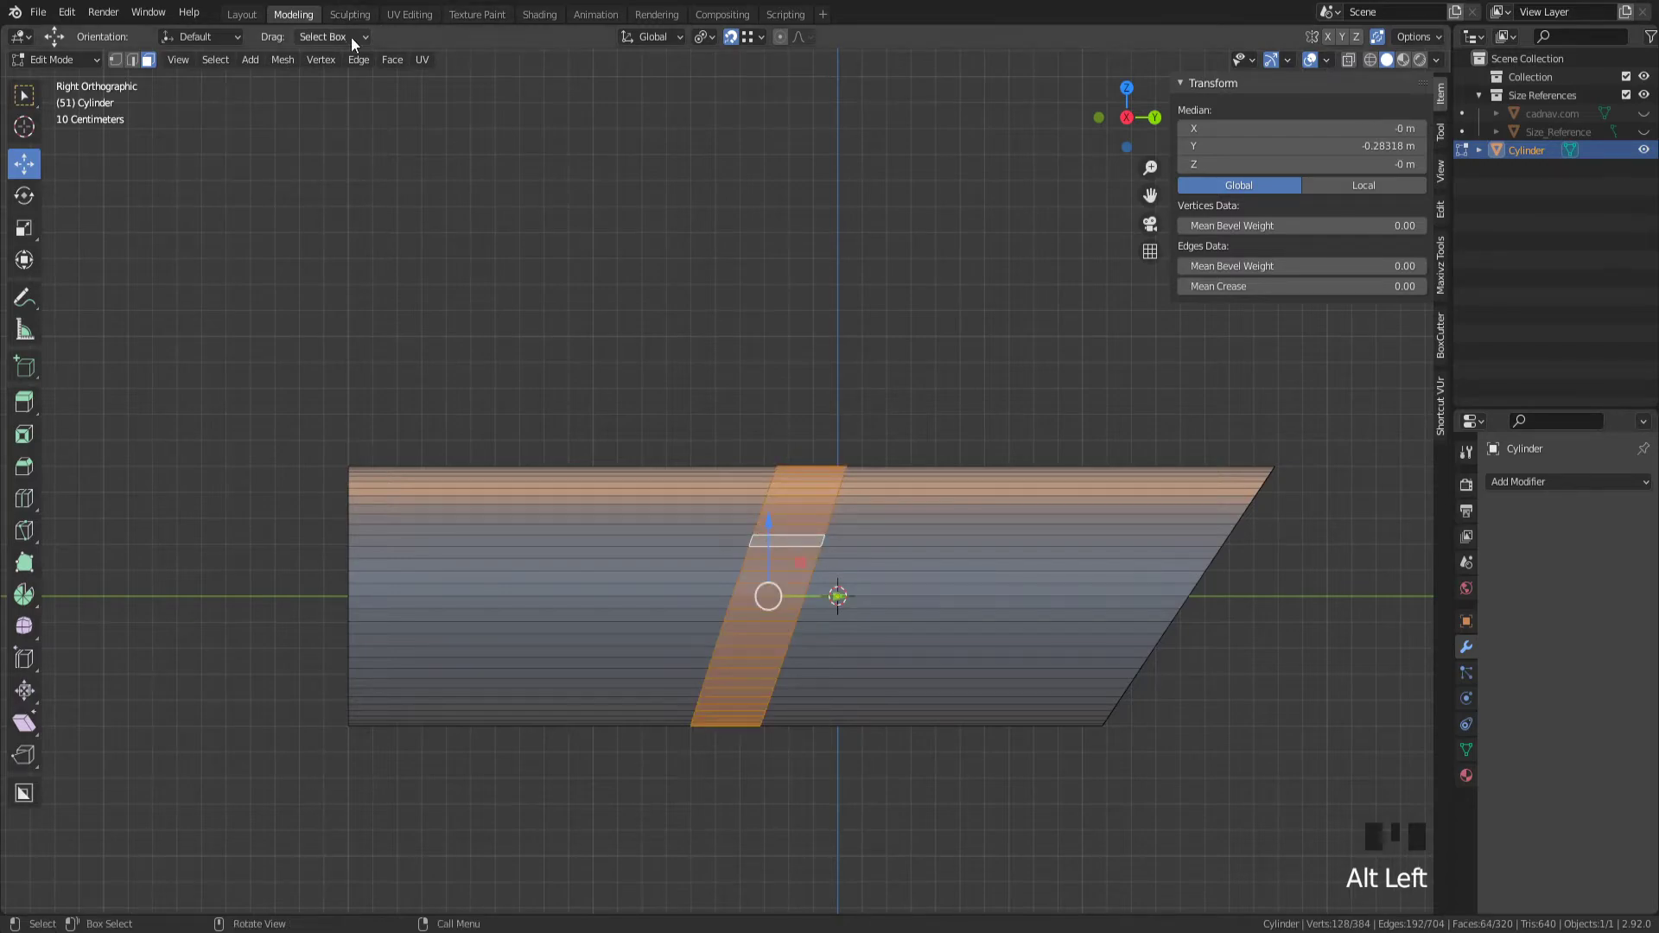
left_click(393, 59)
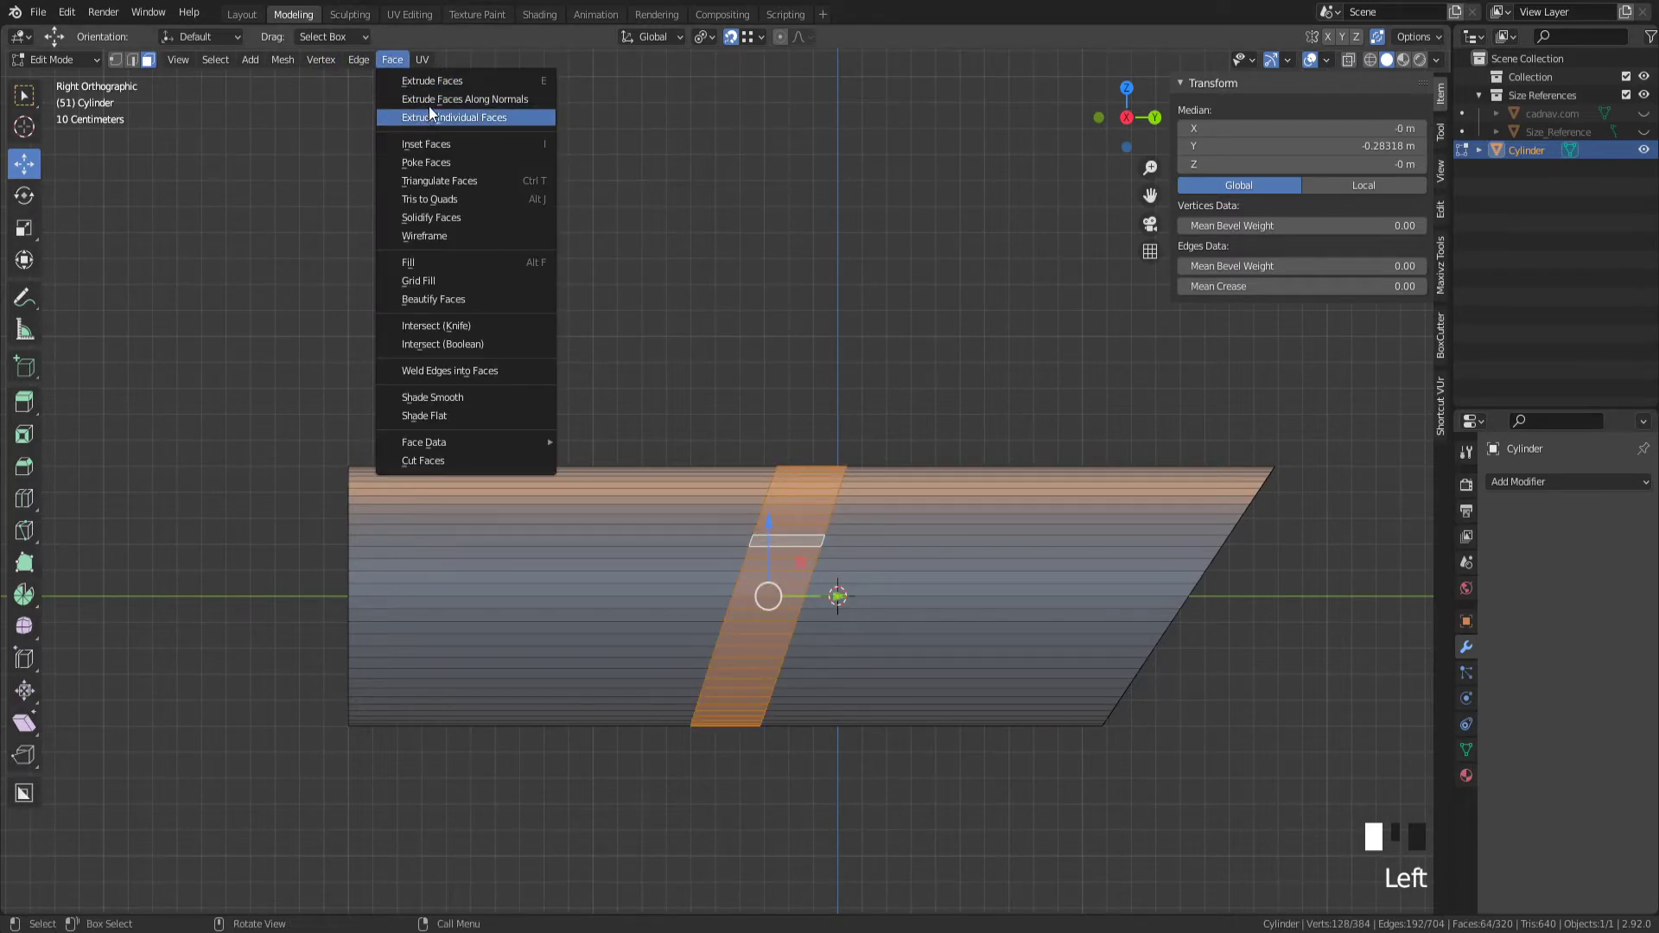
left_click(452, 116)
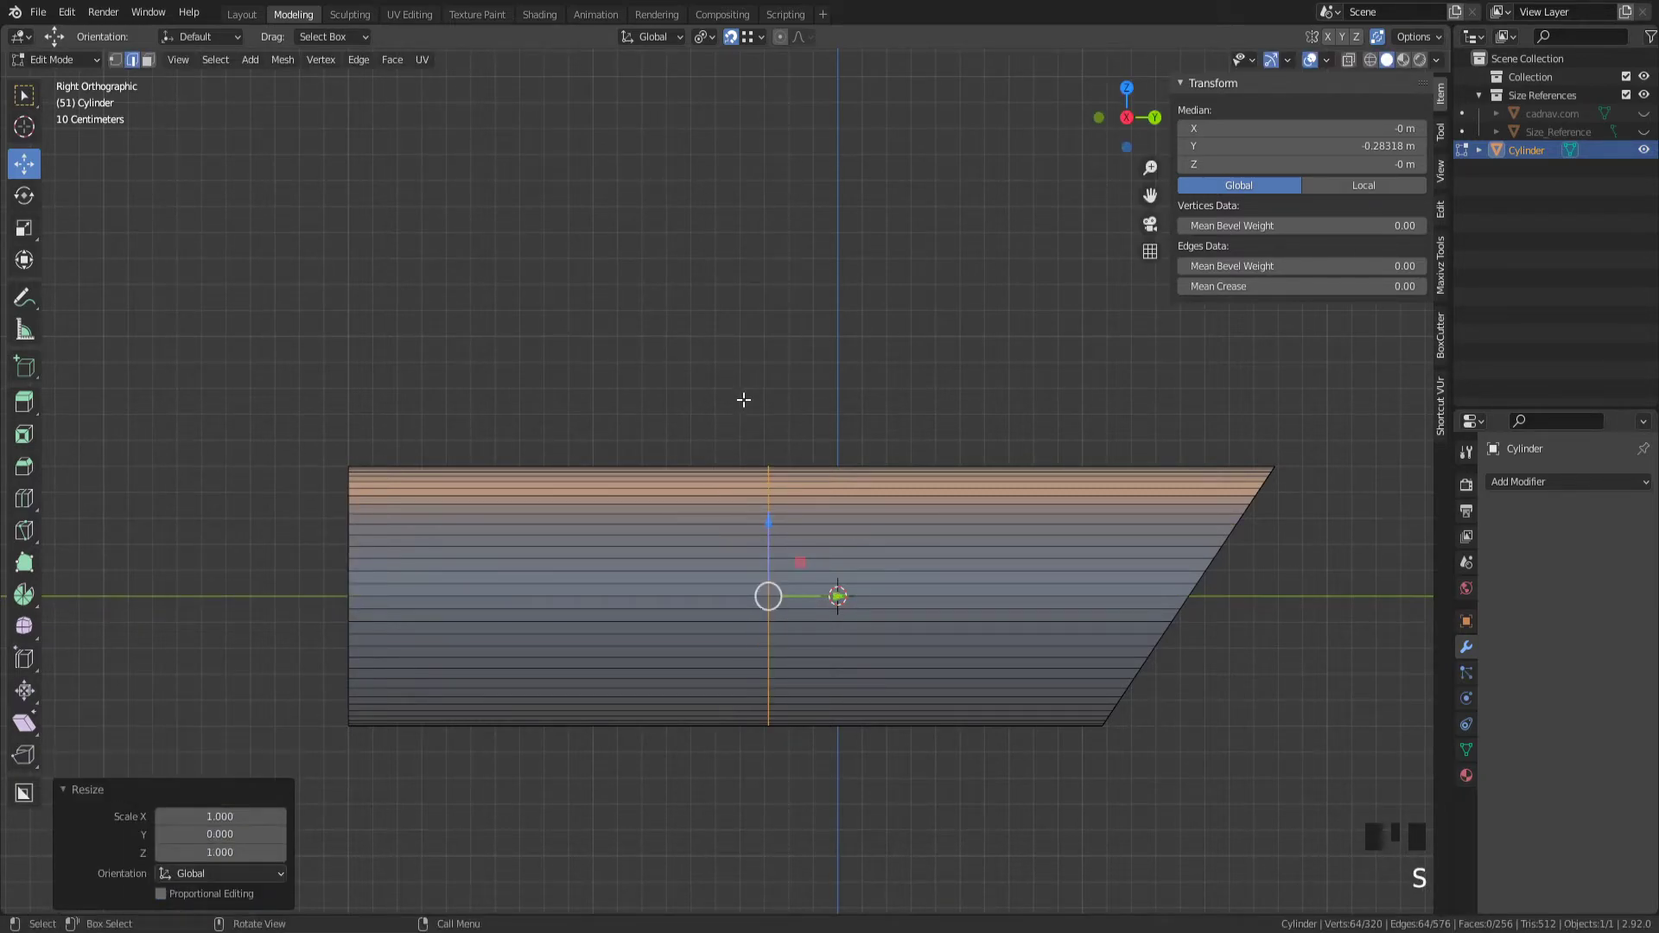
mouse_move(769, 593)
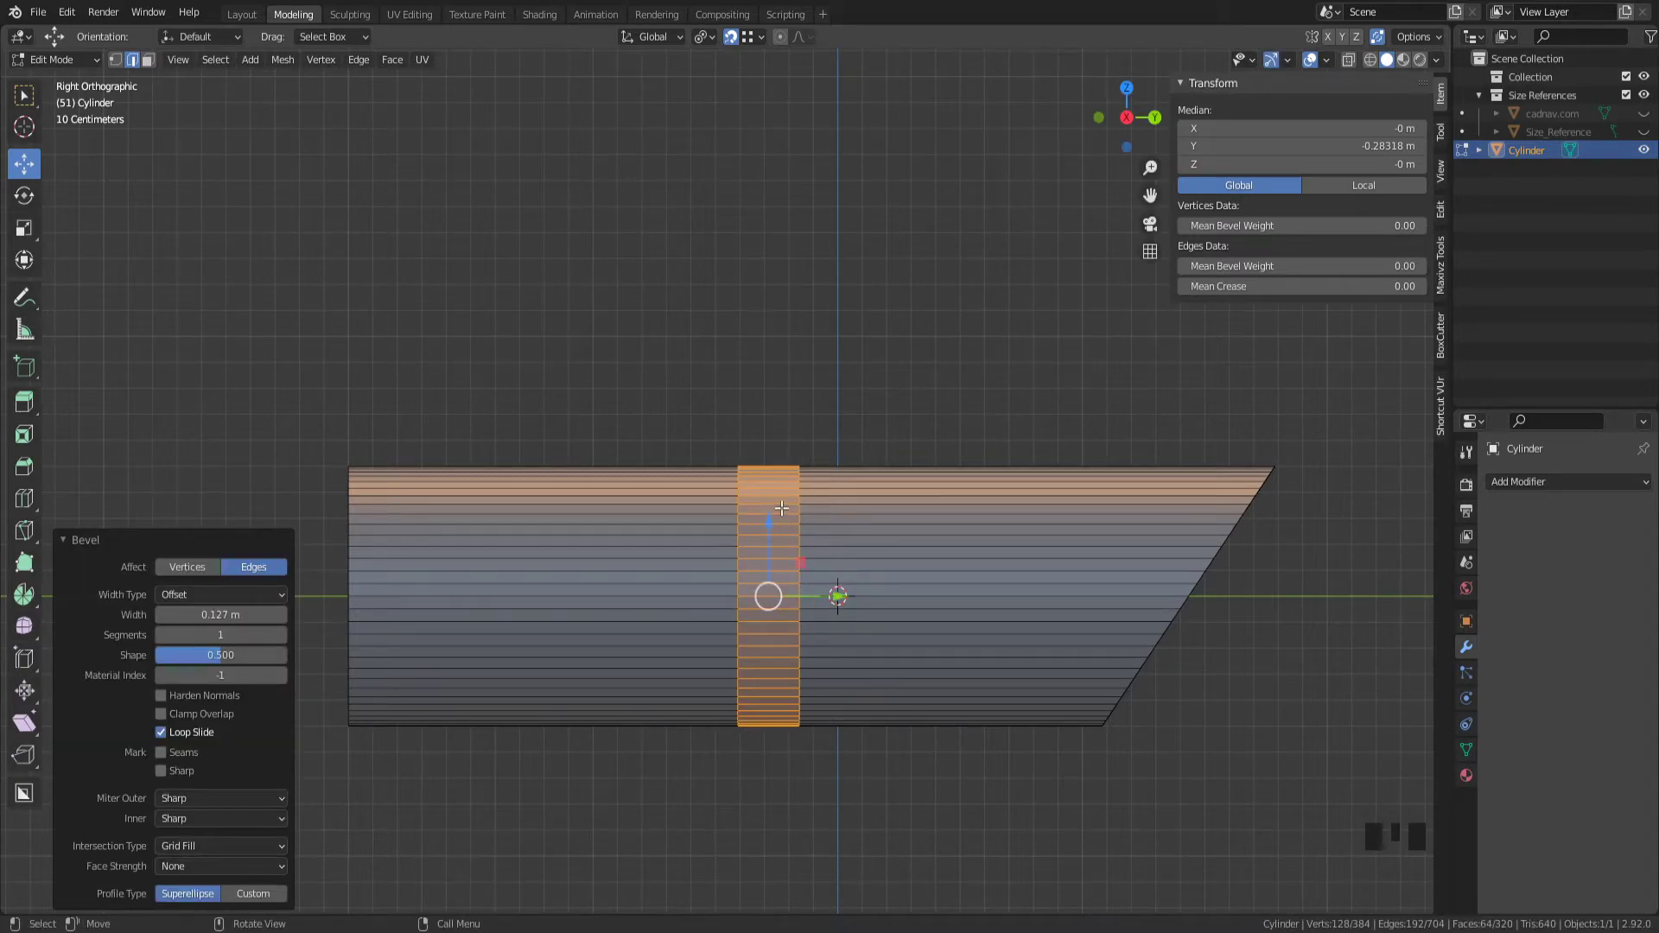
mouse_move(766, 484)
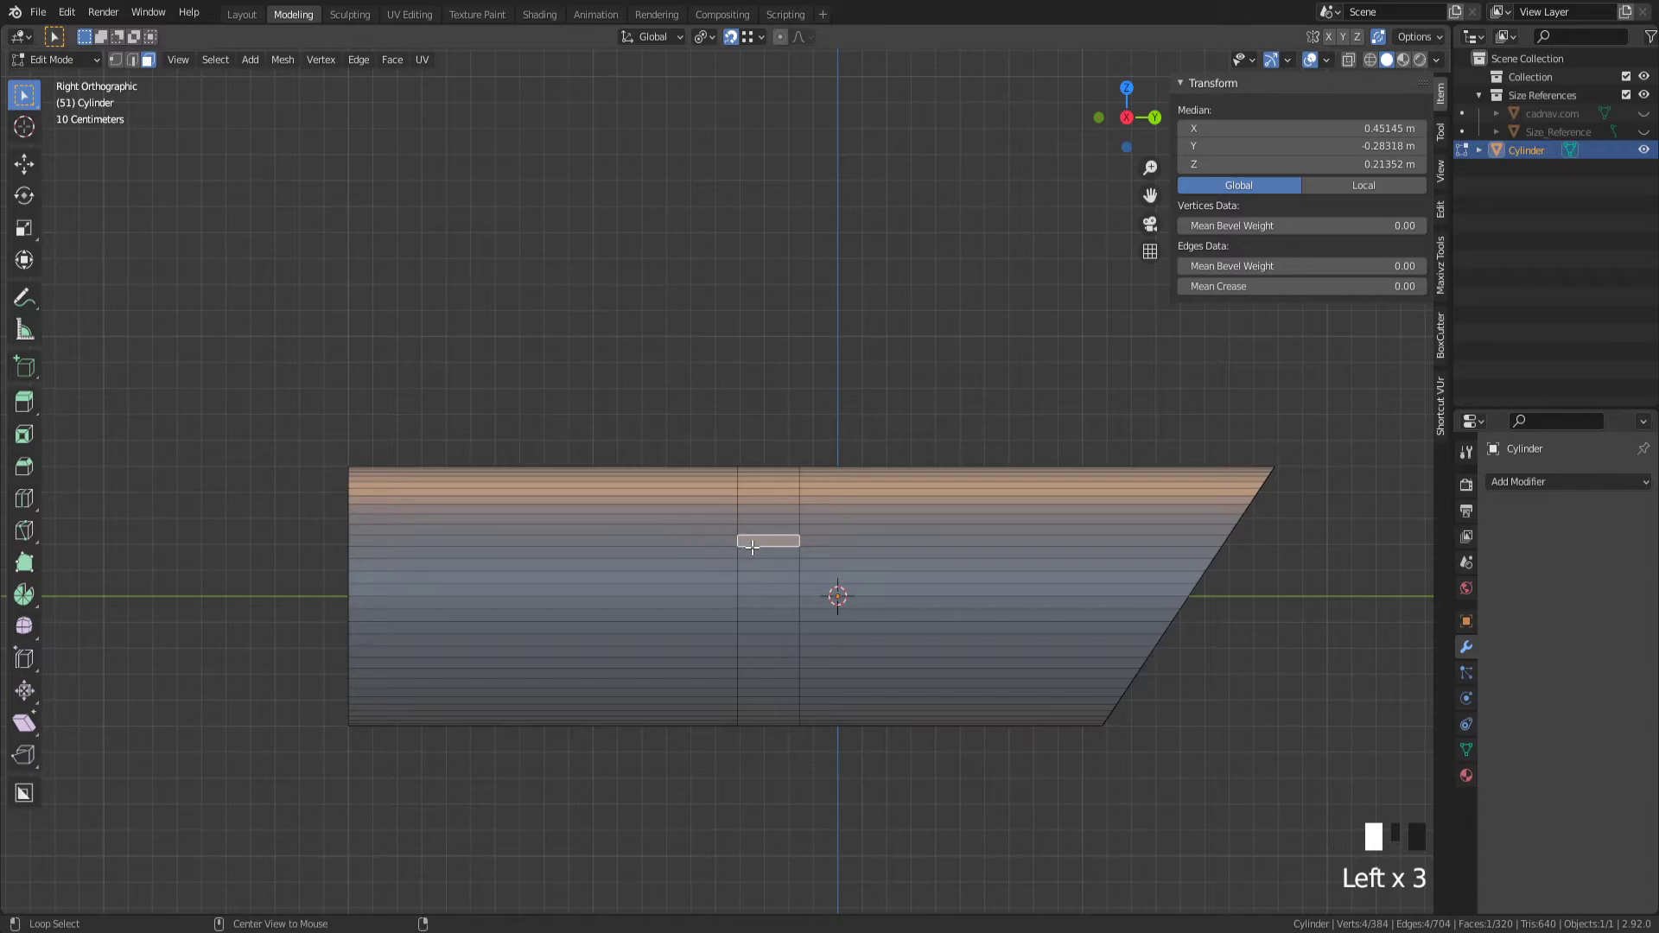
- Shrink the 0.127 m middle face band inward about 0.028 m to form the recessed groove
left_click(752, 548)
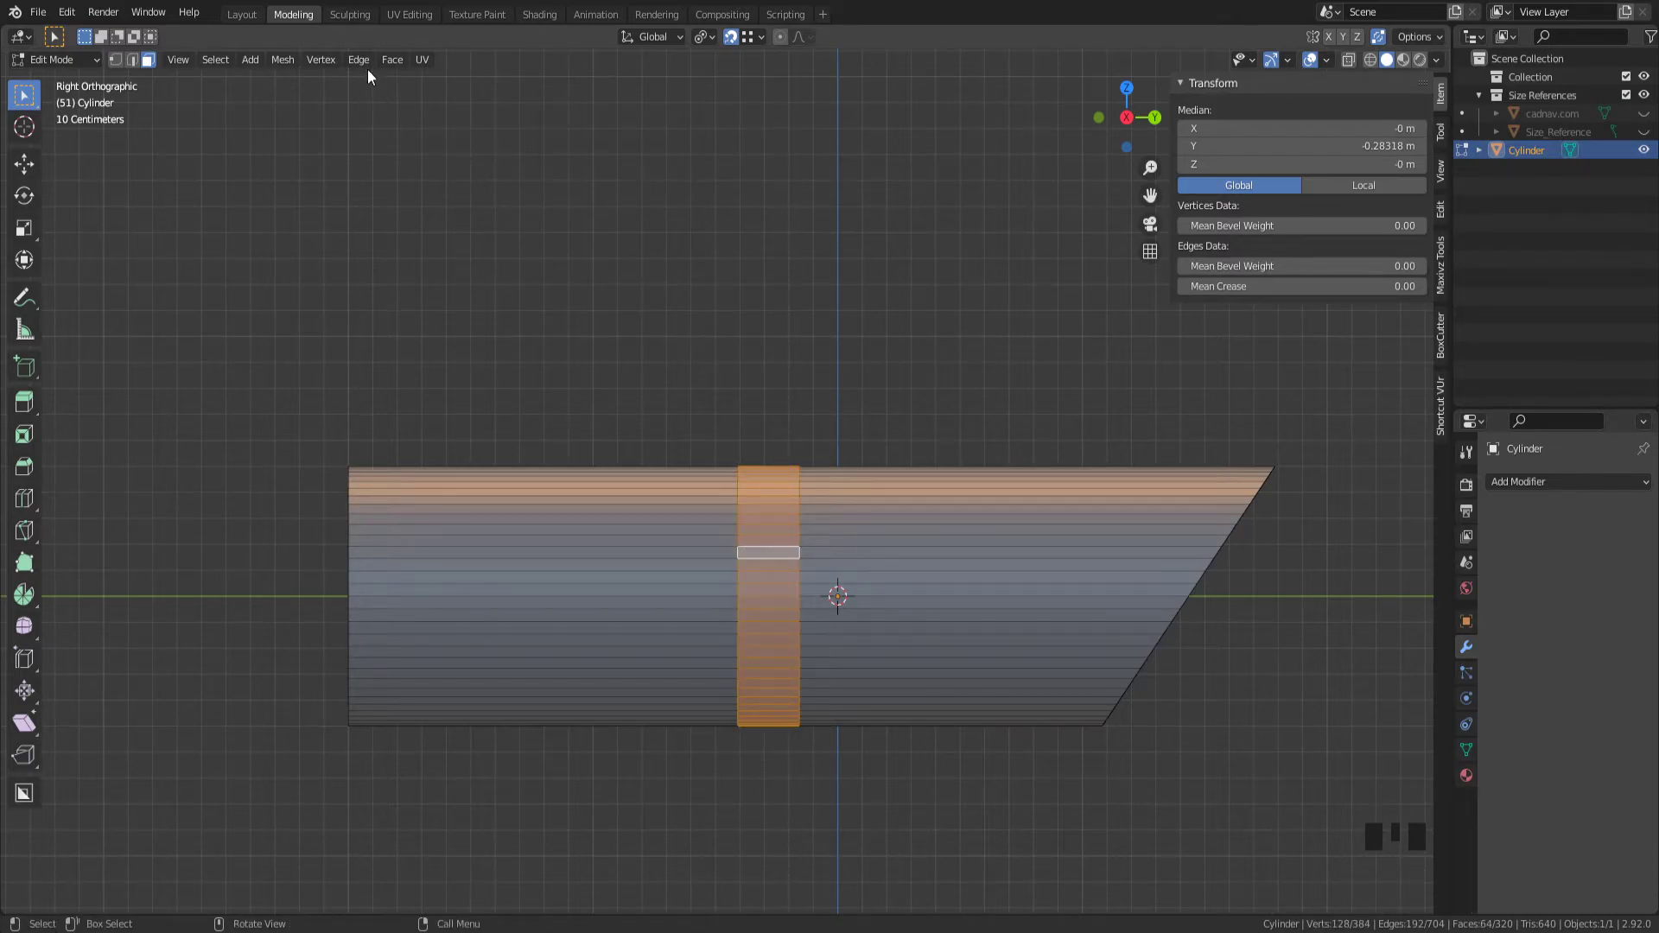
left_click(392, 59)
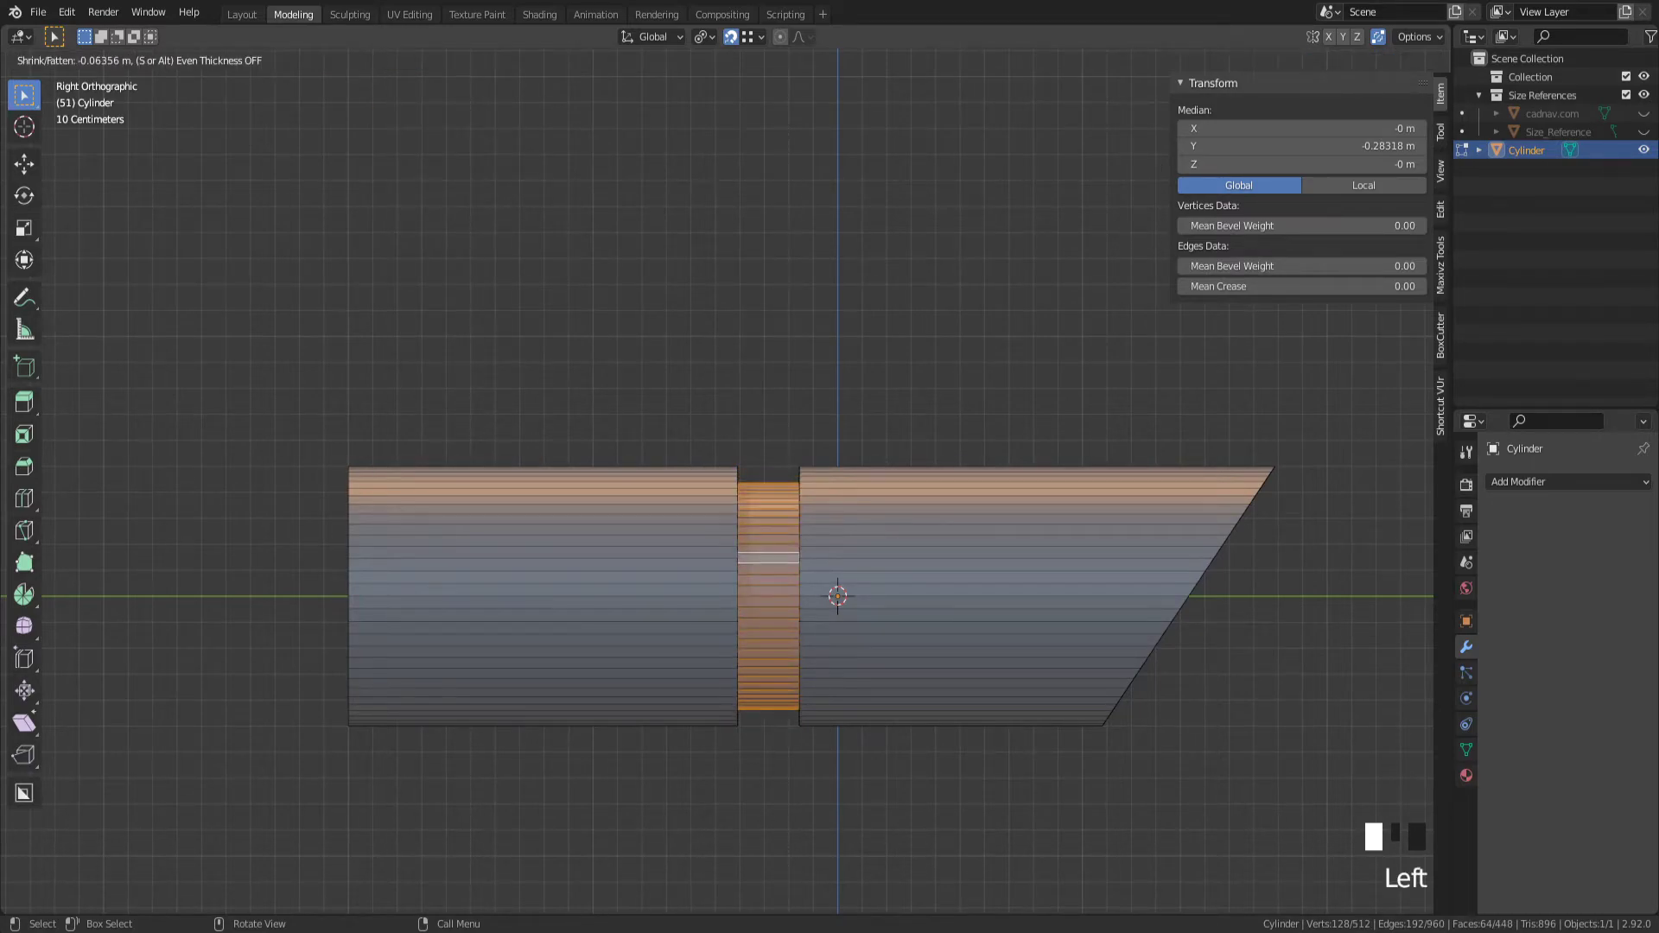
mouse_move(837, 597)
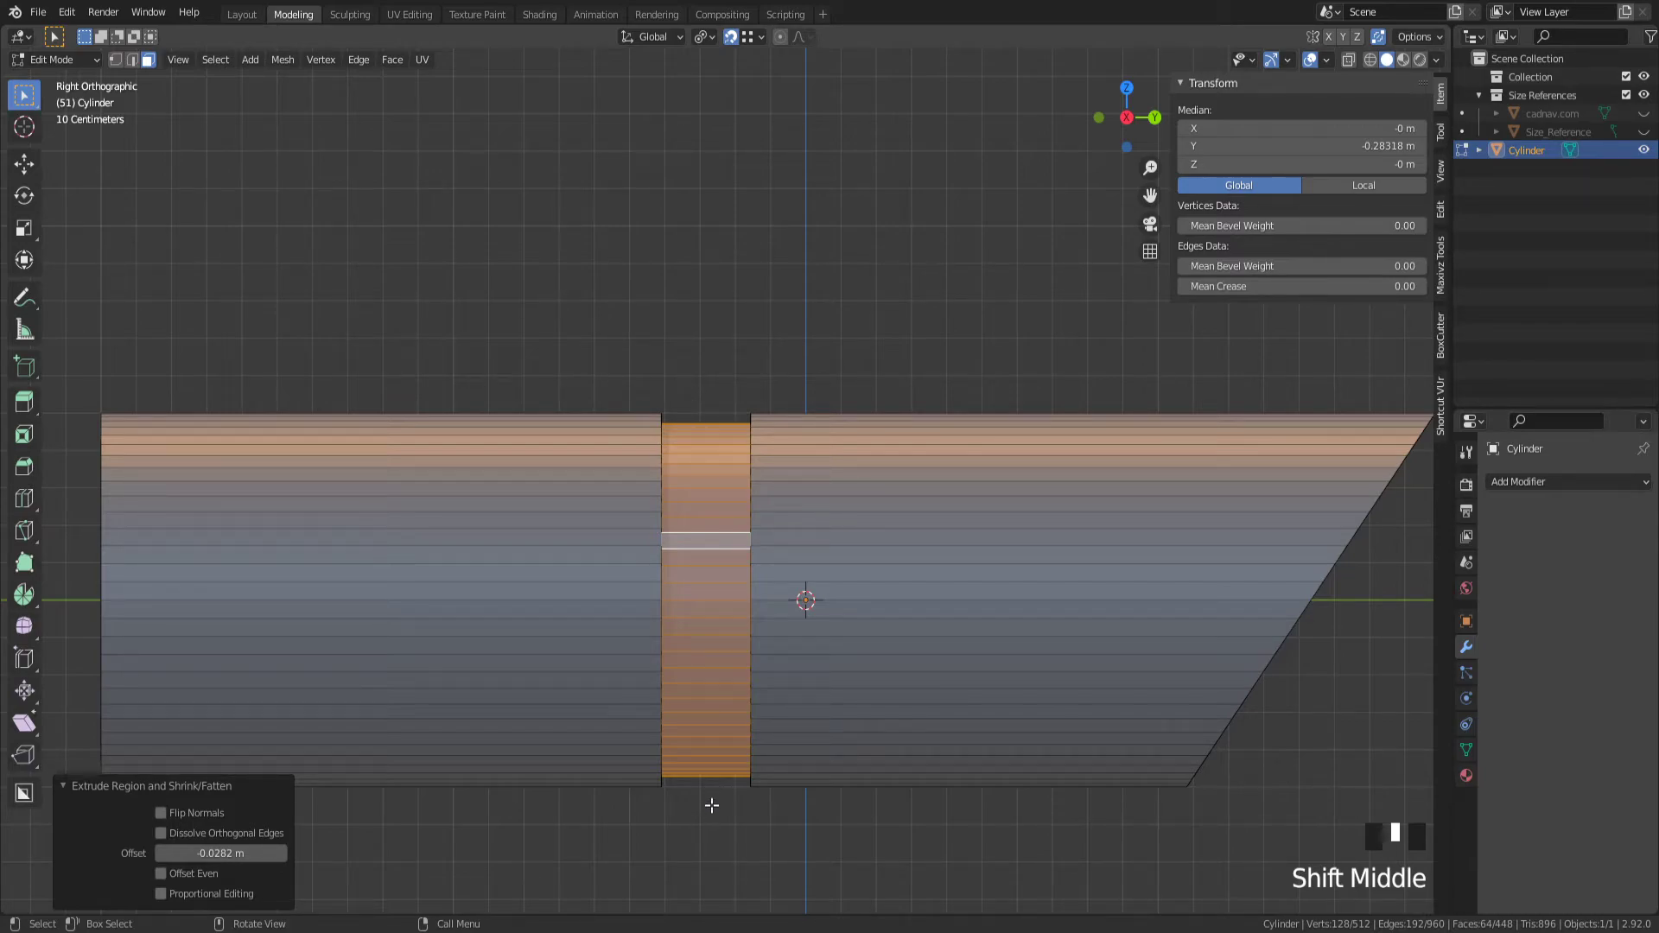
mouse_move(728, 766)
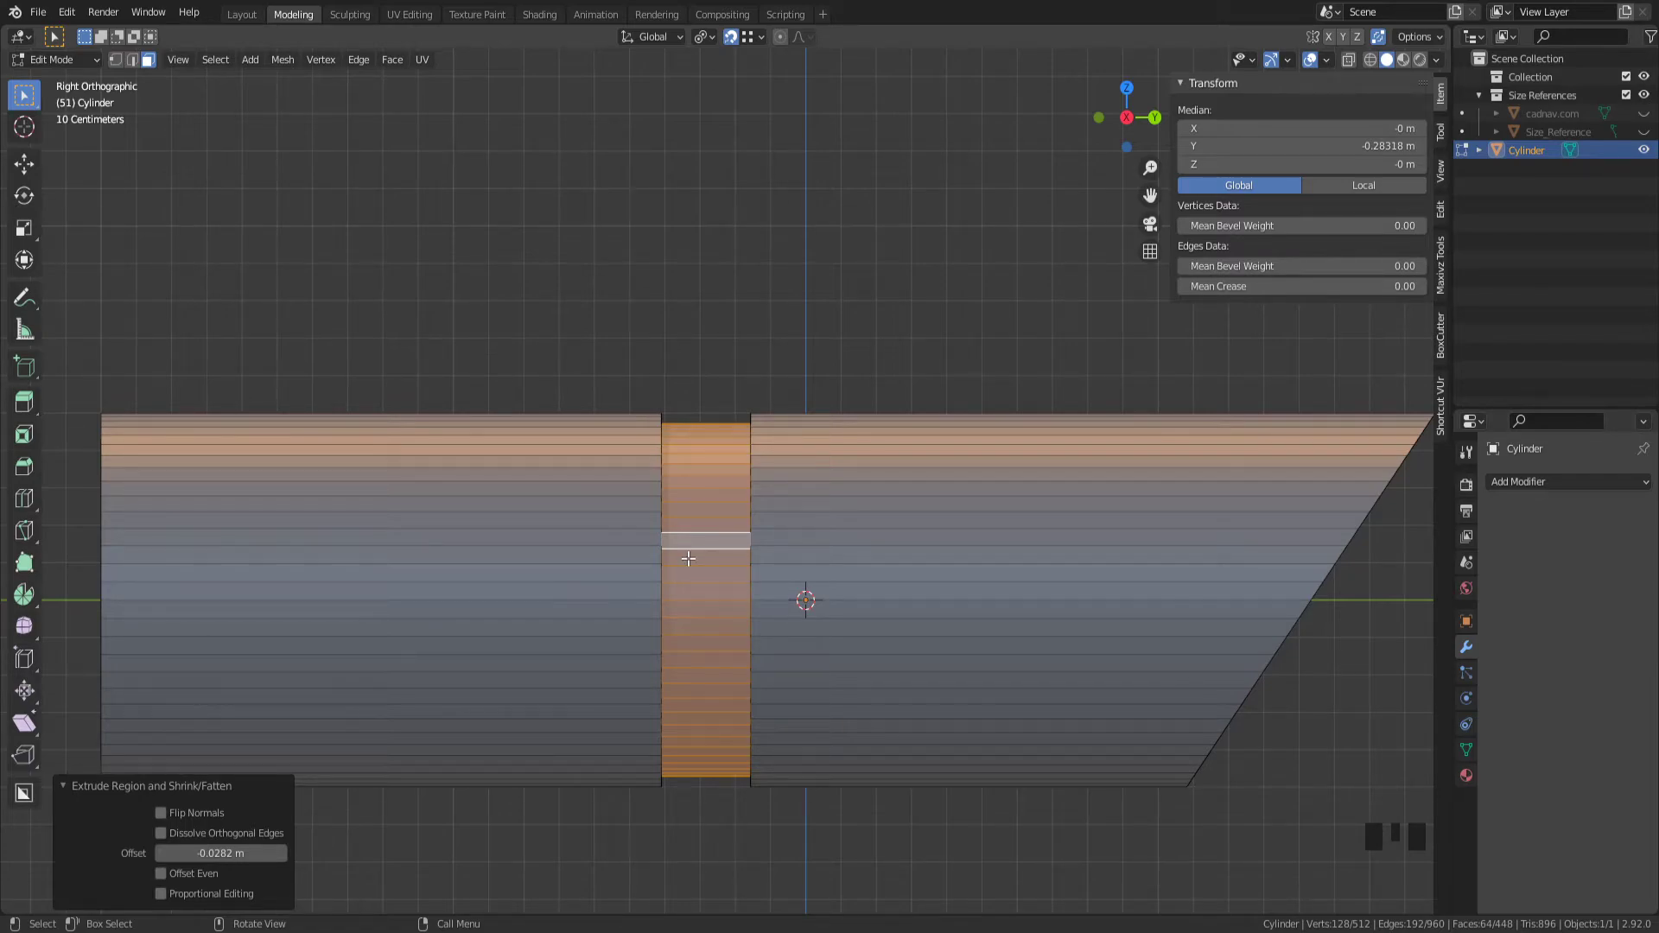
scroll("down", 3)
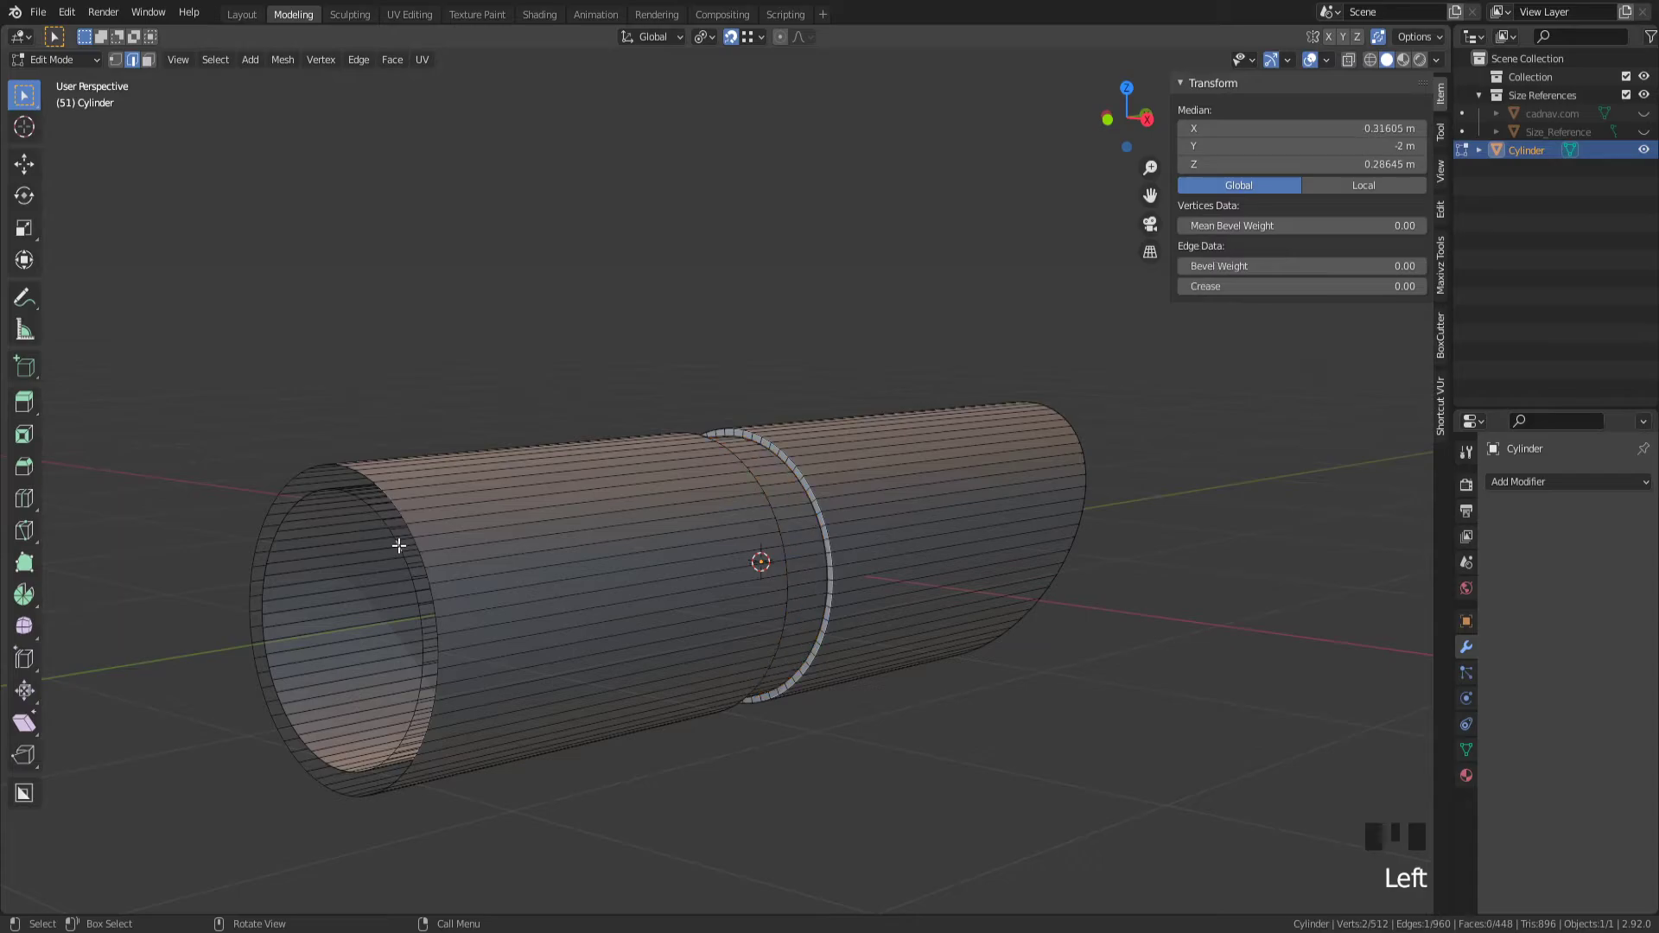
- Select an edge loop and slide it about 2.25 m along the tube to the groove's edge
left_click(411, 711)
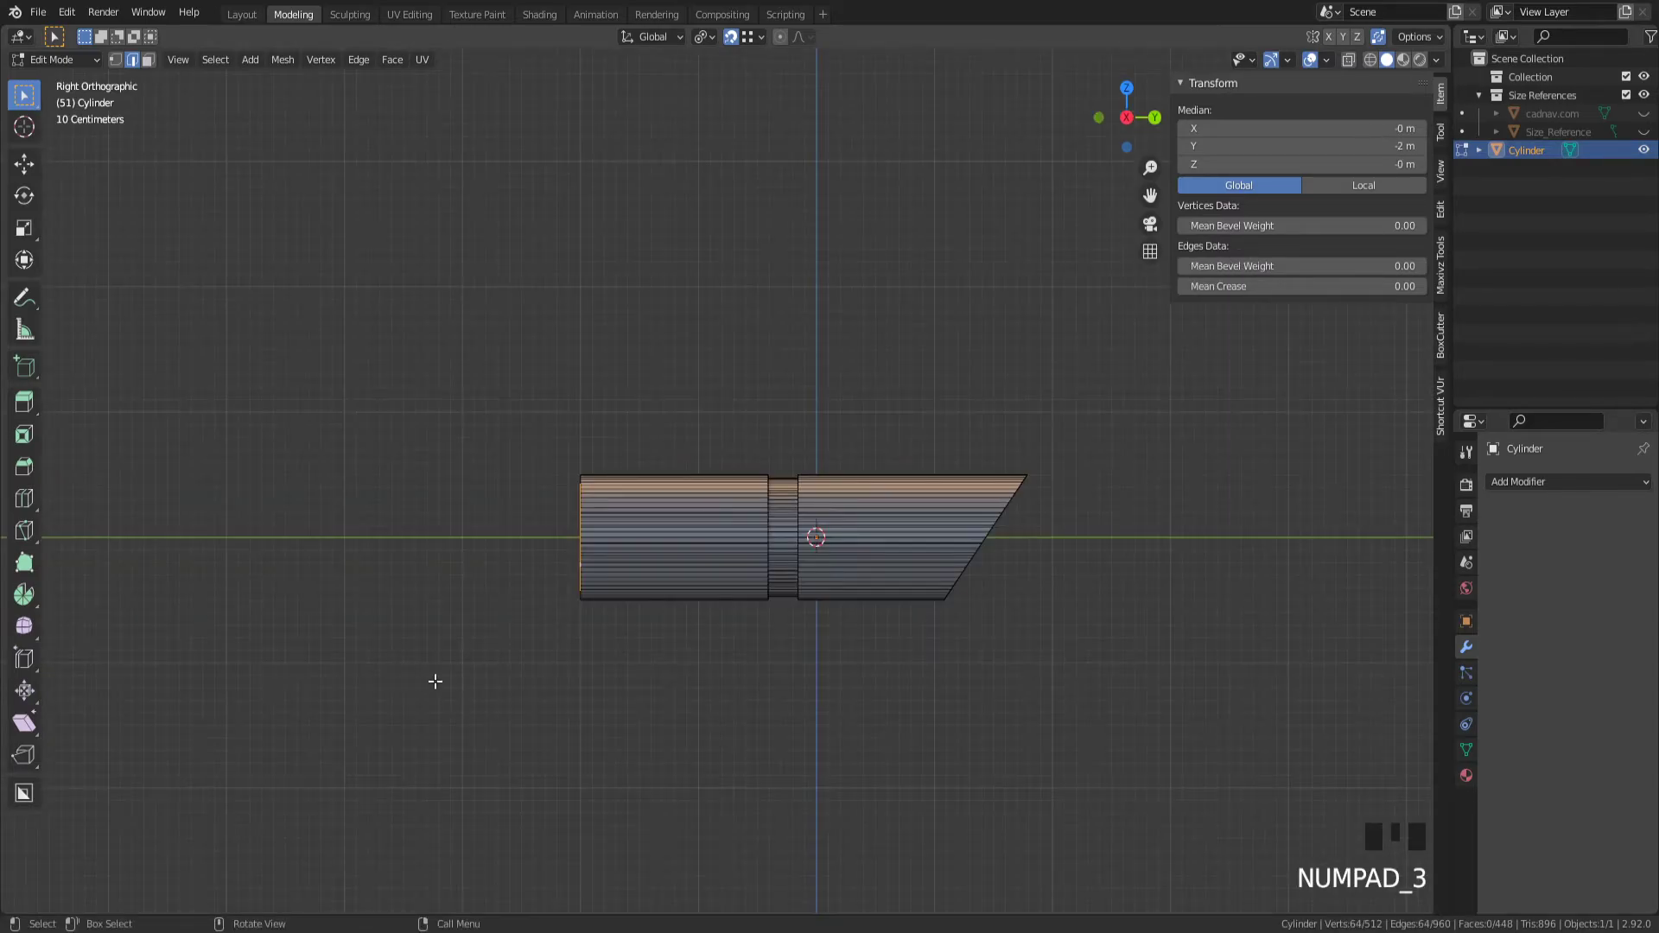
scroll("up", 3)
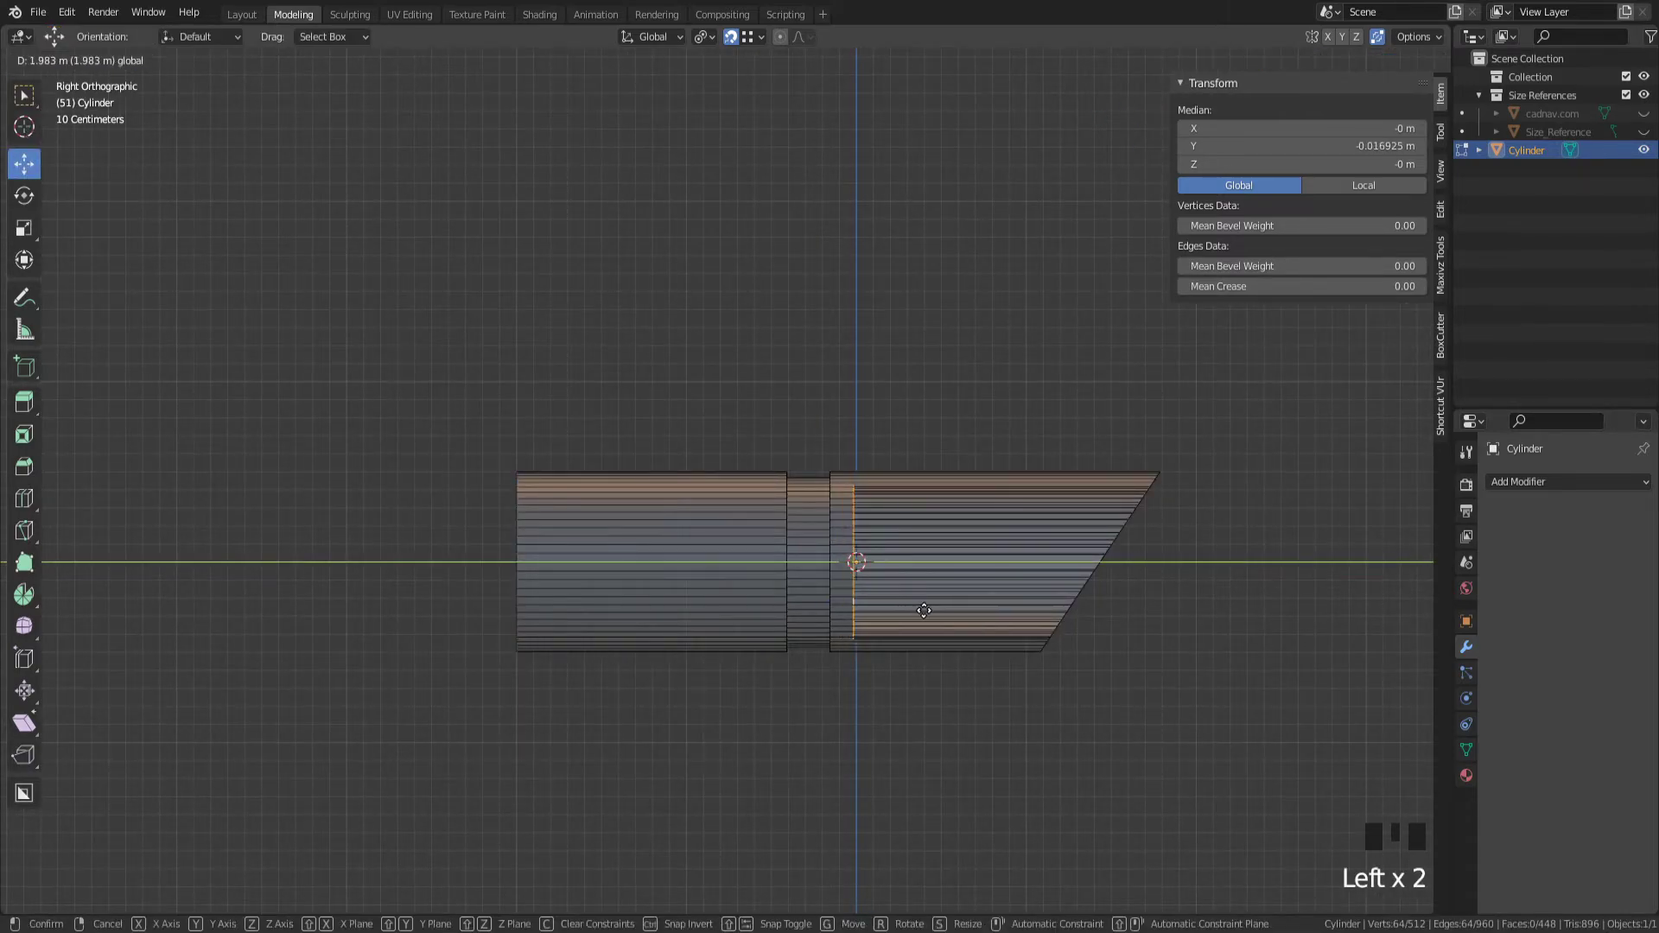
mouse_move(958, 622)
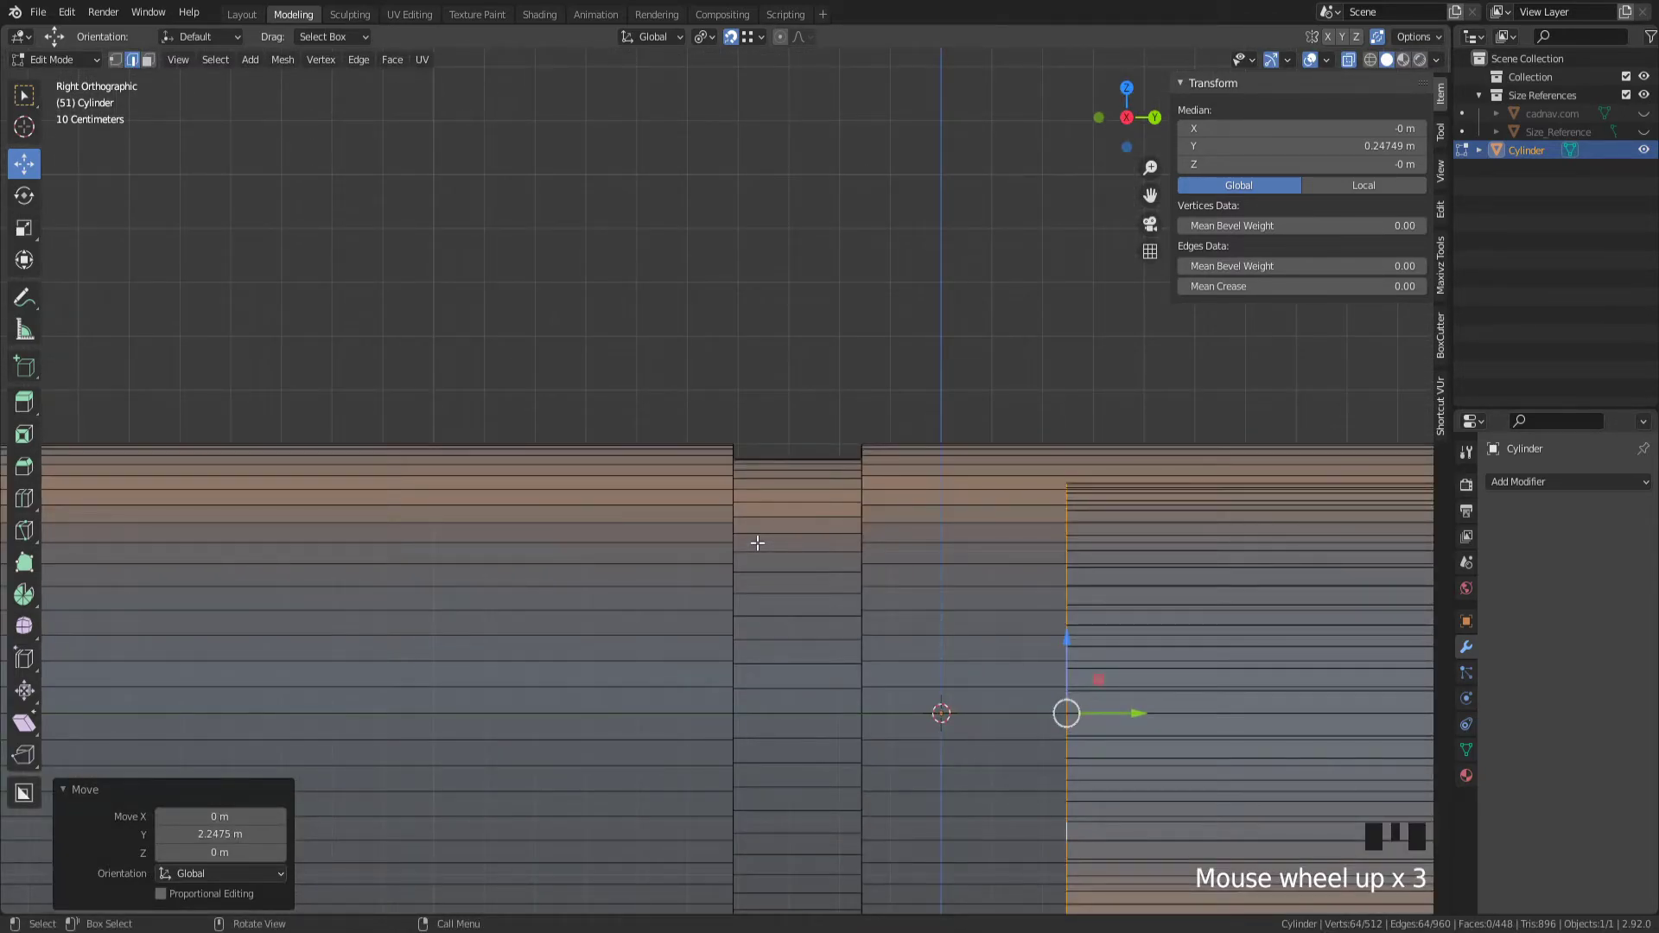
left_click_drag(758, 543, 725, 520)
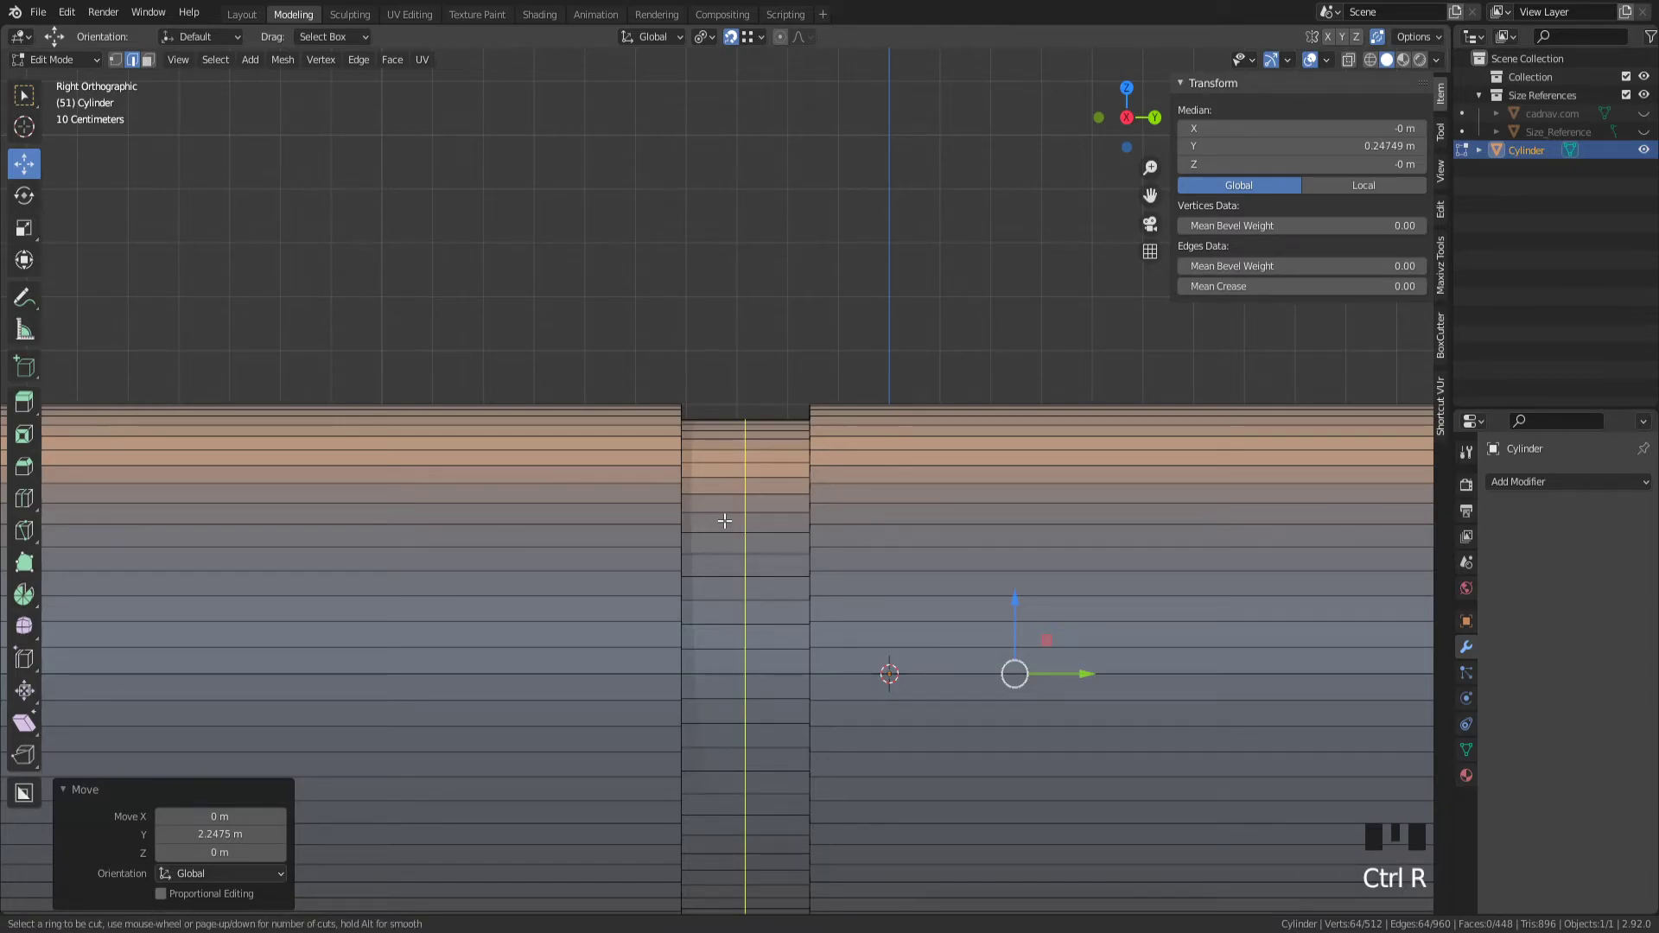
- Loop-cut inside the groove and shear its loops along Z into a diagonal slant, then show the solid tube
left_click(743, 529)
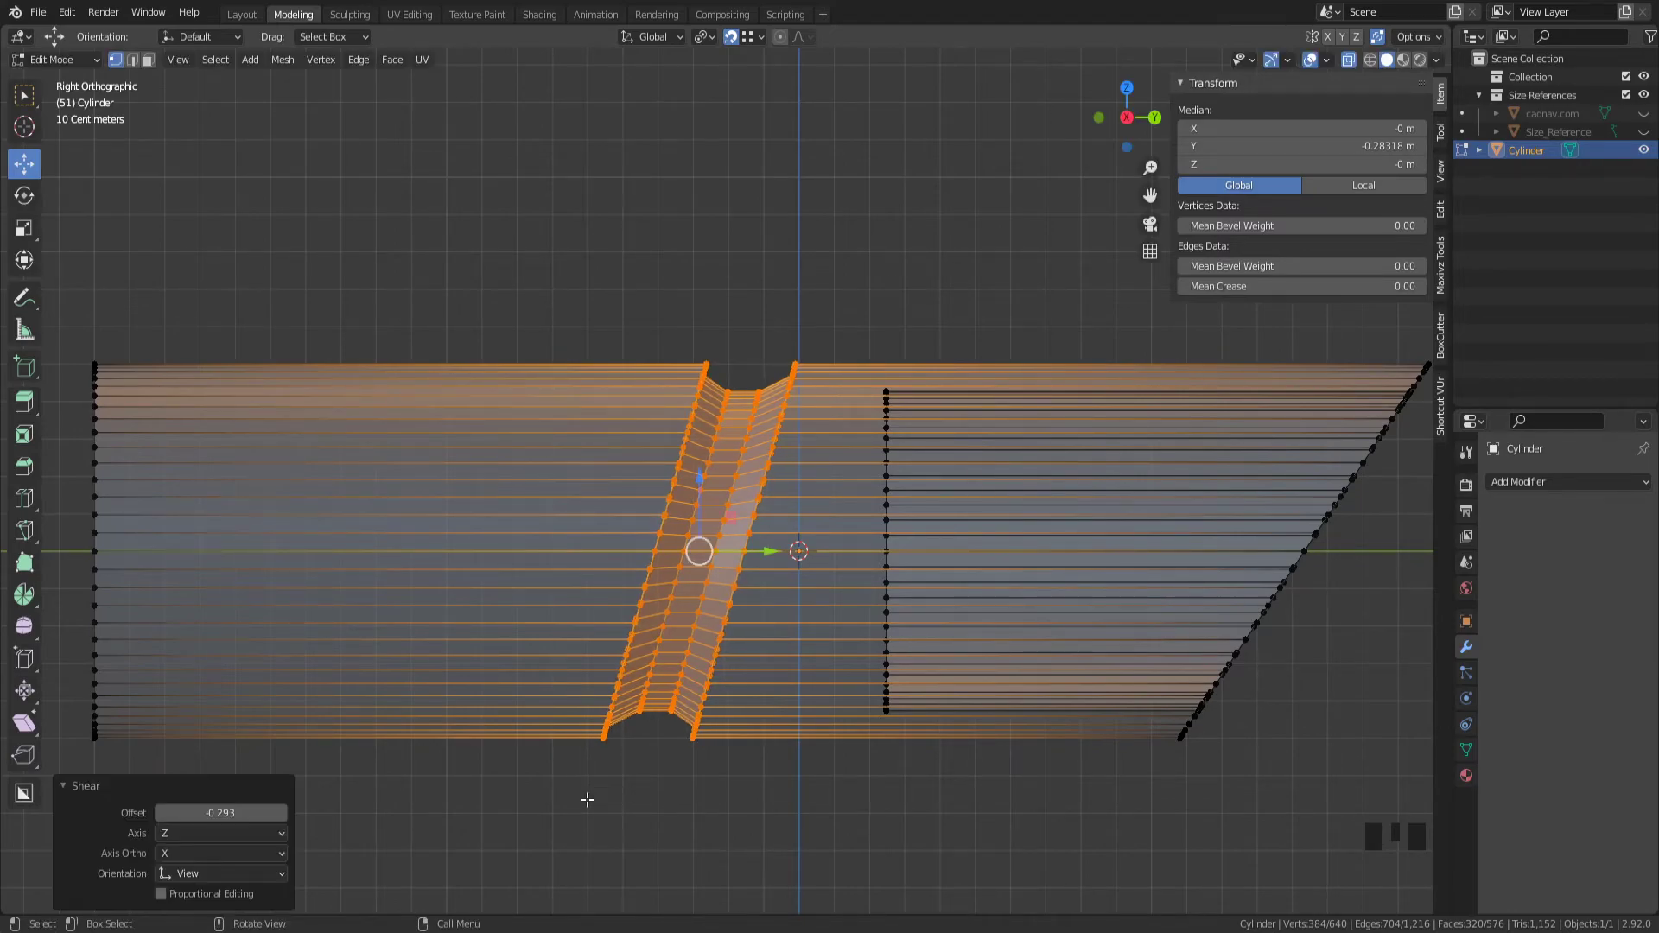
scroll("down", 3)
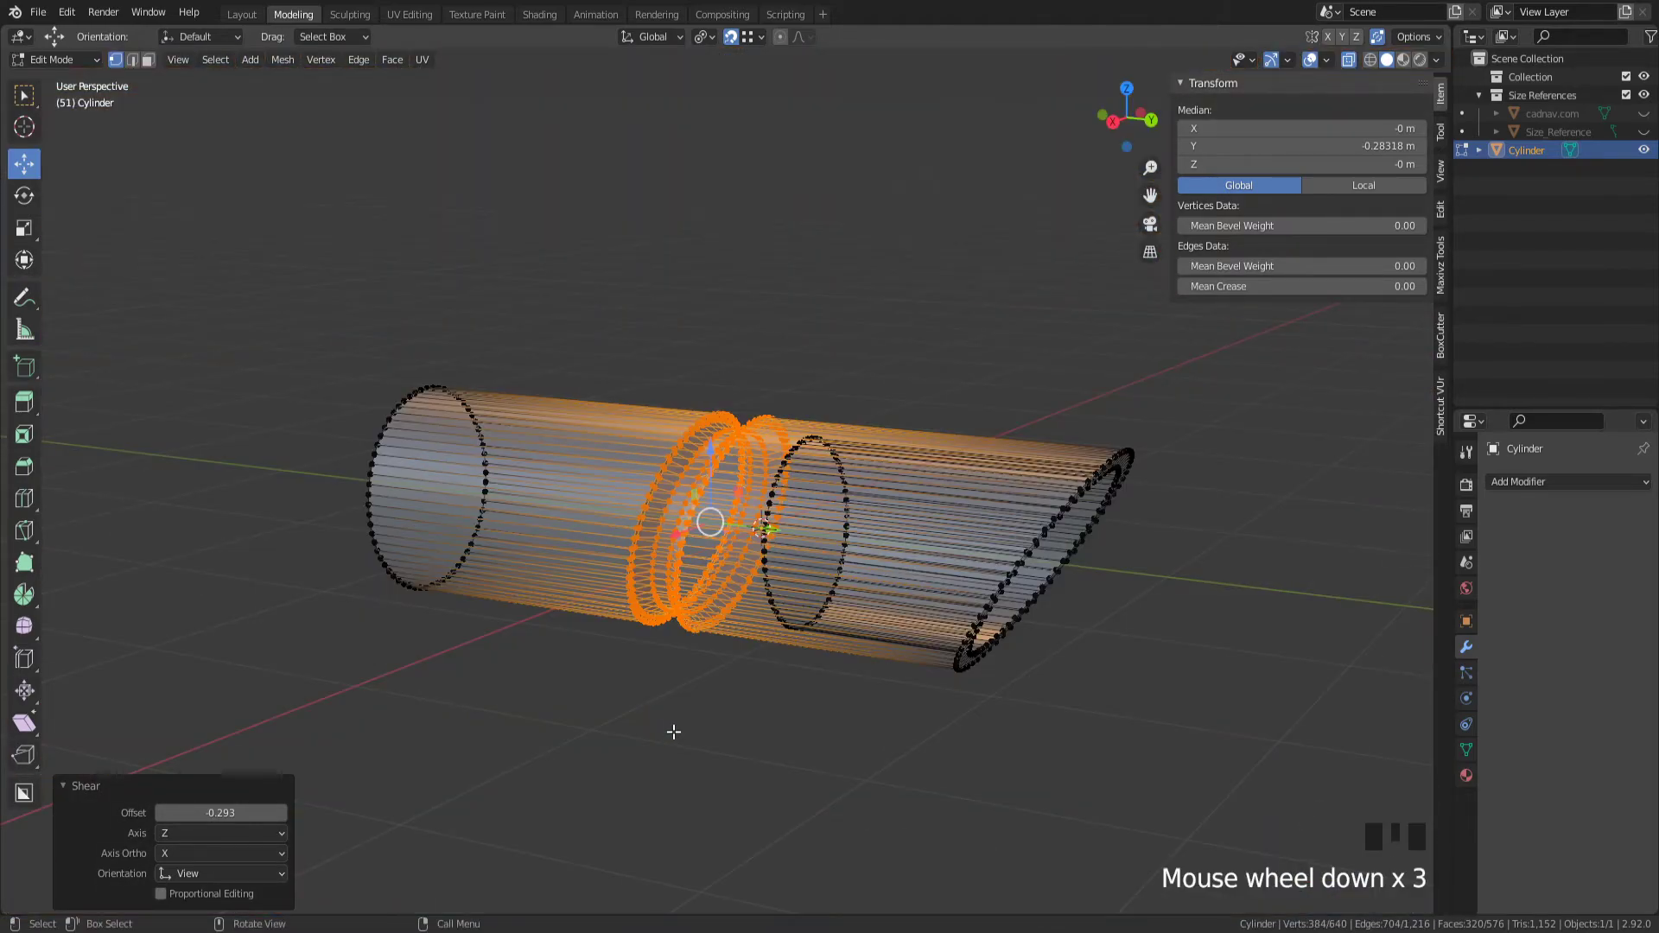
key("Tab")
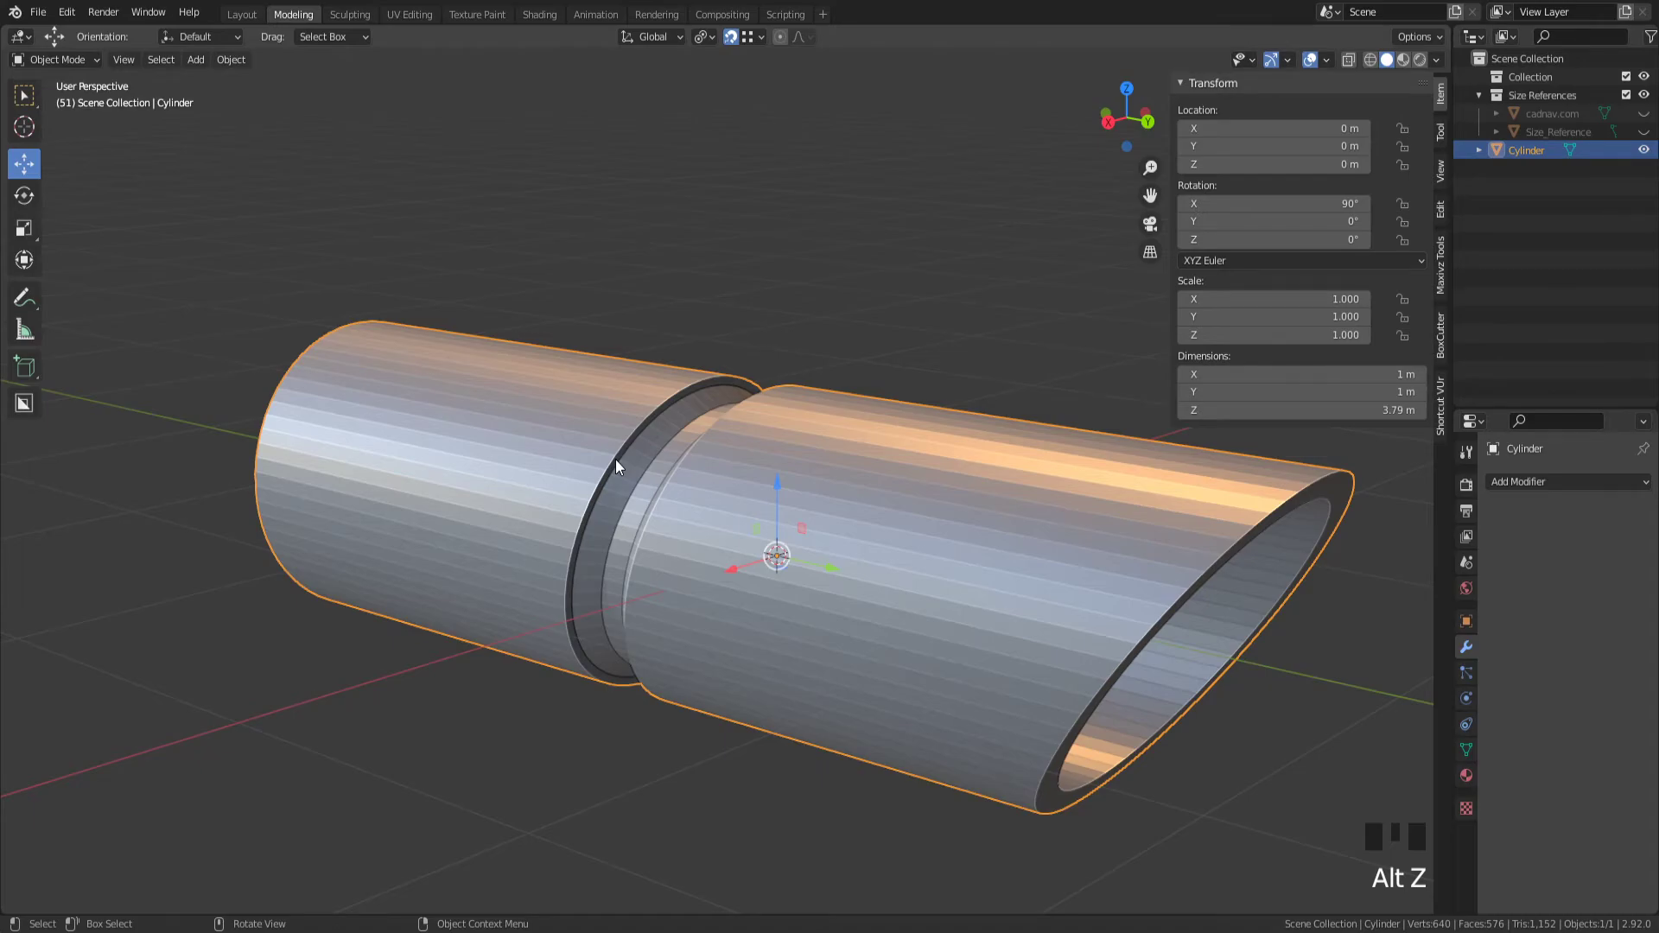
- Mark the first groove rim edge loop as sharp via the Edge menu
key("Tab")
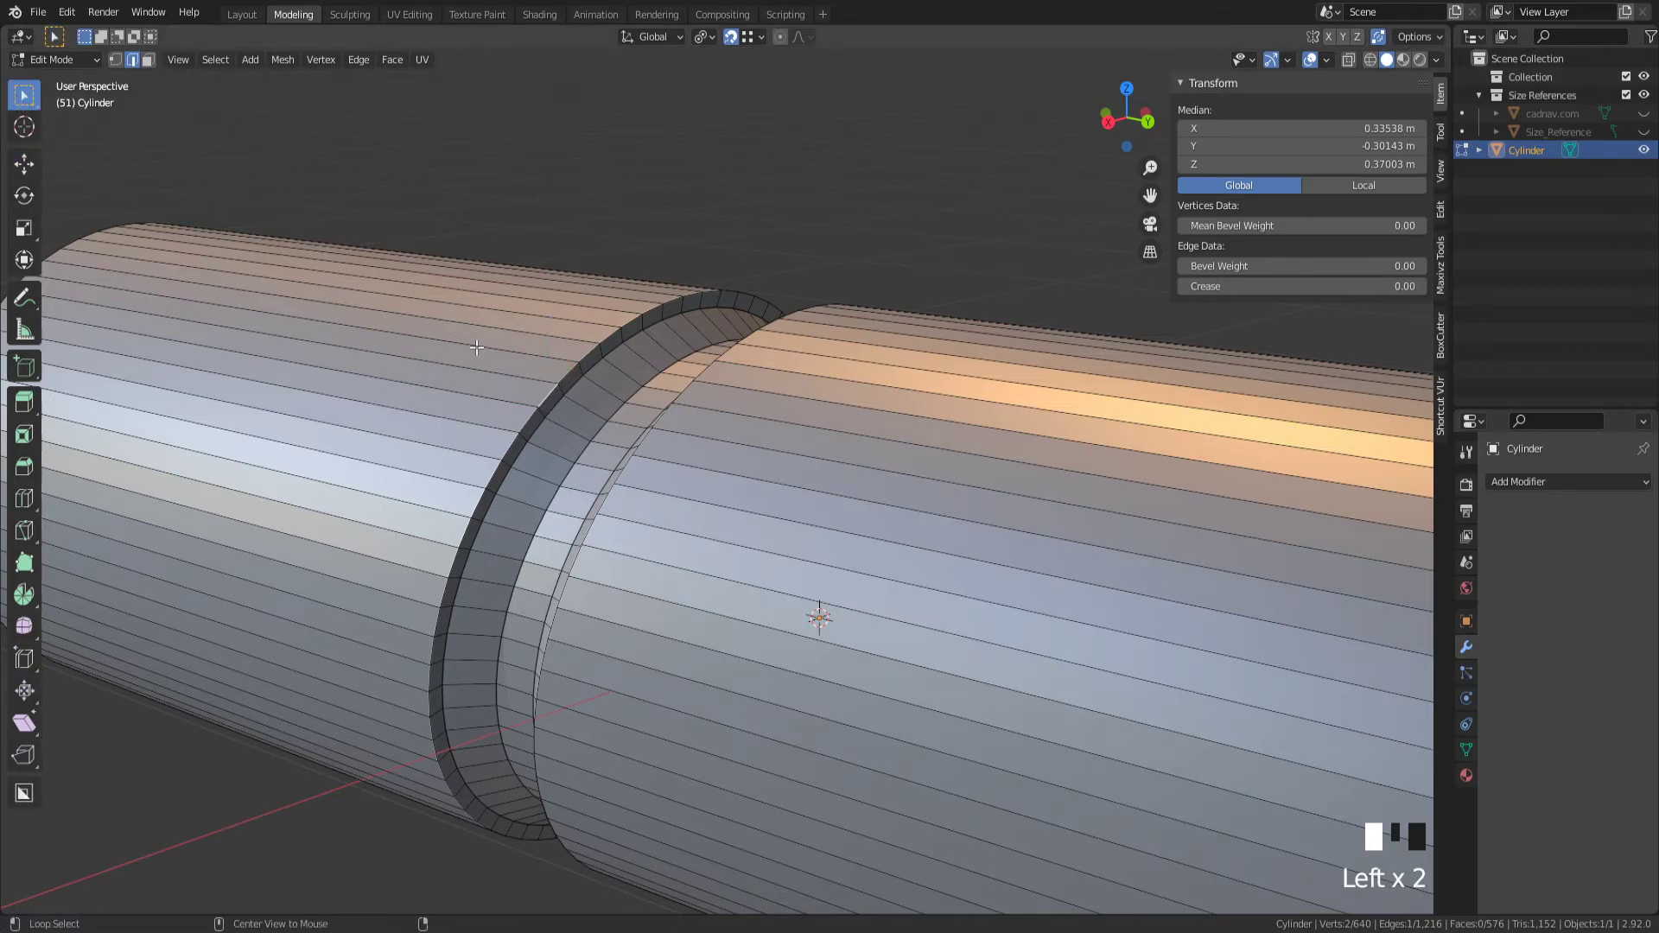
left_click(526, 421)
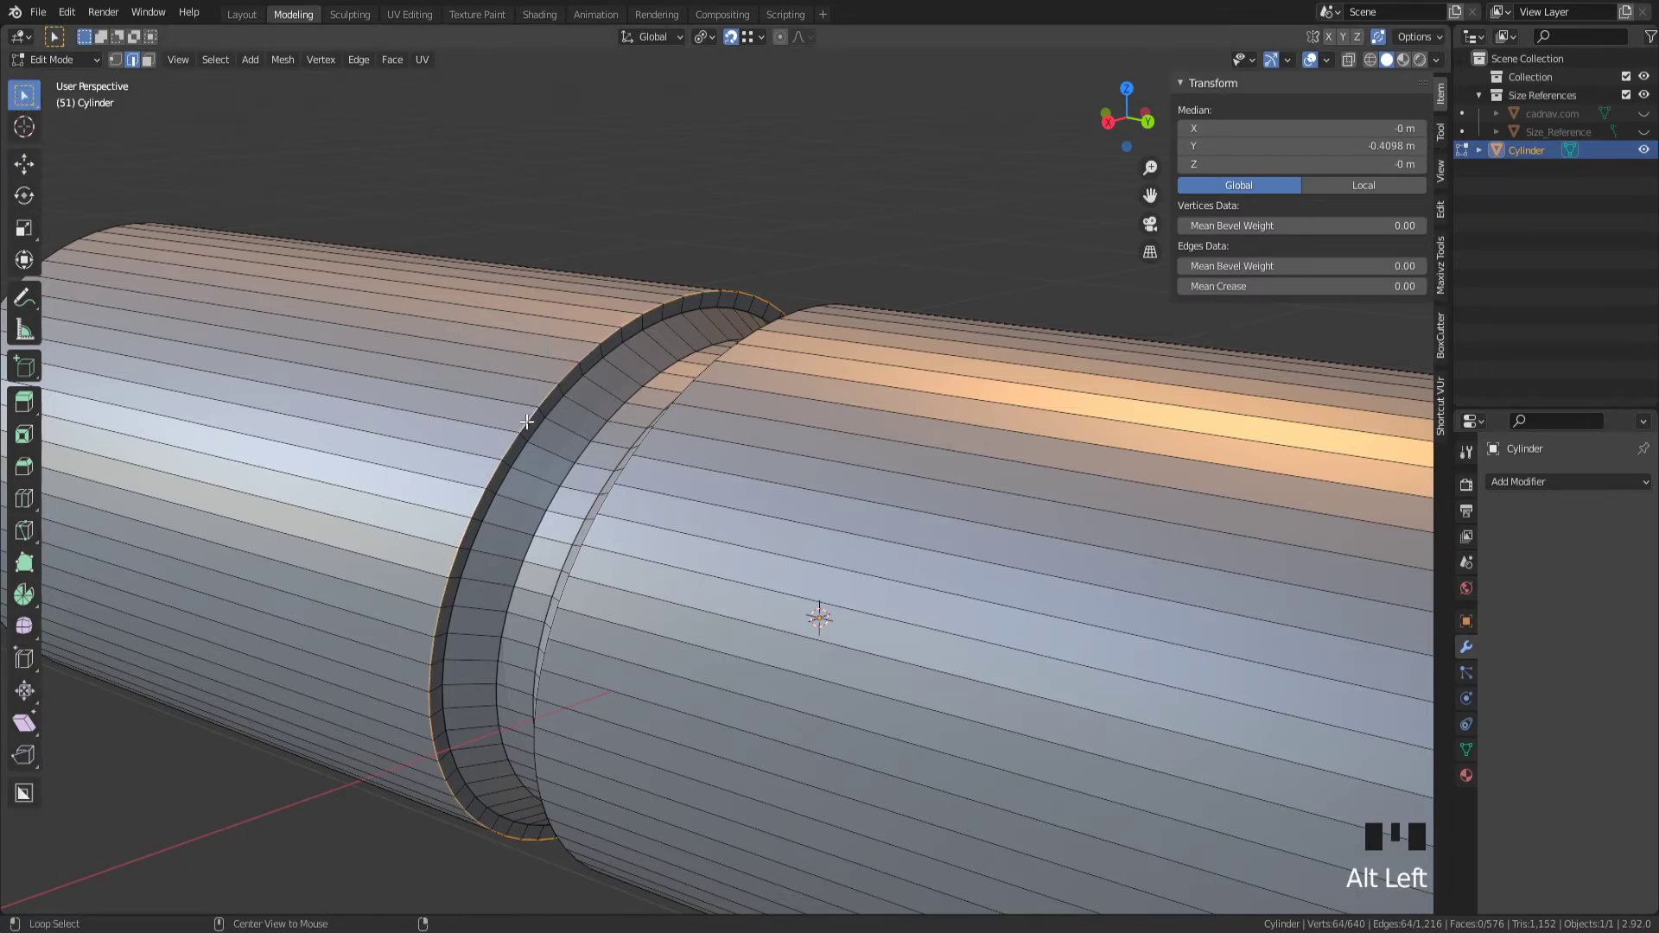
right_click(525, 422)
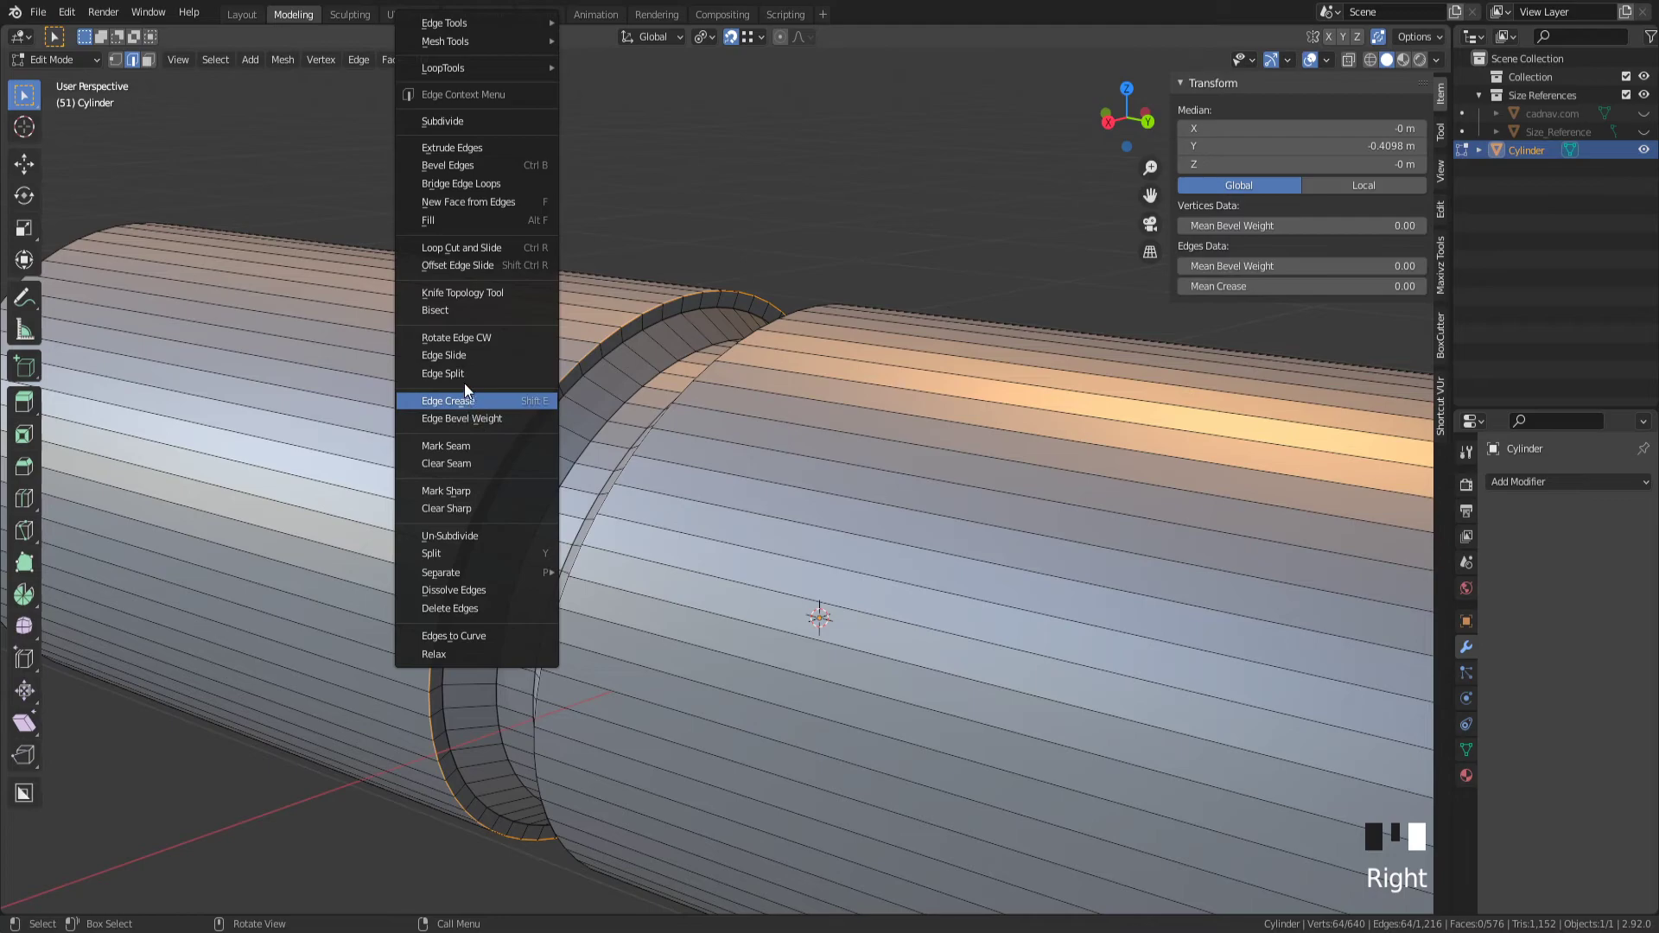
mouse_move(470, 202)
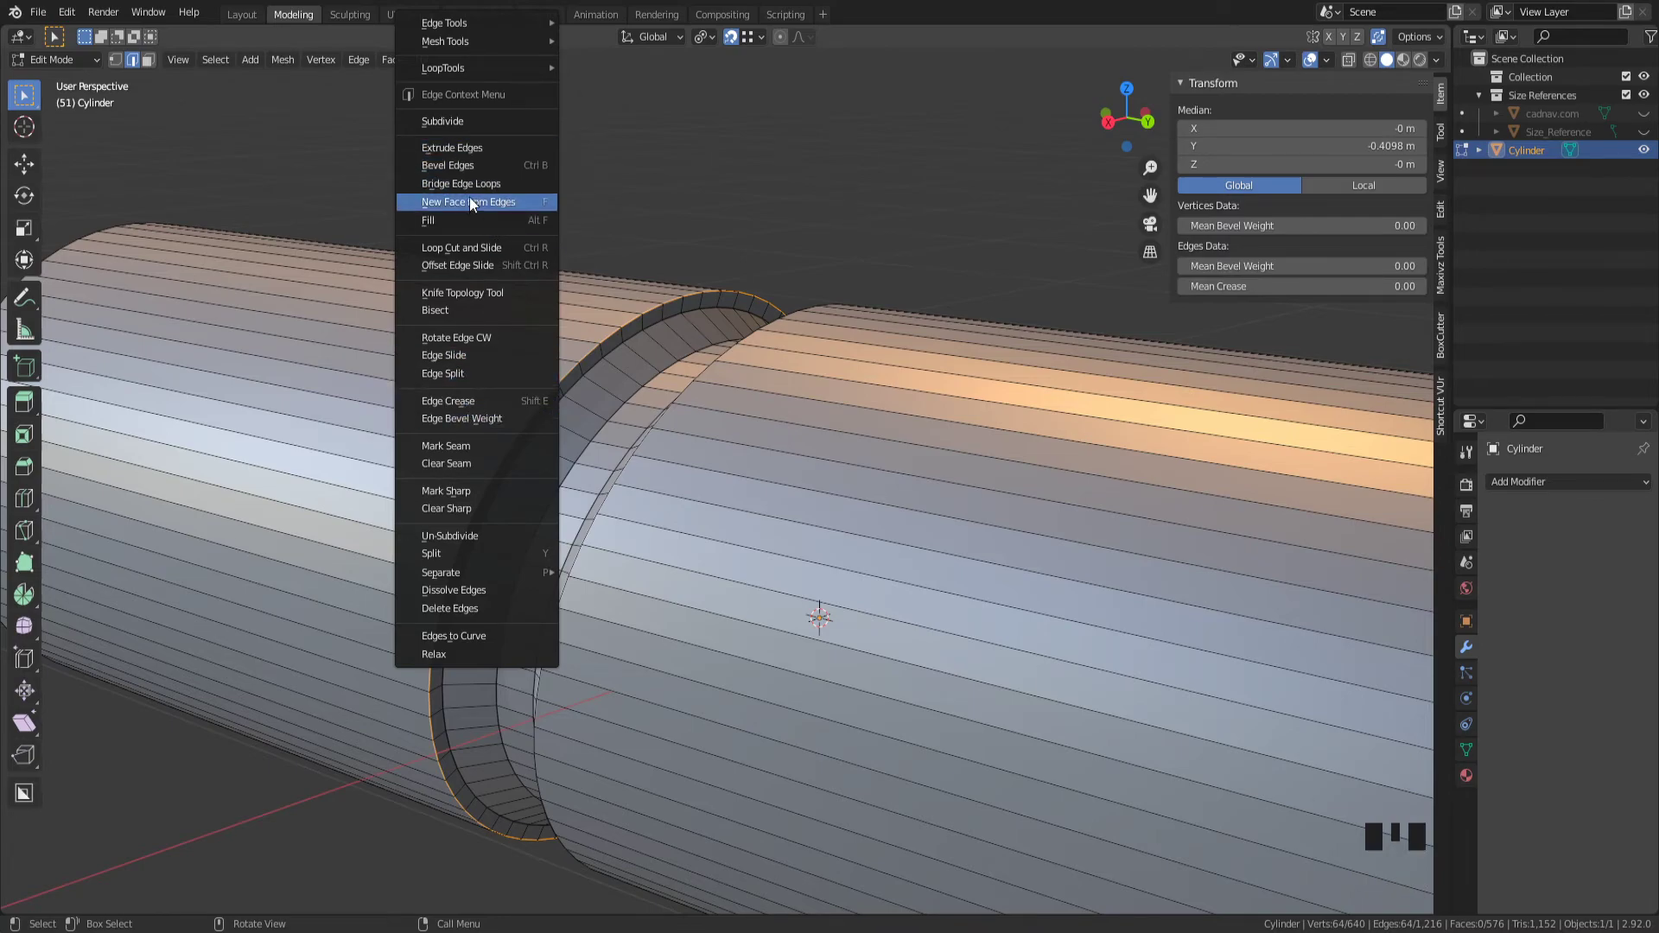
mouse_move(460, 489)
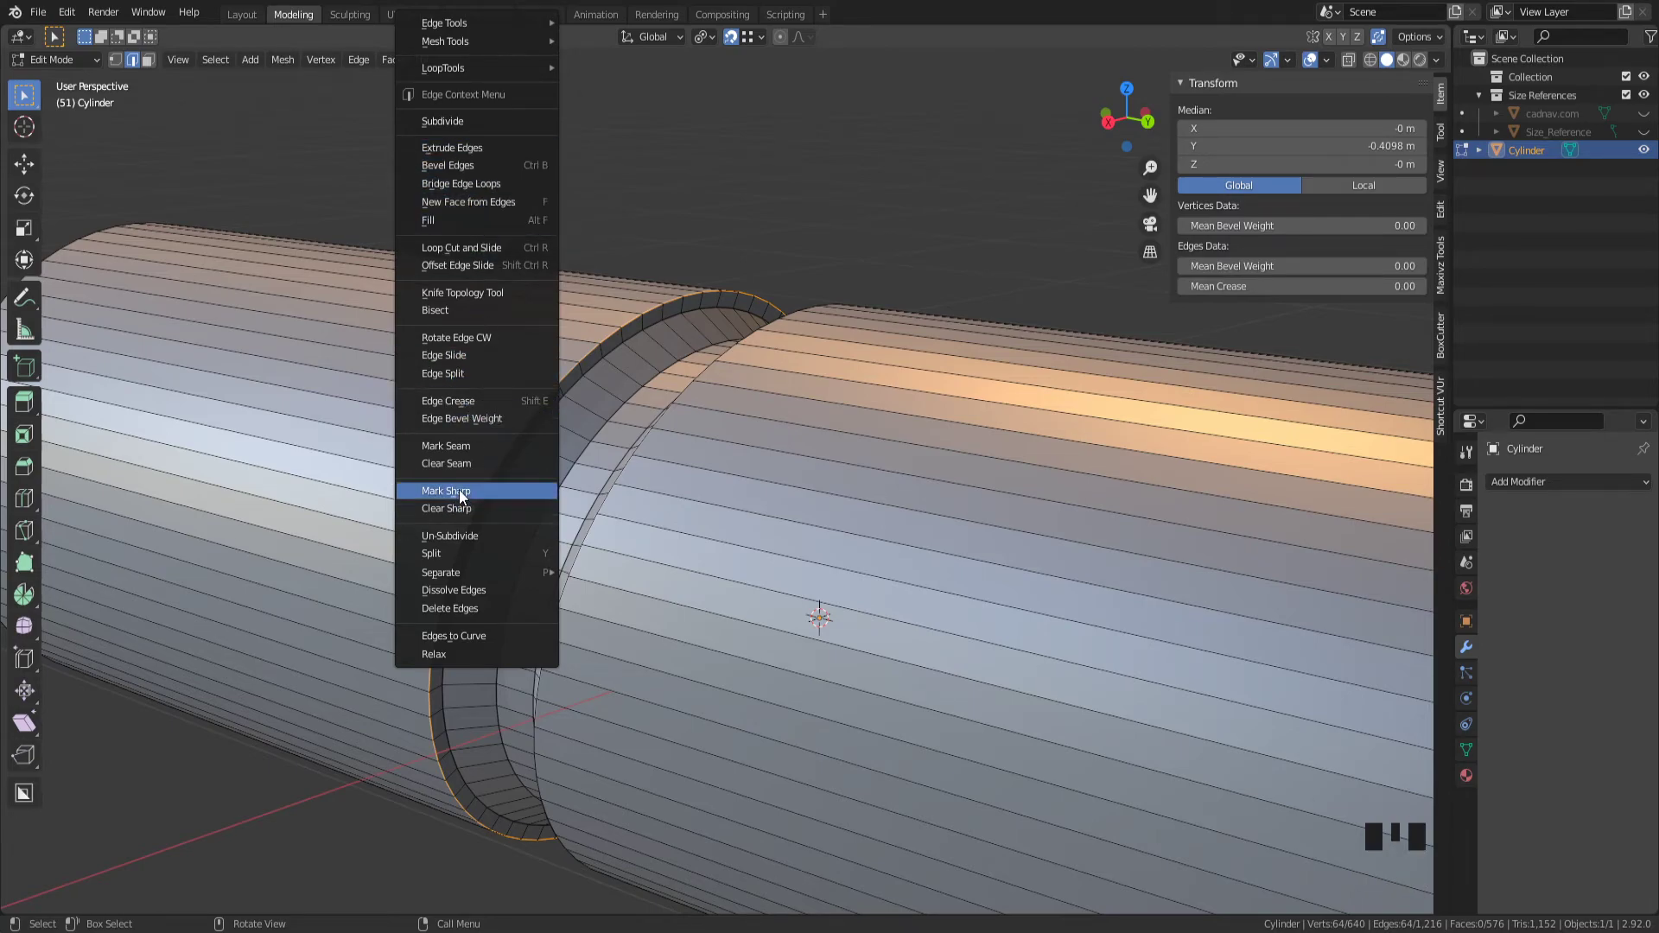
left_click(446, 490)
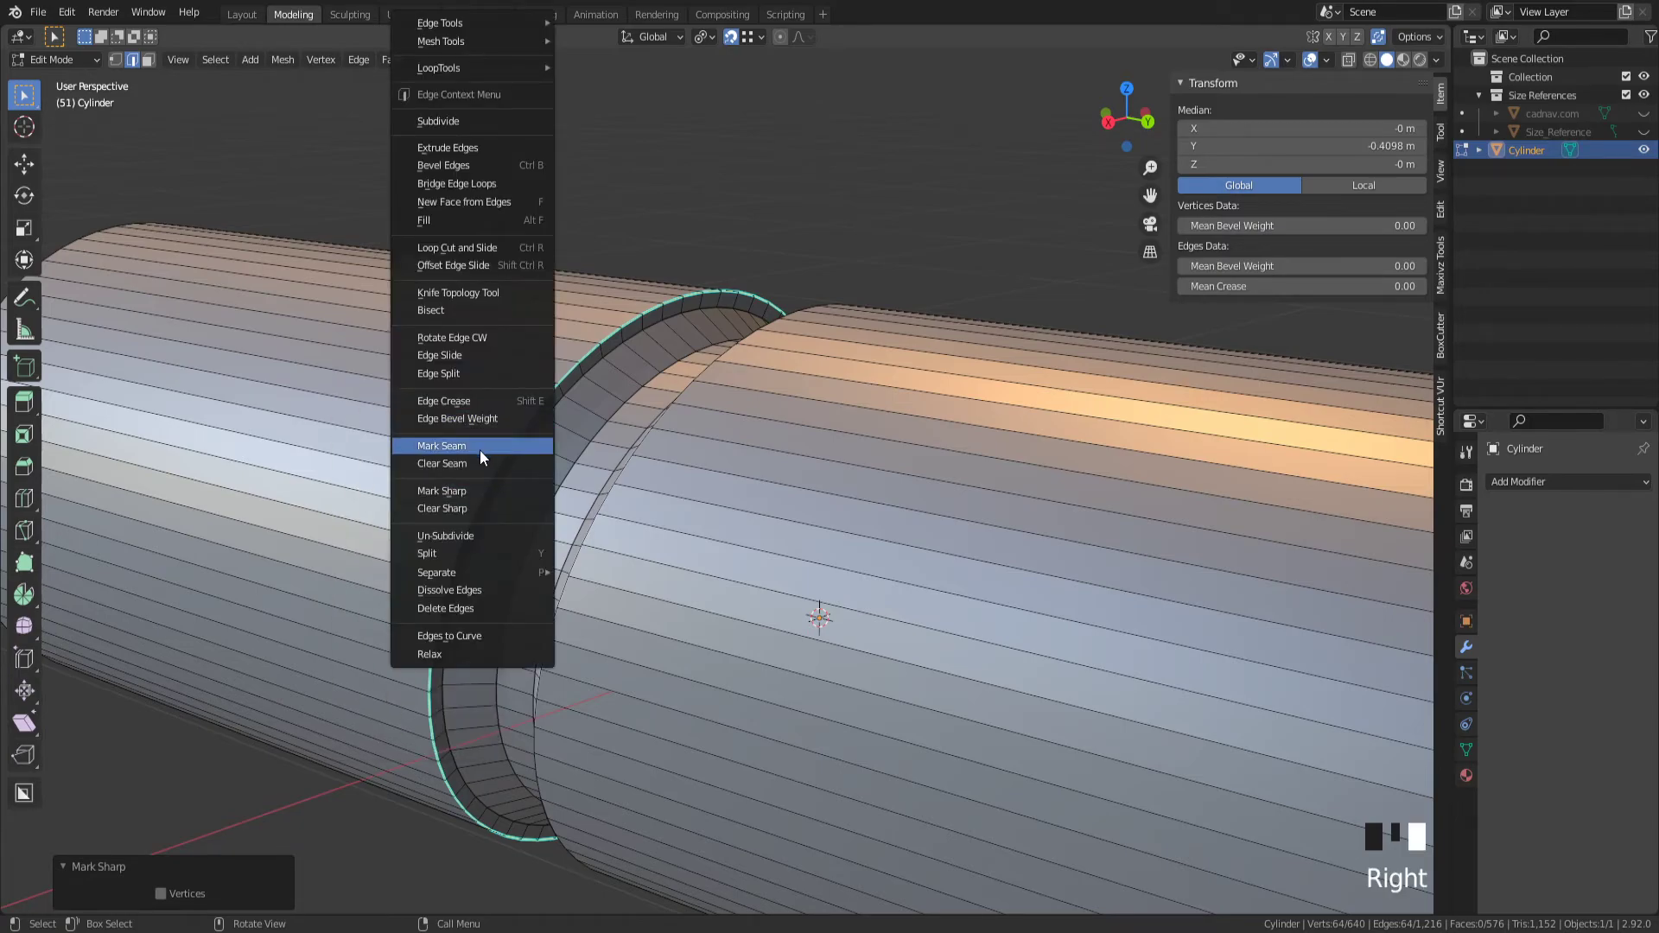
left_click(441, 445)
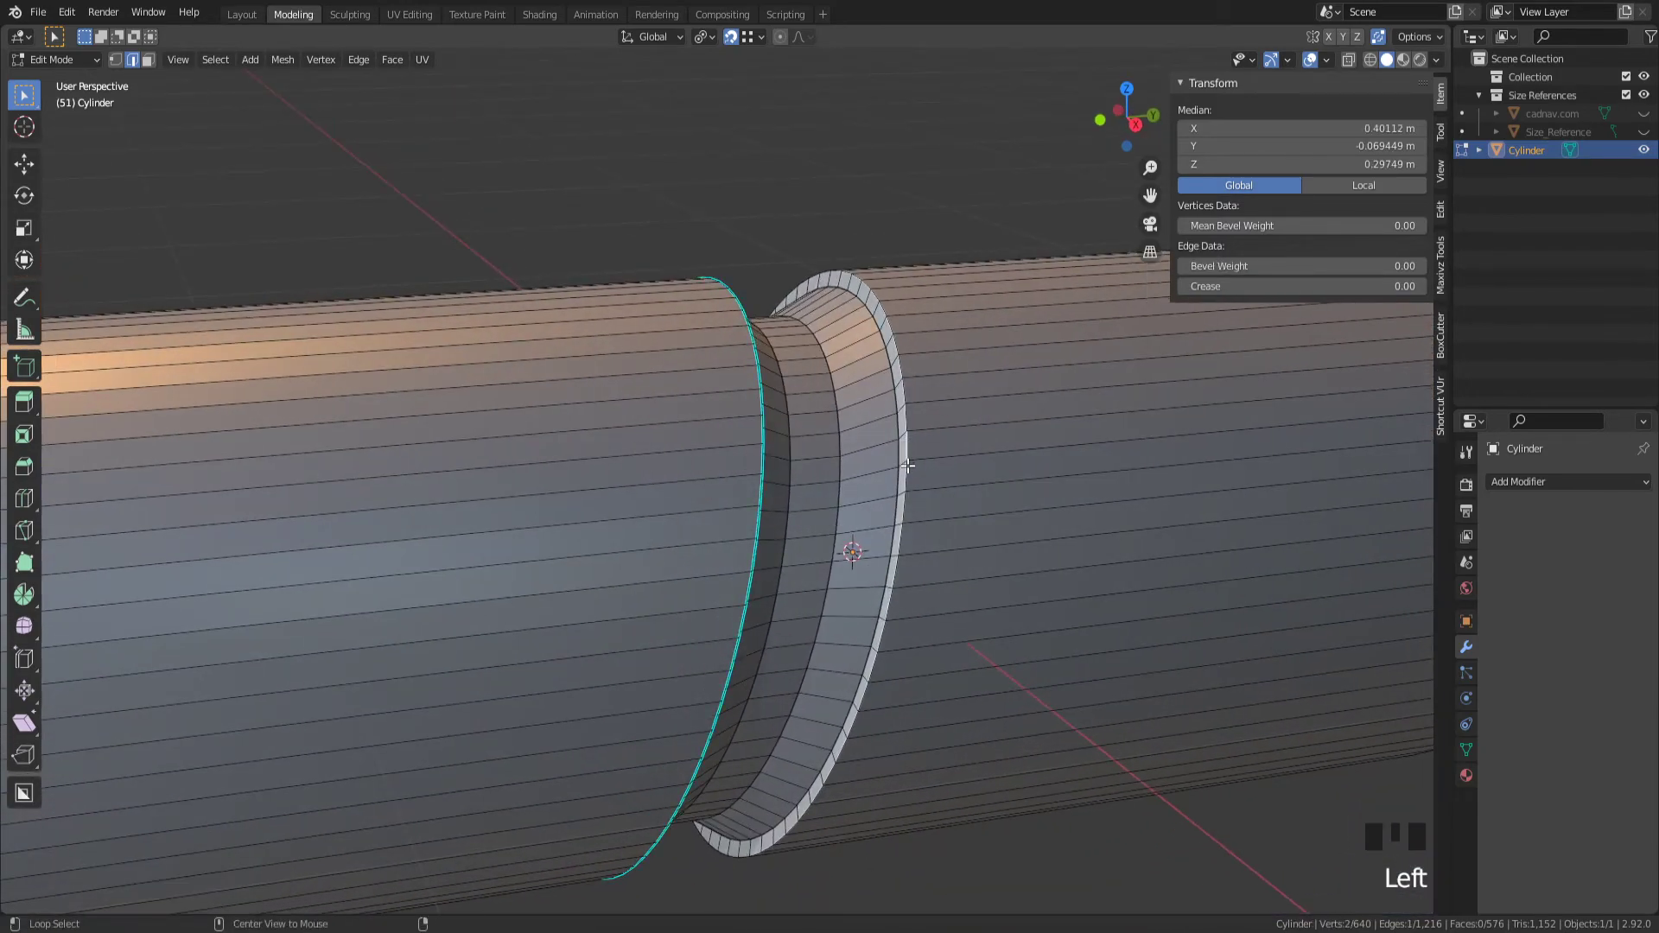
- Mark the other groove rim loop and the cut-end rim loops as sharp
key("q")
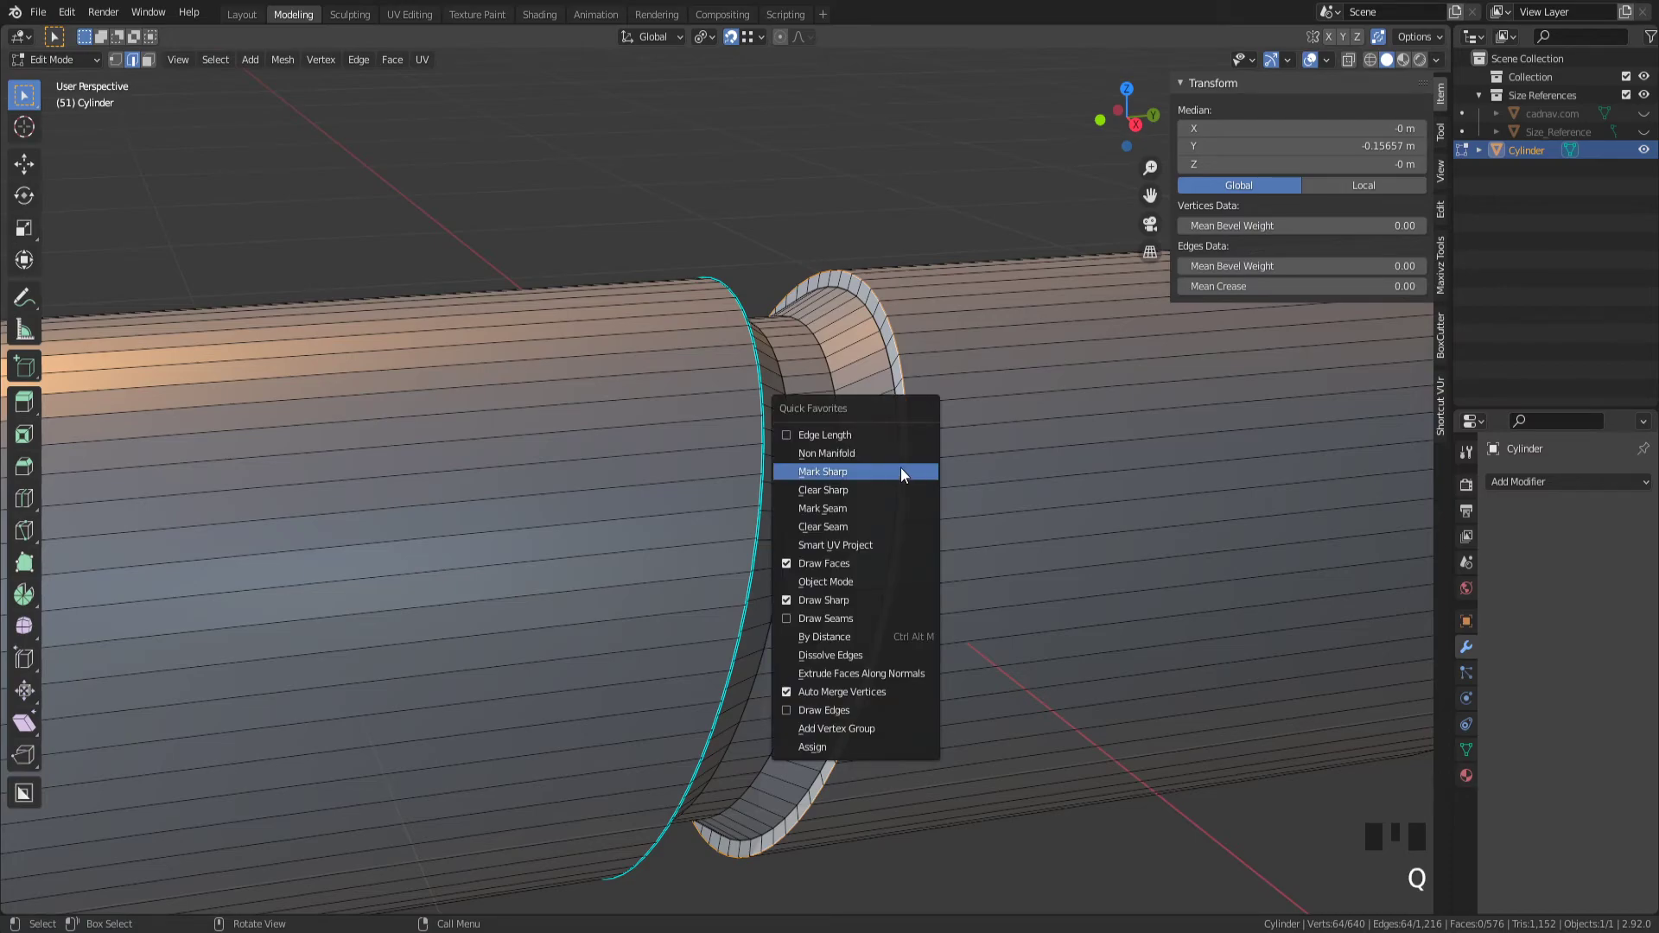
left_click(823, 472)
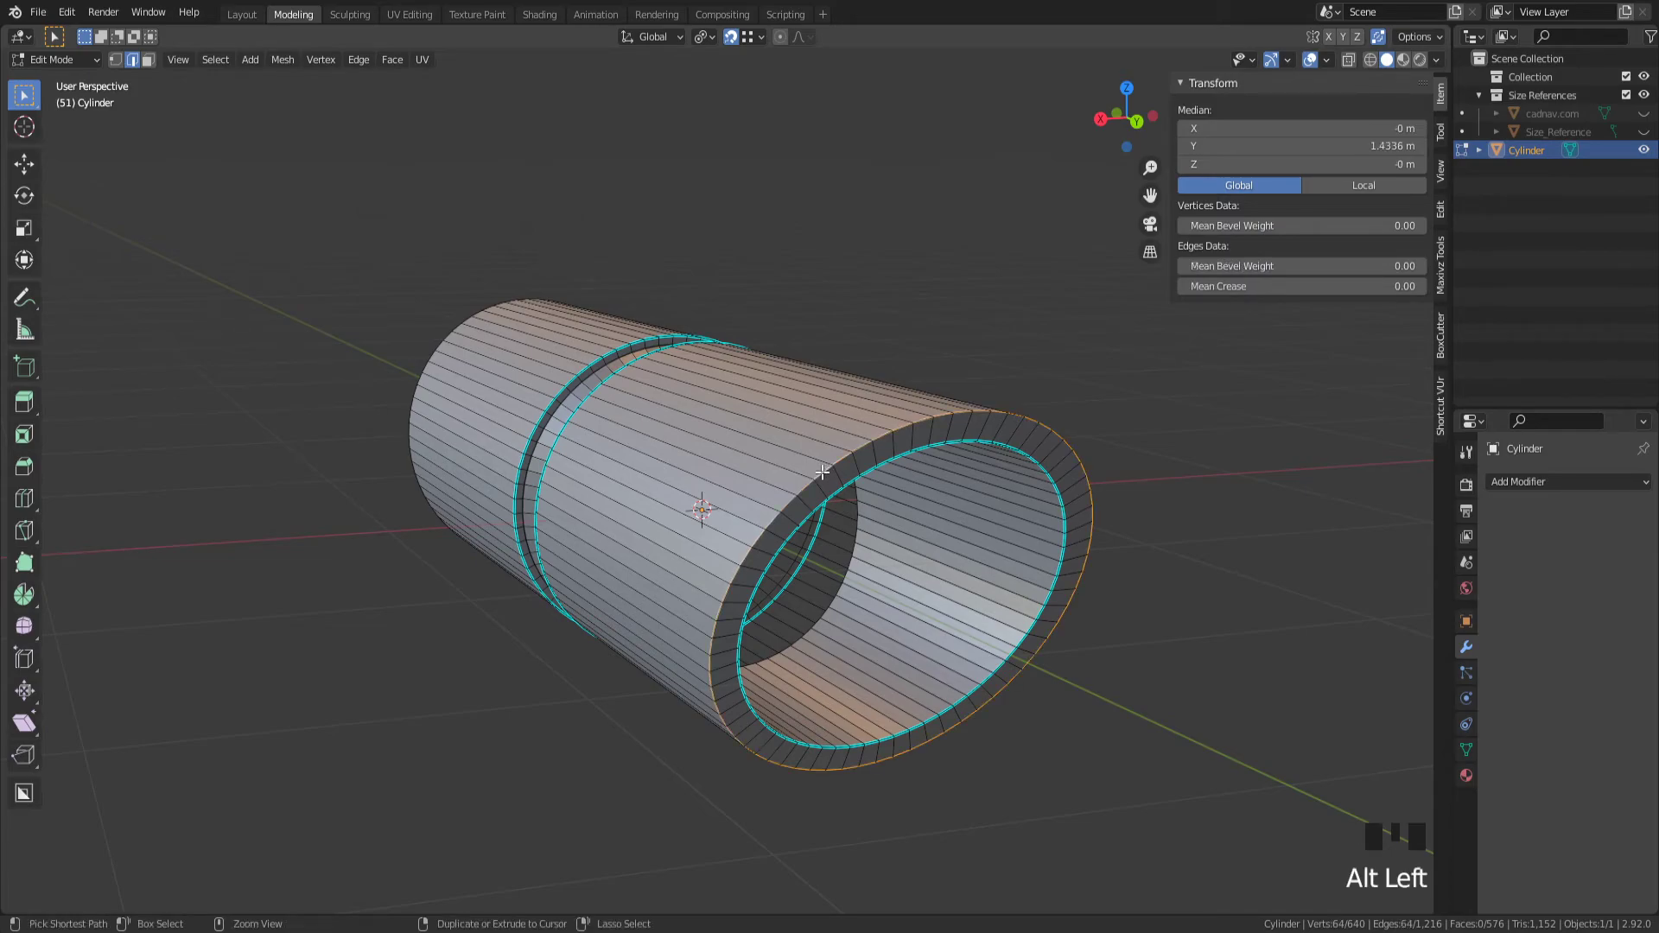
key("ctrl+b")
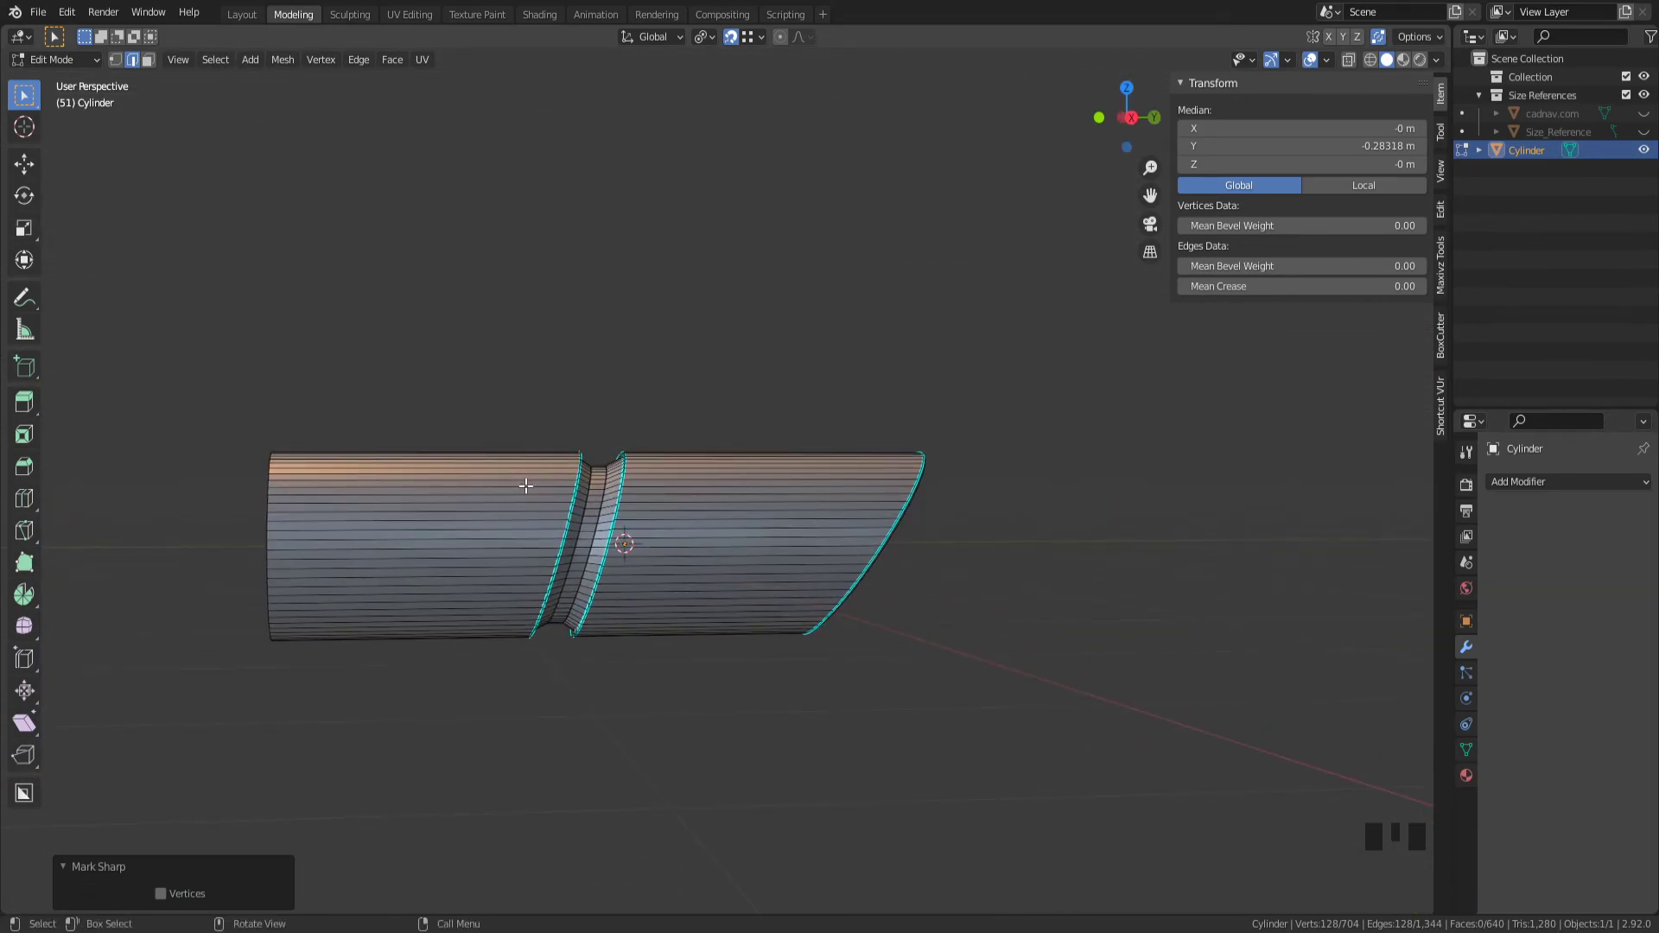
- Enable Normals Auto Smooth at 180° on the tube in Object Data properties
key("Tab")
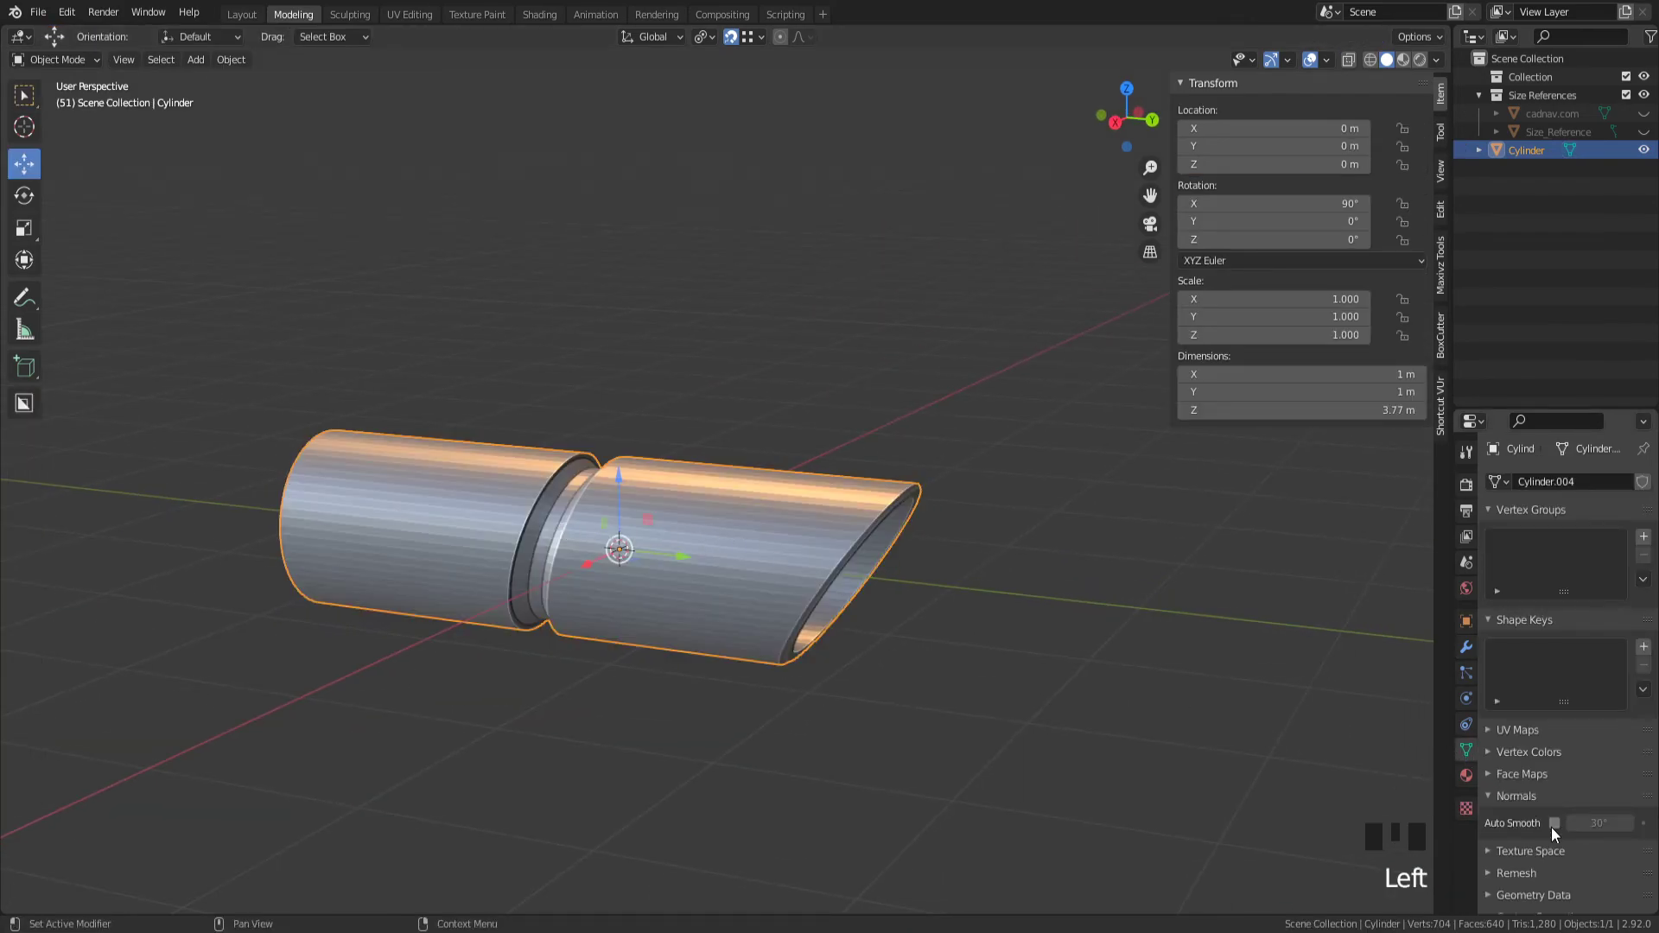
left_click(1556, 823)
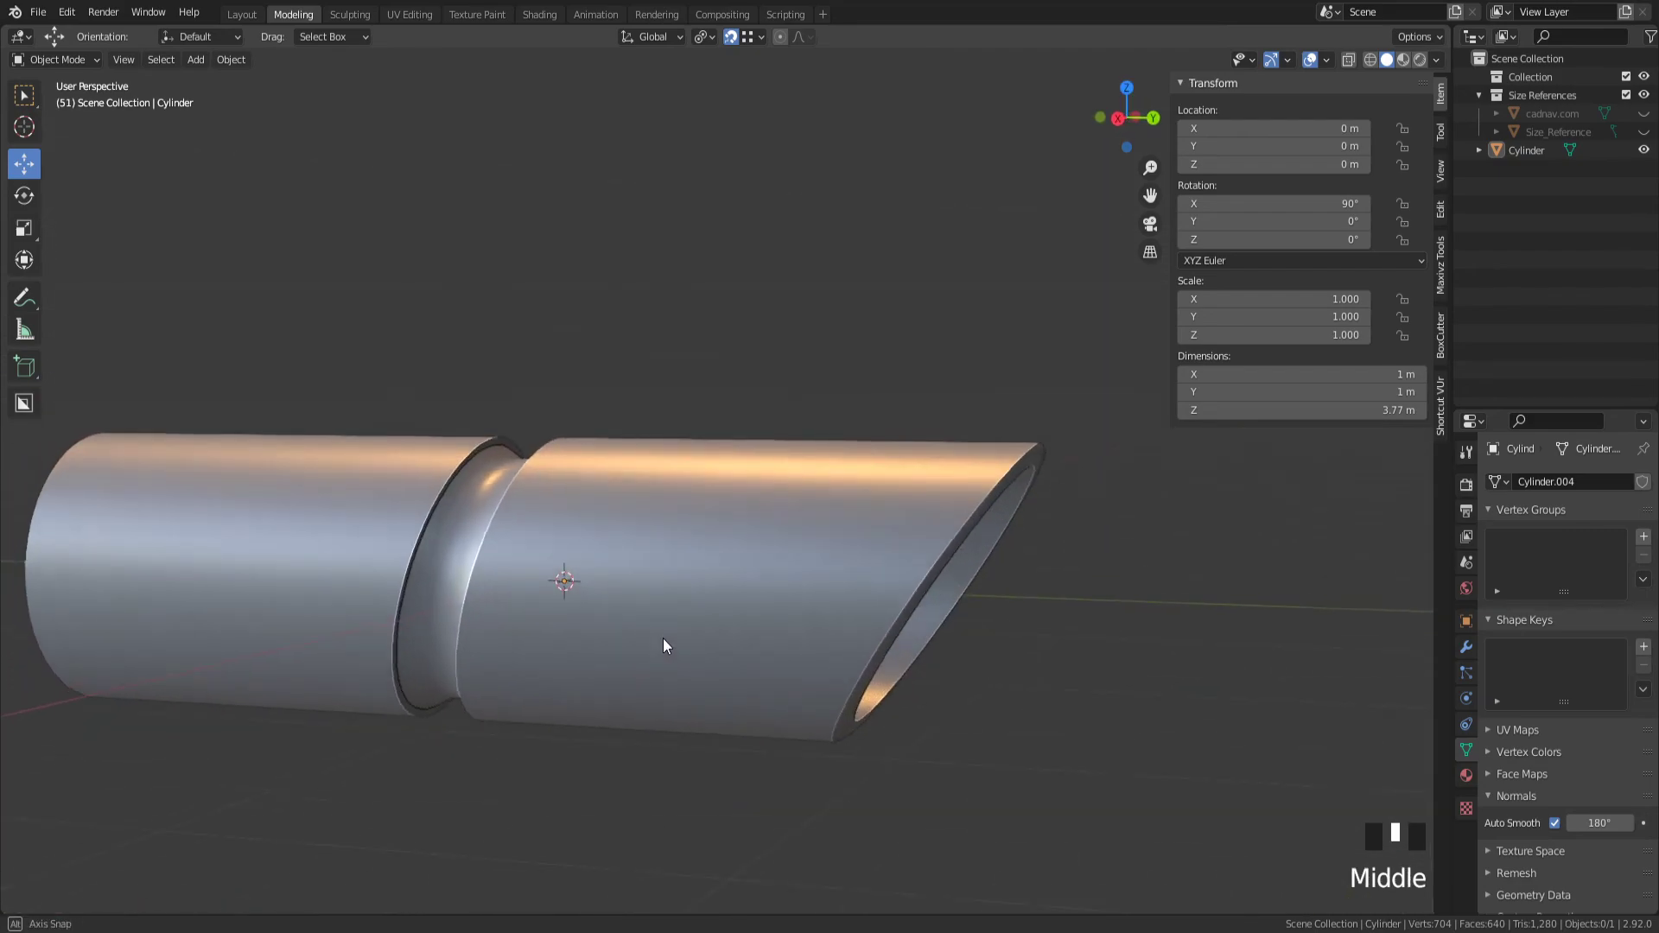
scroll("down", 3)
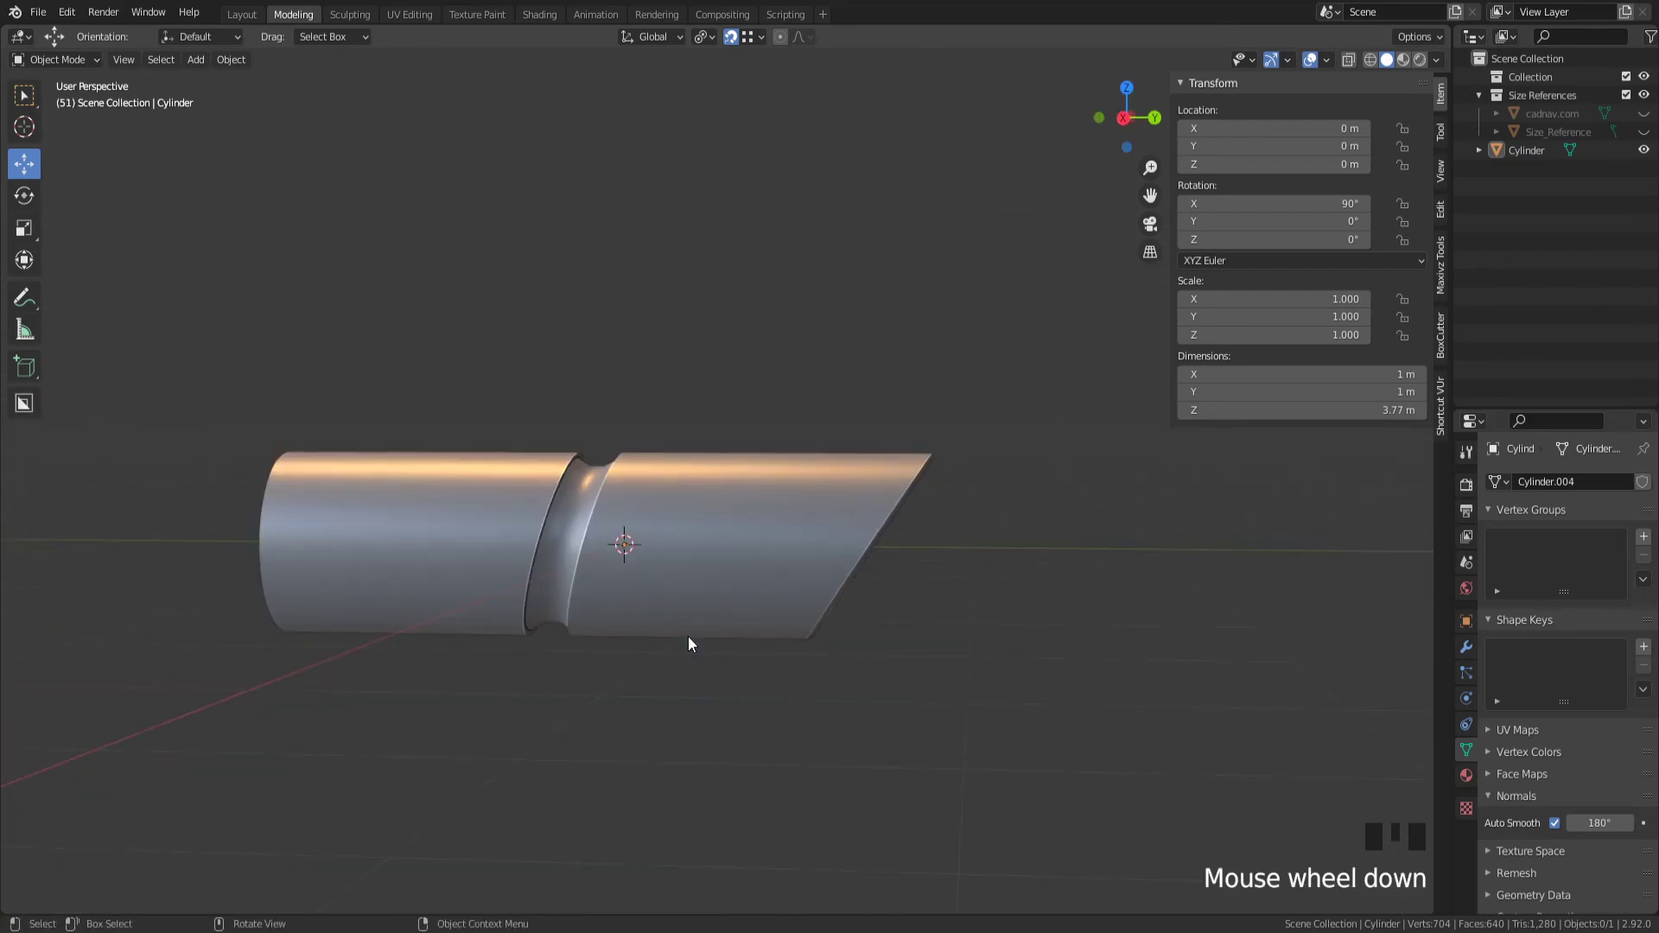
- Orbit around the tube and down its open end to check the smooth shading
left_click_drag(688, 645, 555, 619)
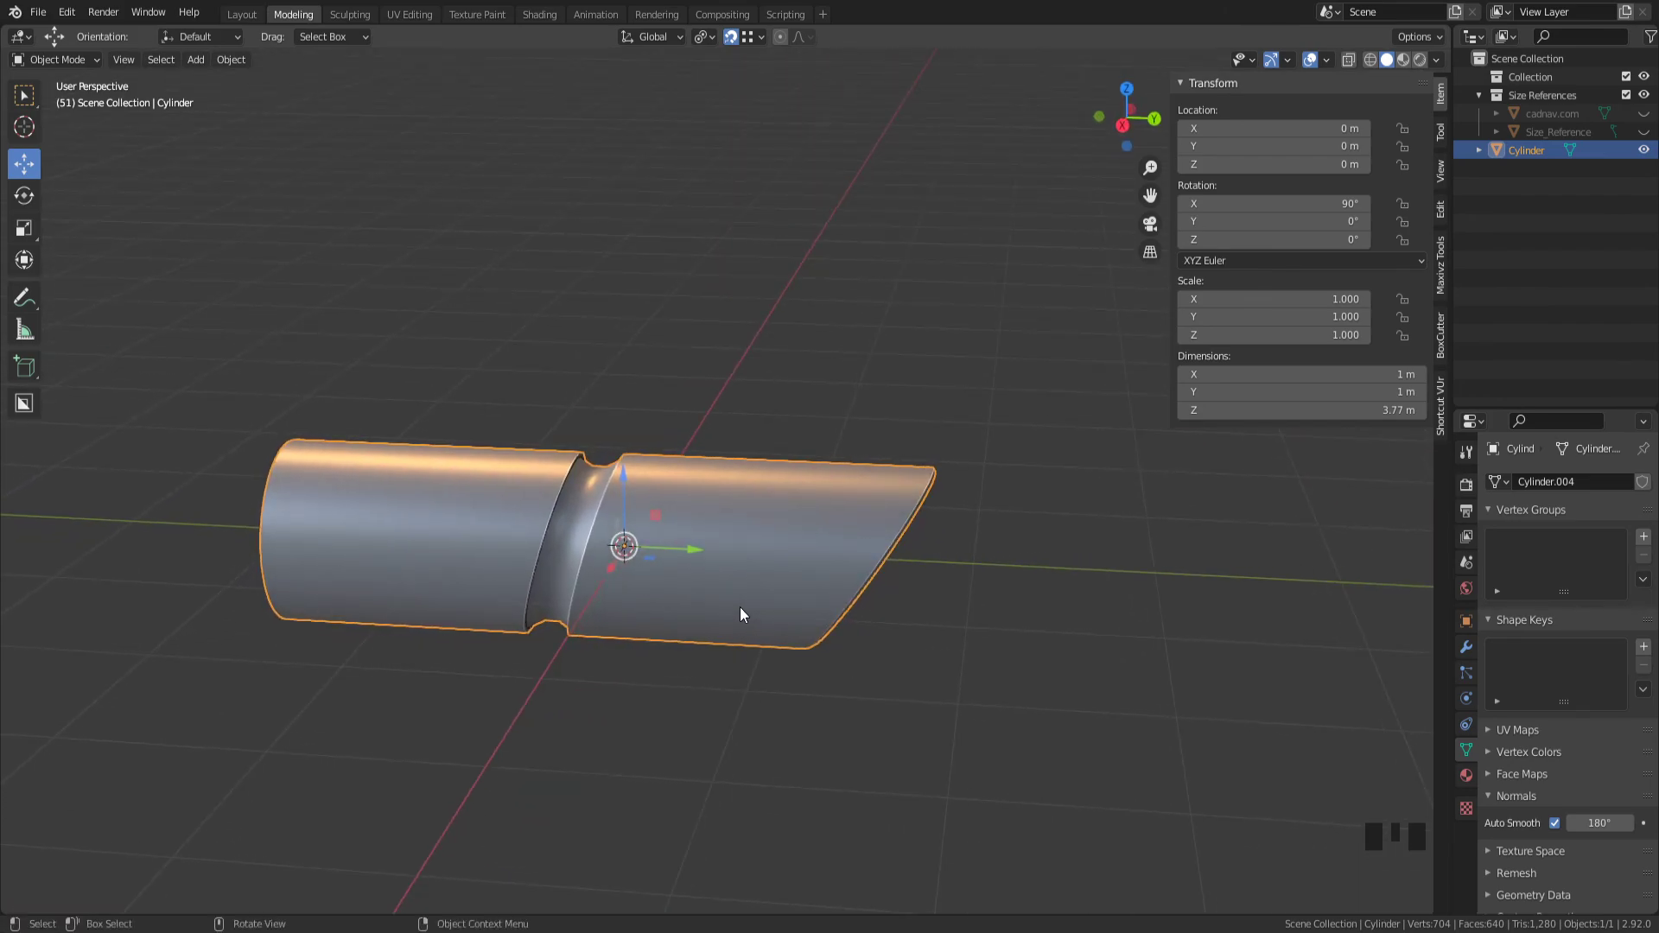
left_click_drag(742, 615, 801, 617)
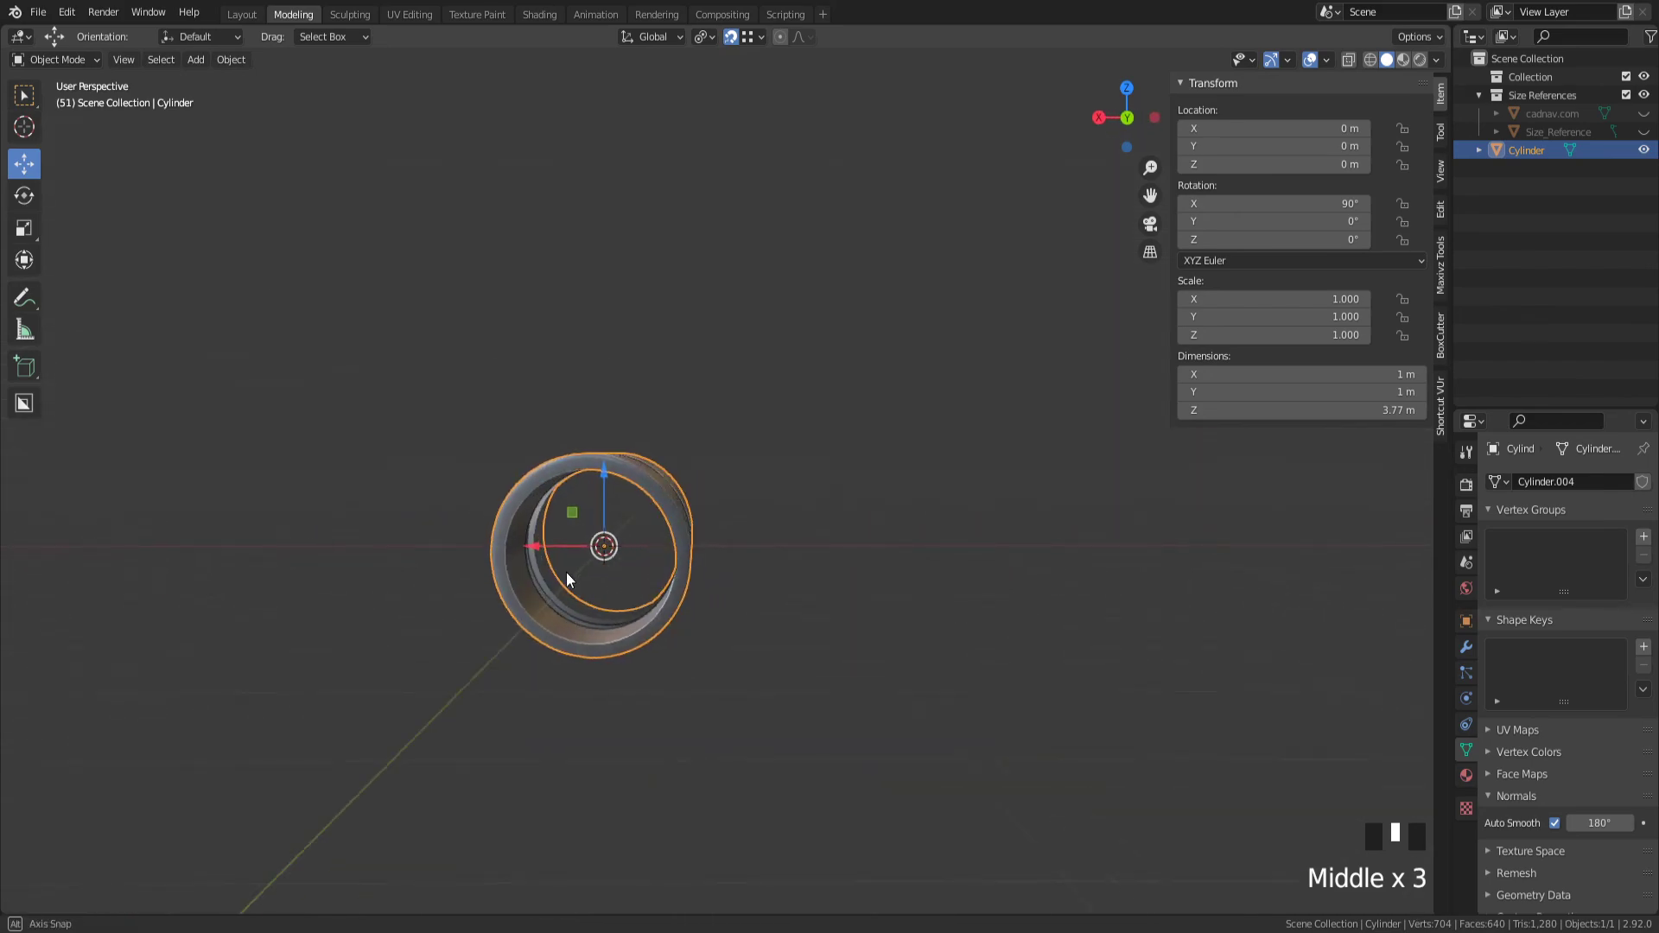
left_click_drag(593, 560, 783, 593)
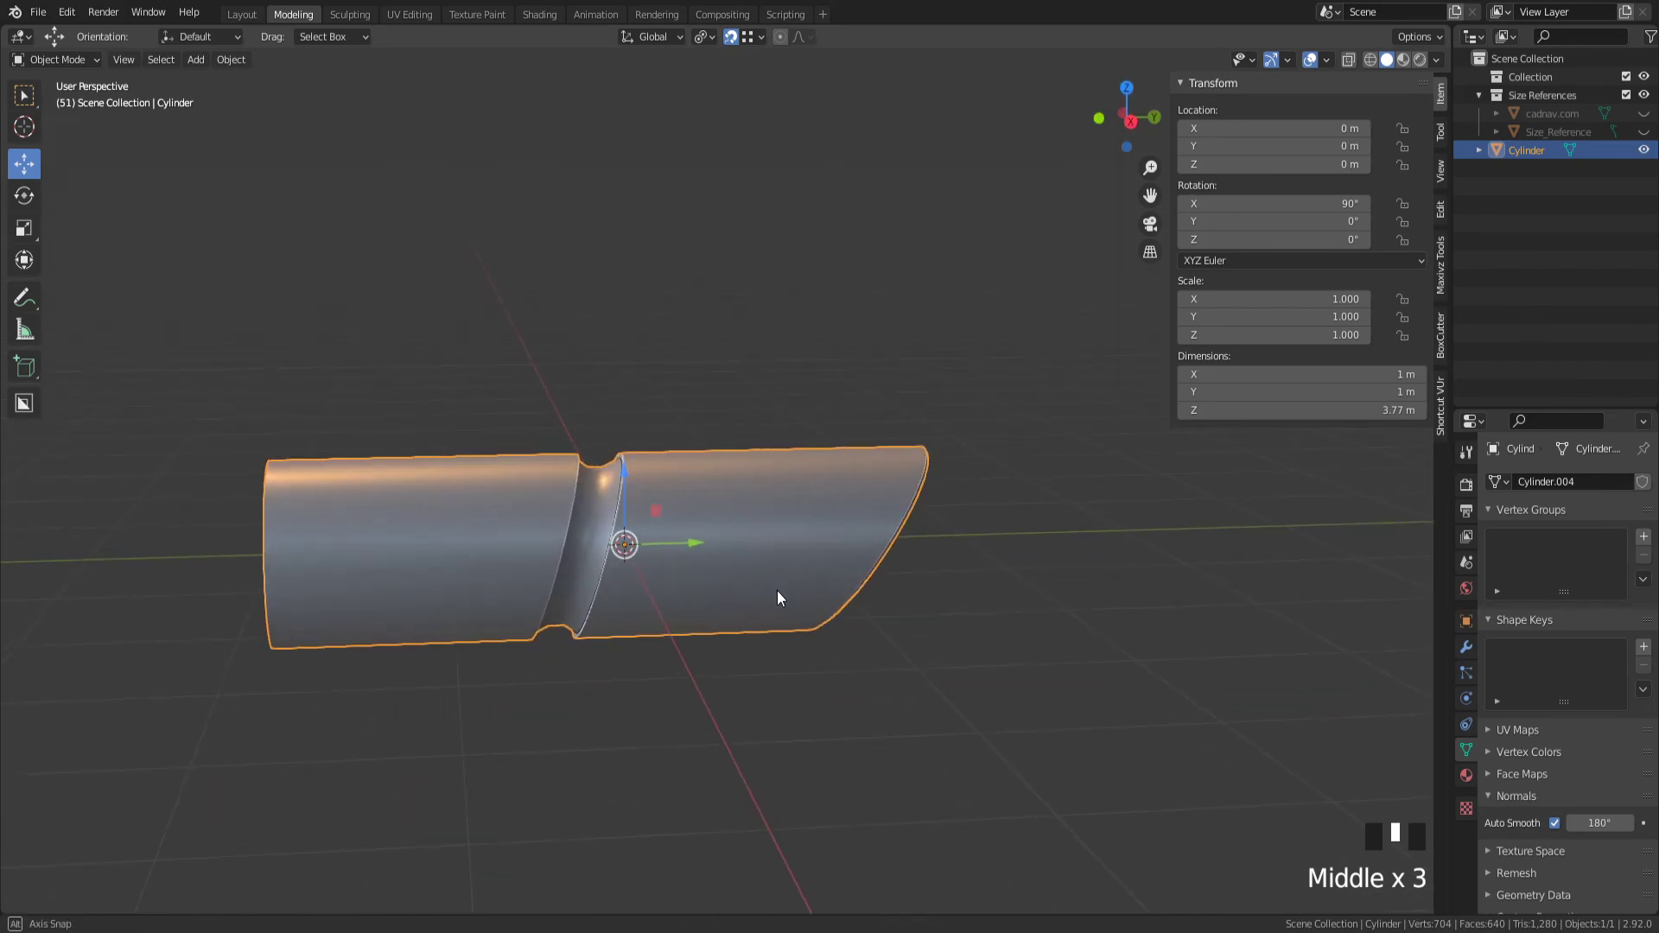